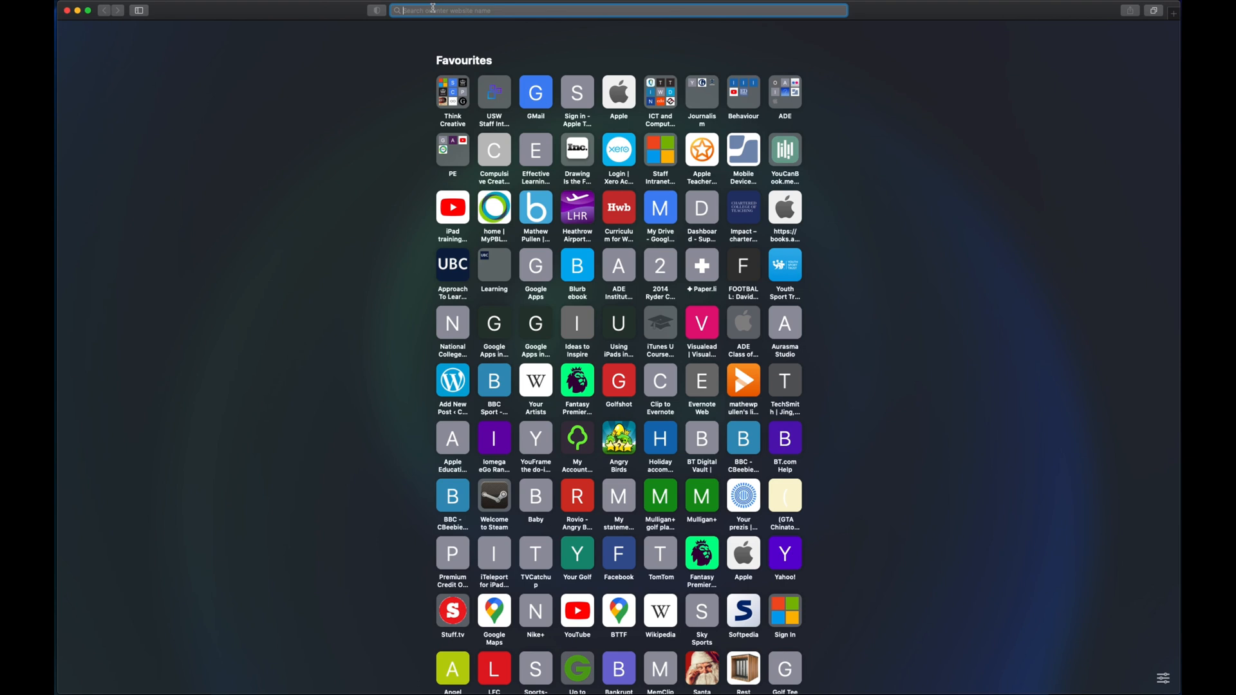
Search for icloud.com in Safari and open the iCloud site from the results.
type("icloud.com")
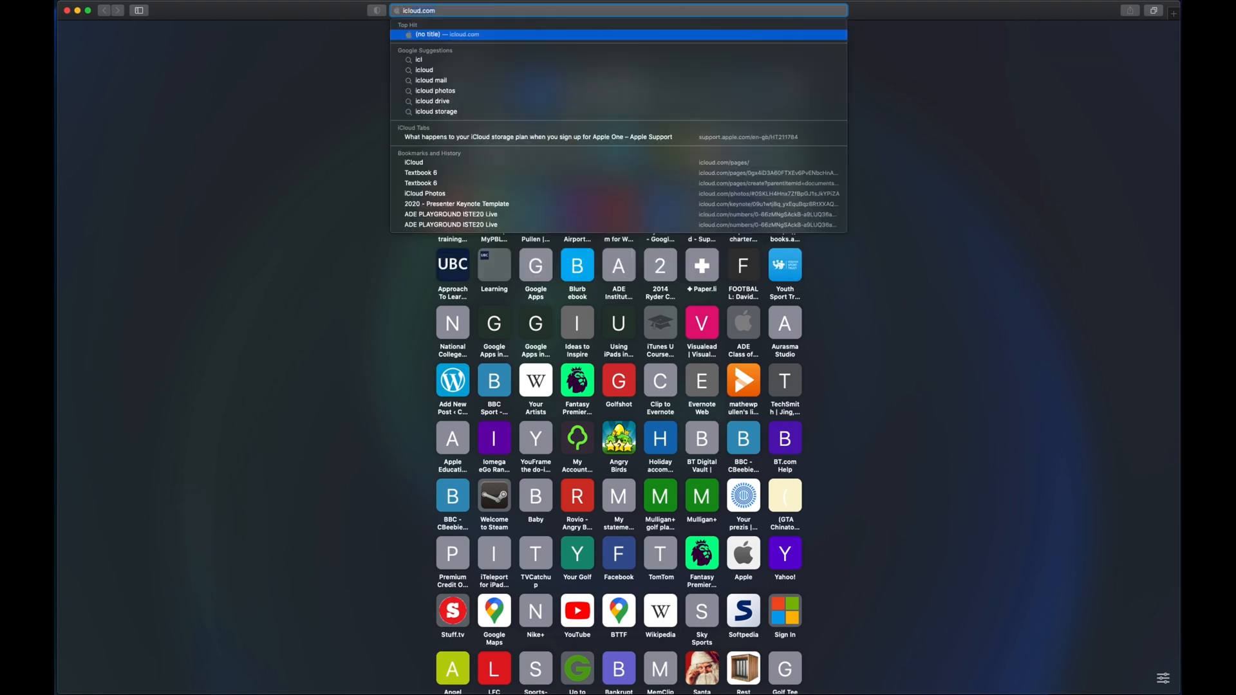
type("icloud.com")
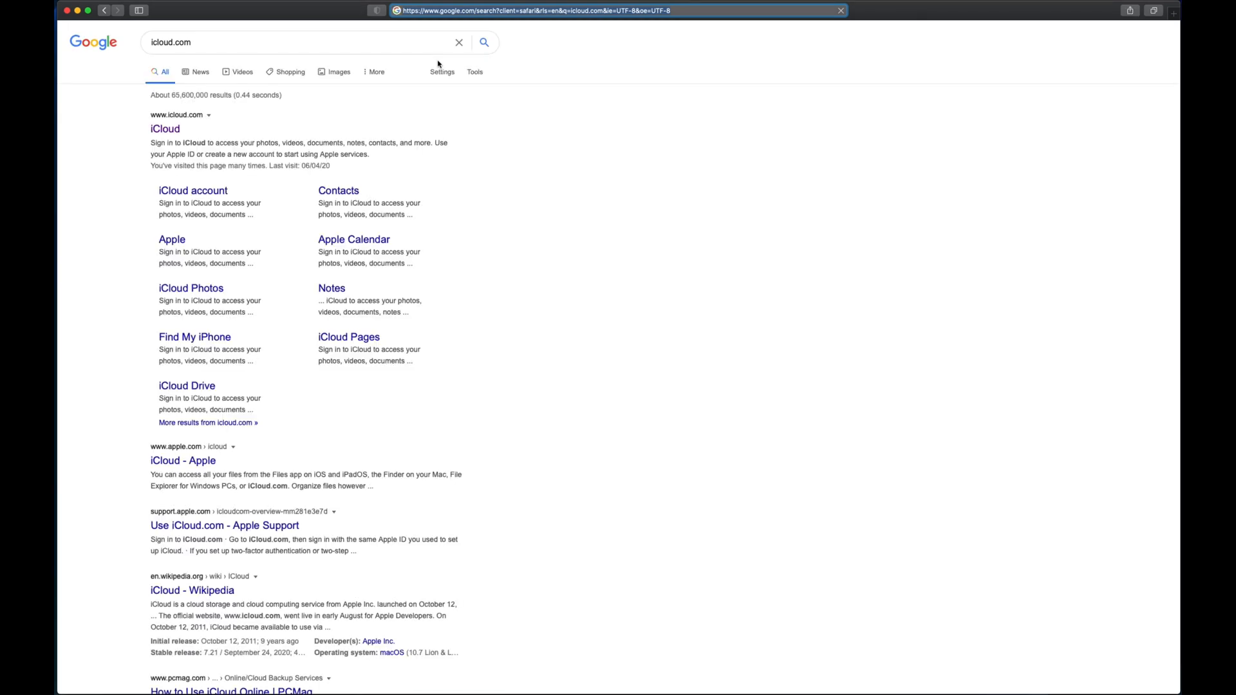
left_click(165, 129)
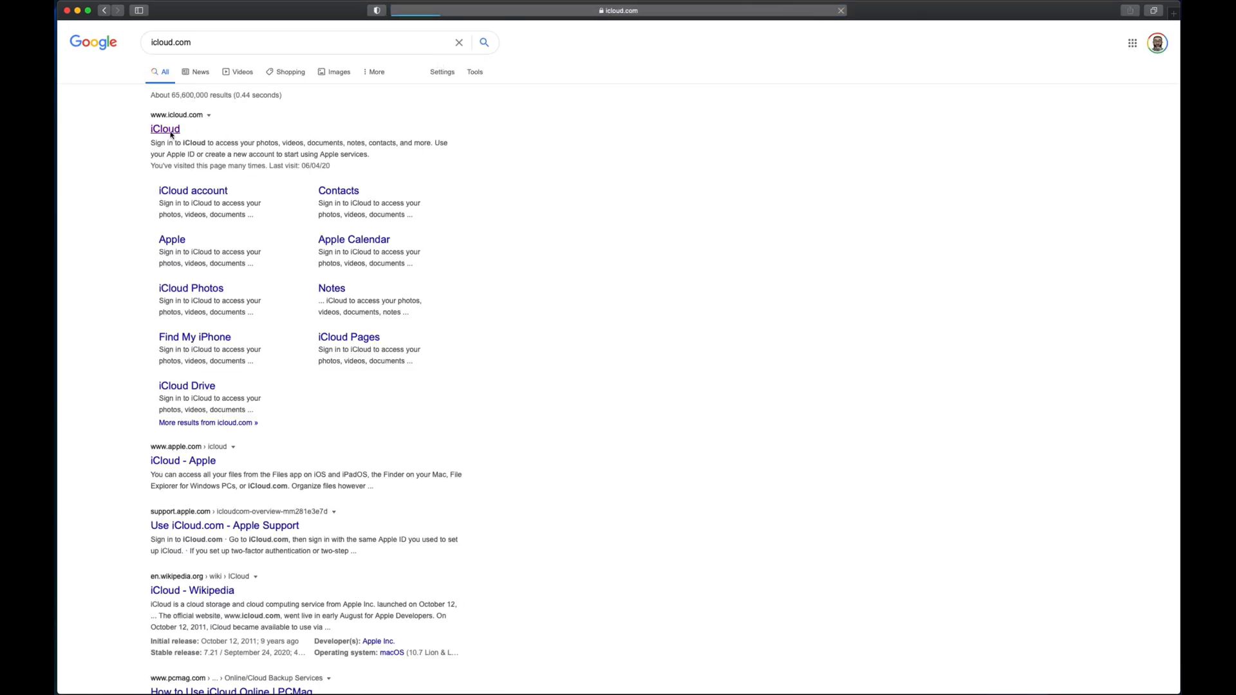
Load the iCloud home page showing the app launcher with Mail, Pages, Numbers and Keynote.
left_click(164, 129)
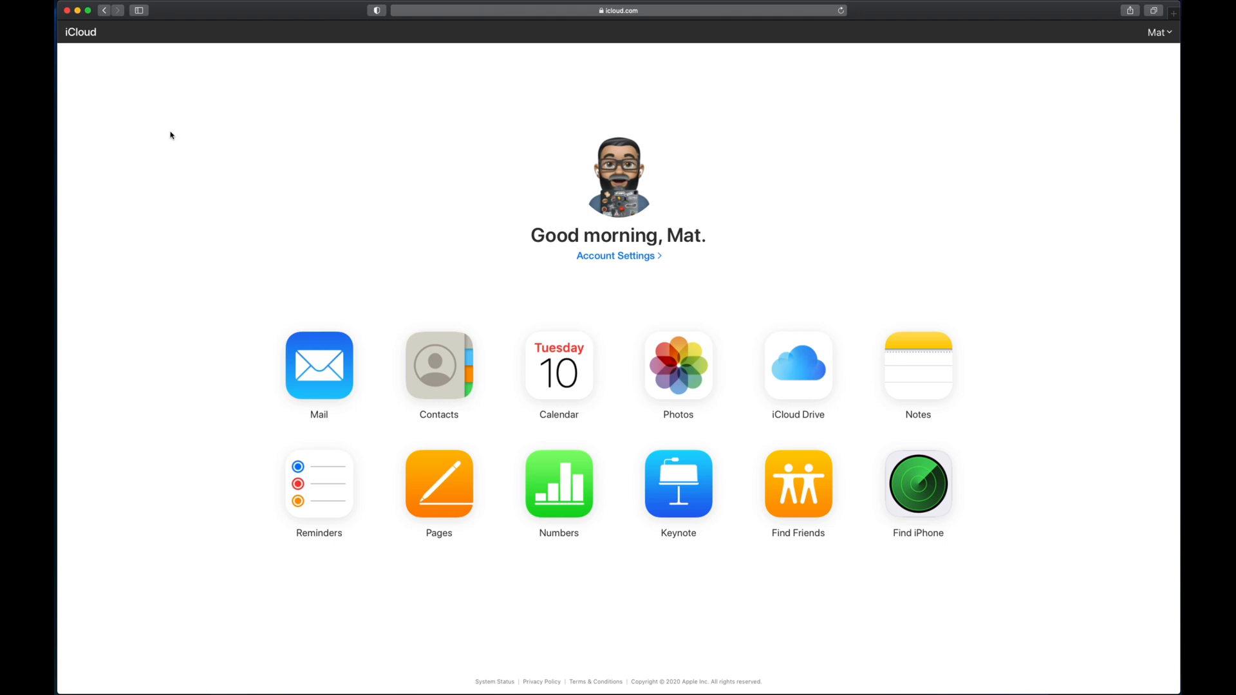
mouse_move(408, 304)
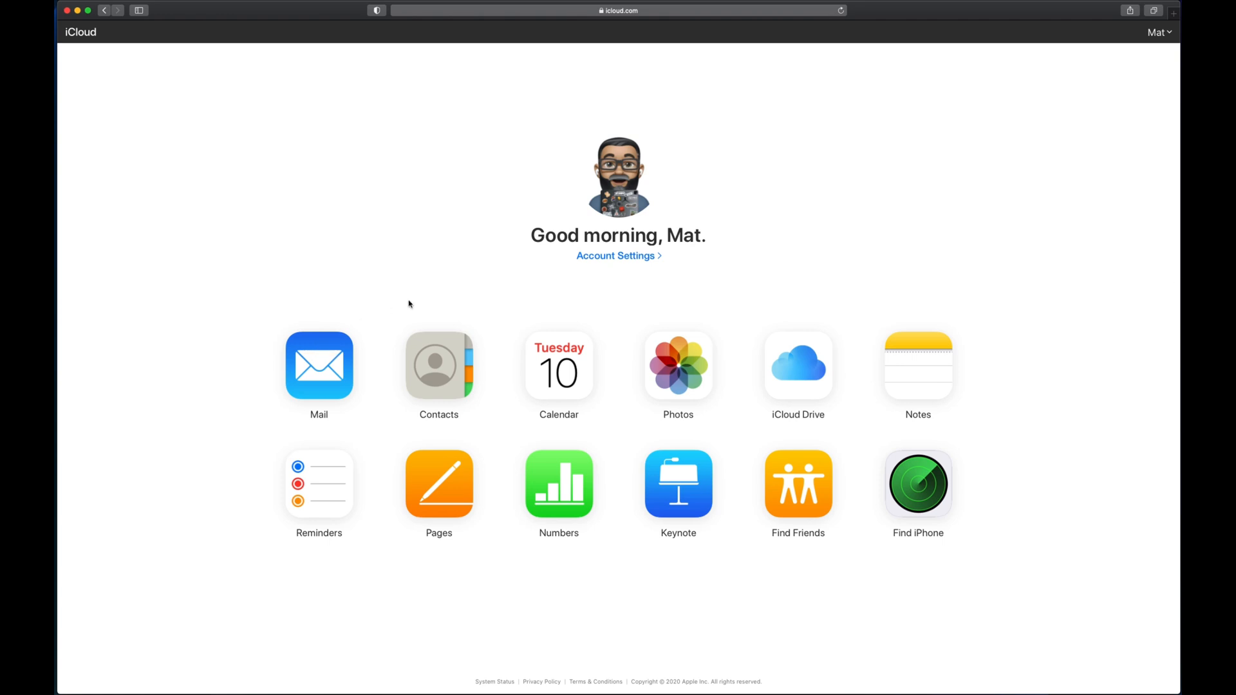
mouse_move(260, 504)
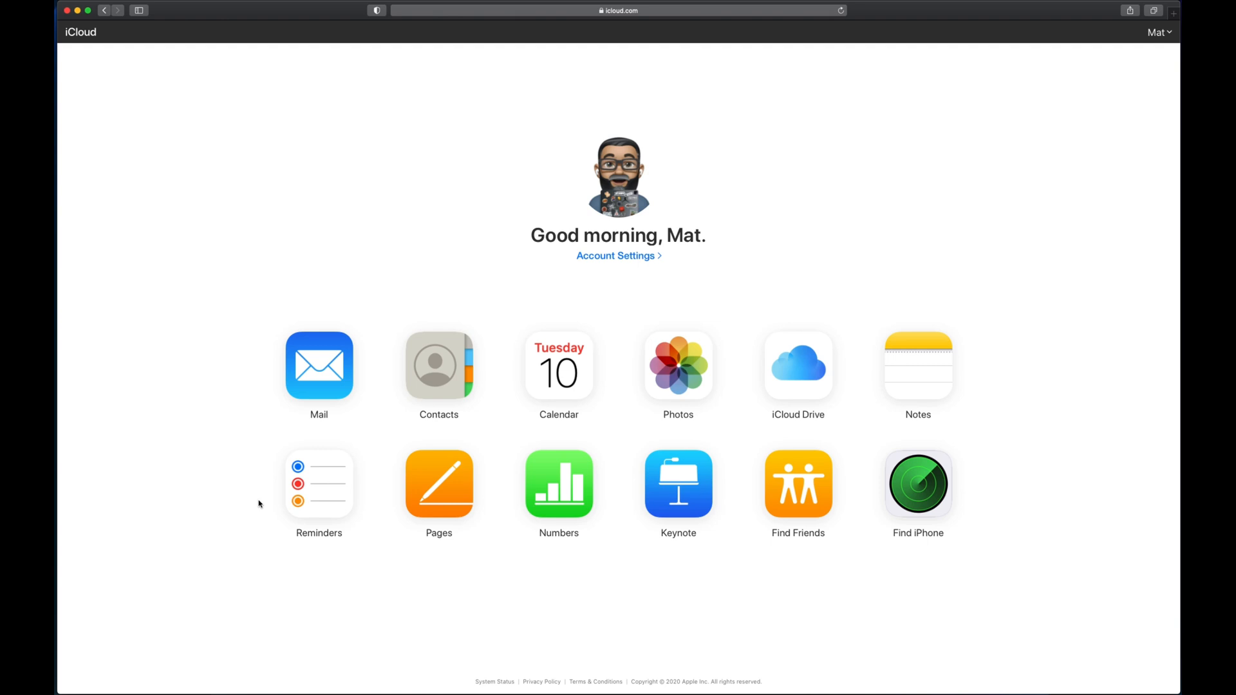
mouse_move(479, 501)
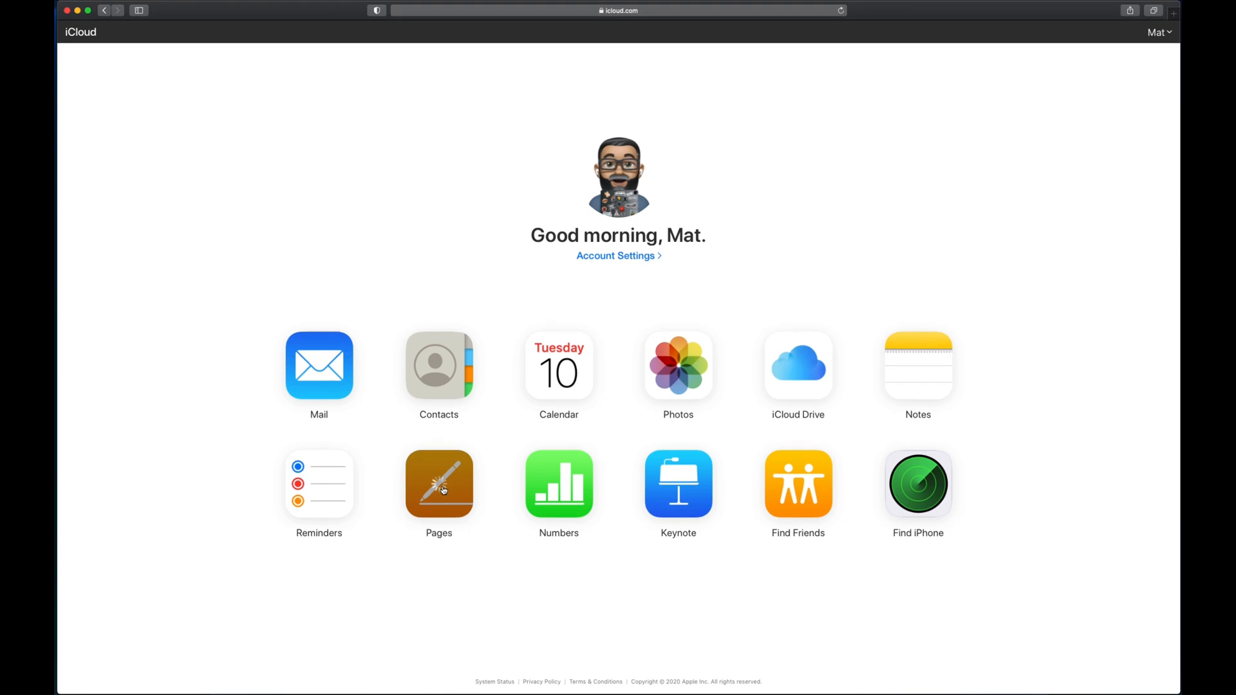
Launch the Pages app from the iCloud home page to reach the Recents document list.
left_click(438, 483)
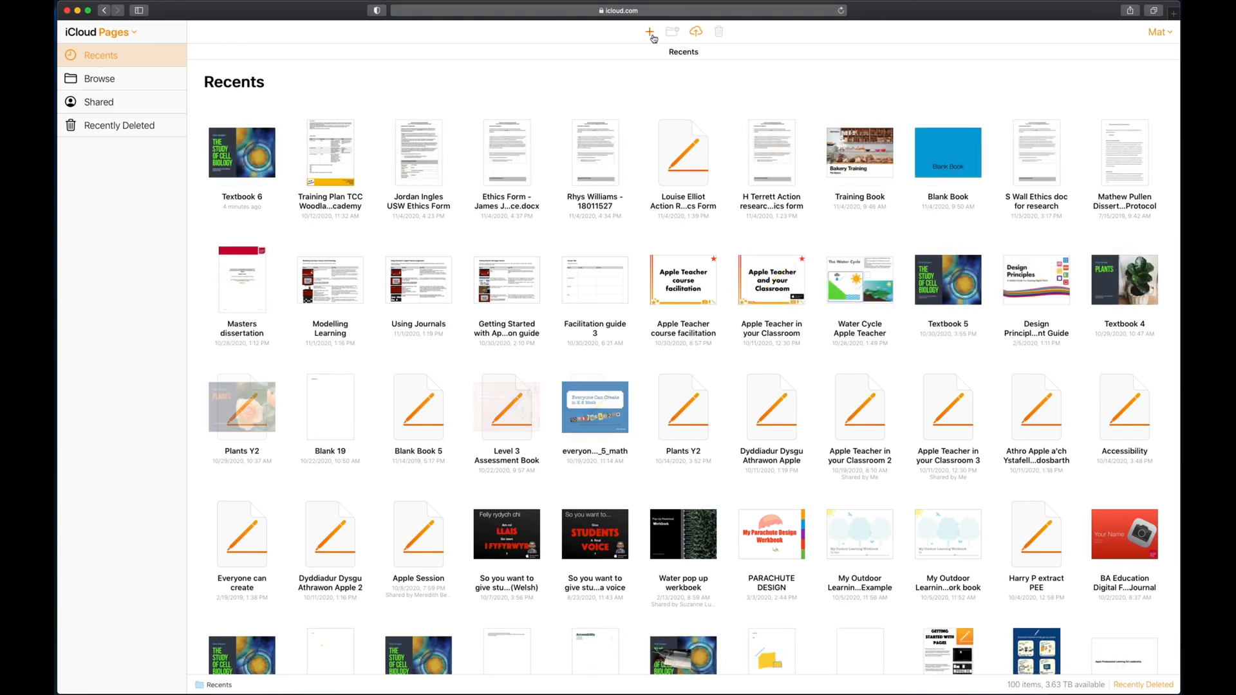
mouse_move(649, 32)
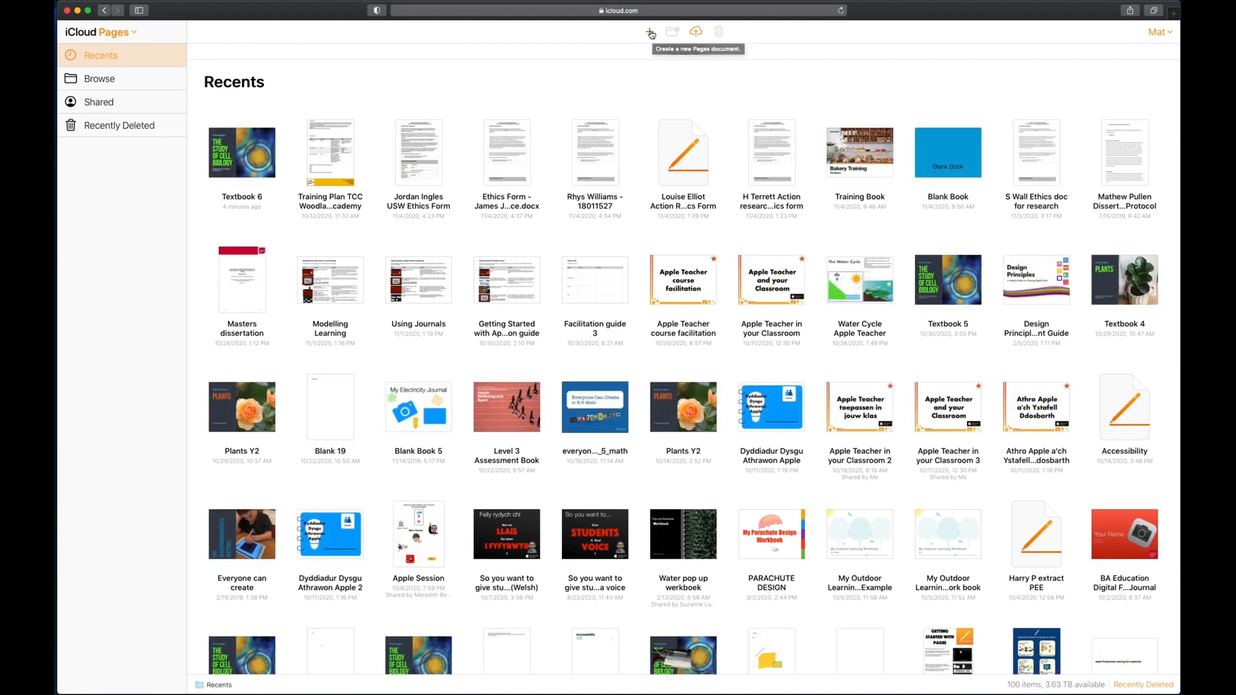
Start a new Pages document and browse the Books – Landscape templates to find Textbook.
left_click(649, 31)
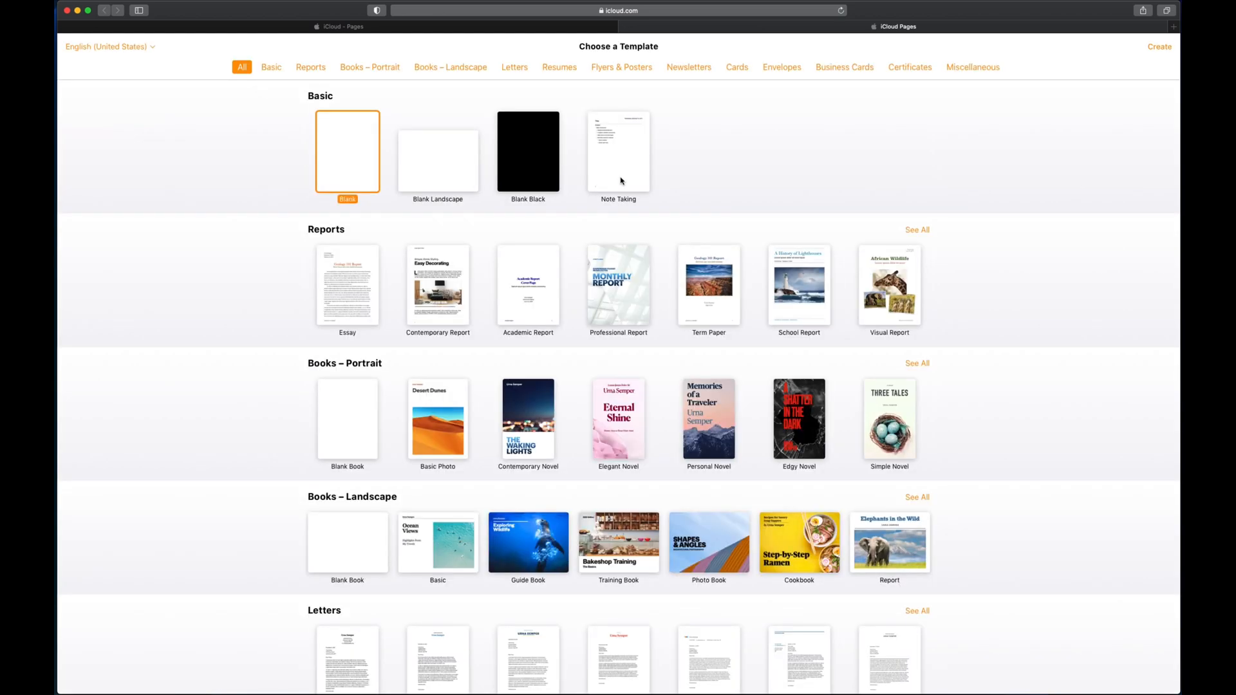
scroll("down", 3)
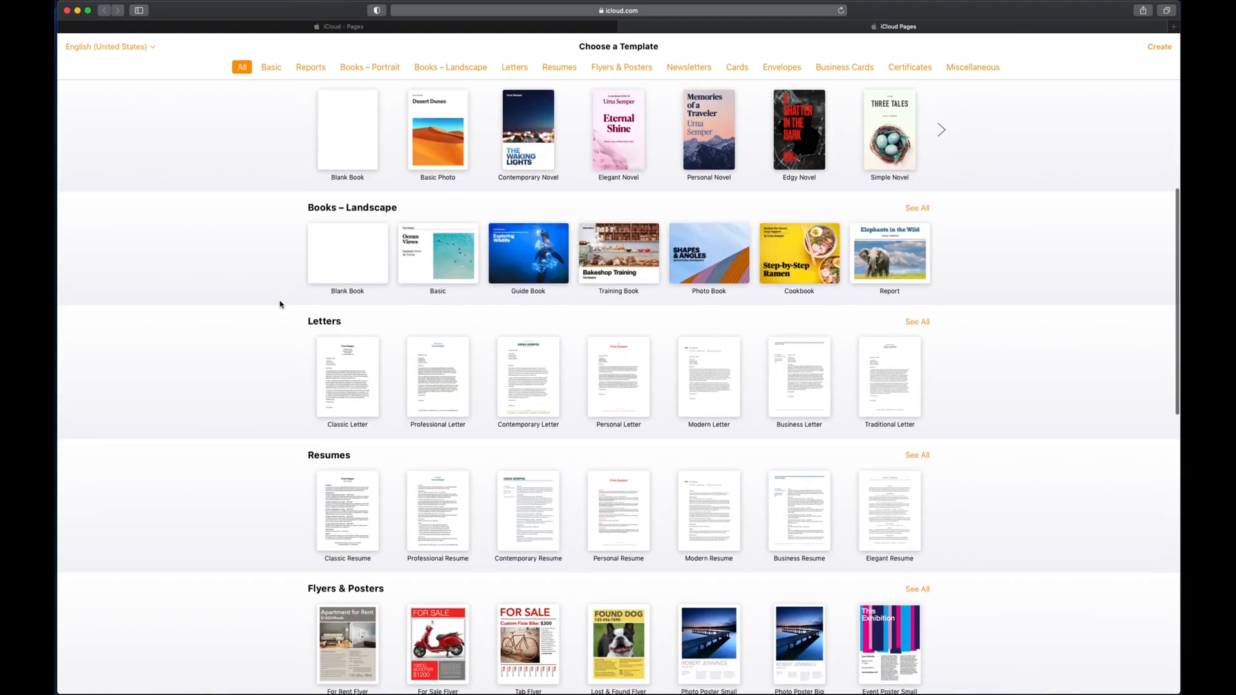
scroll("down", 3)
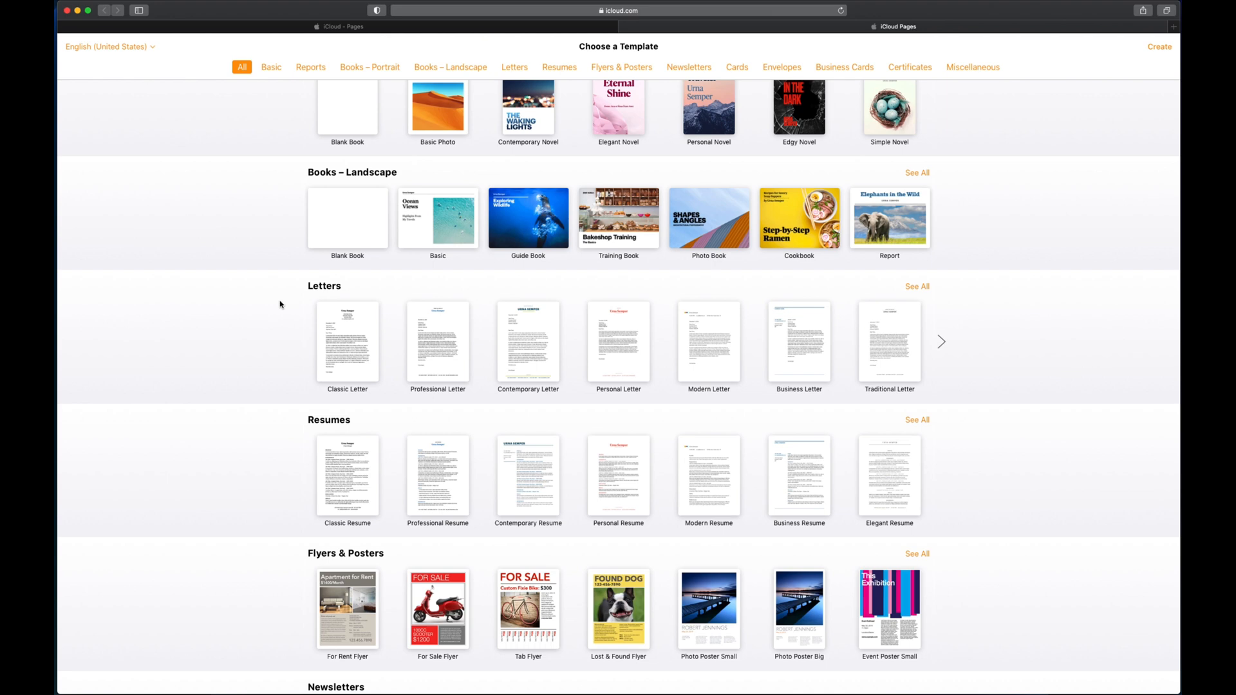
mouse_move(274, 344)
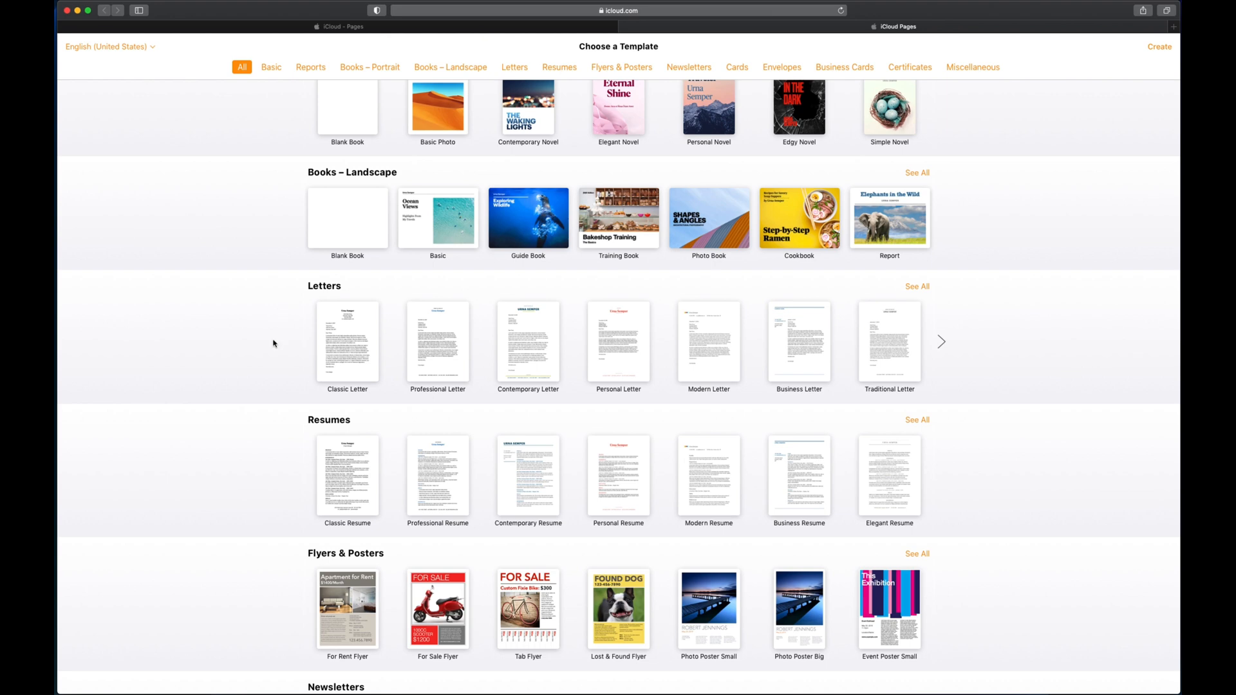
scroll("up", 3)
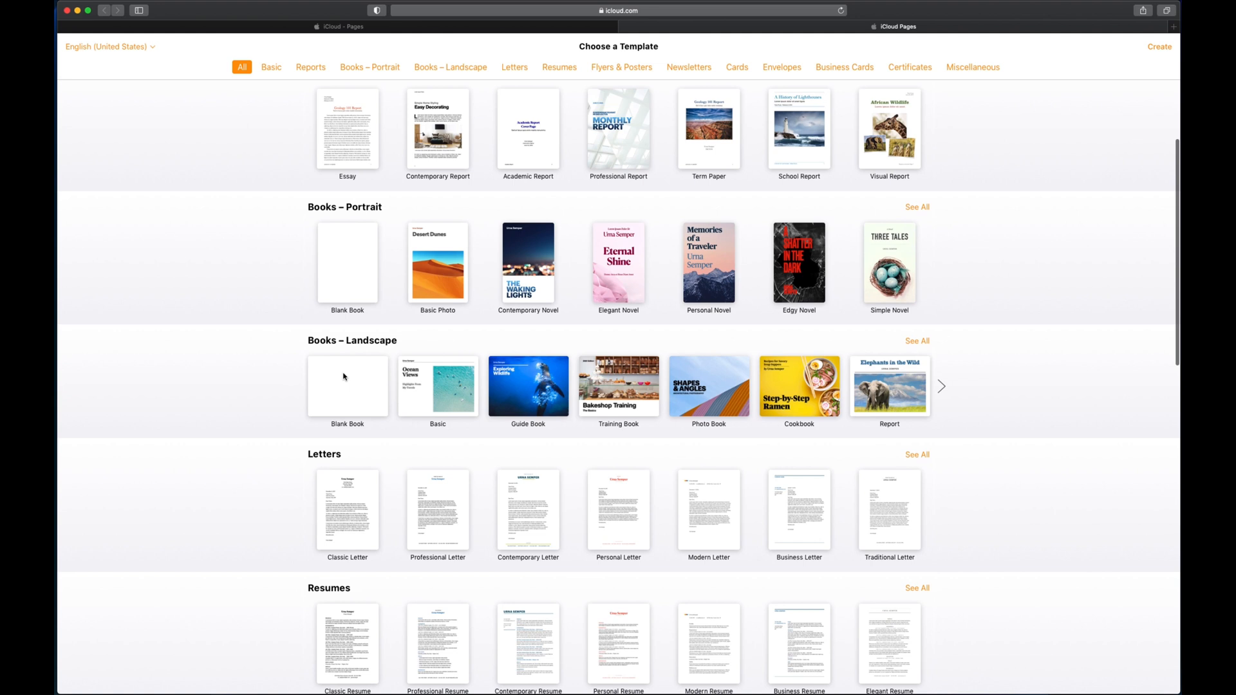
mouse_move(474, 380)
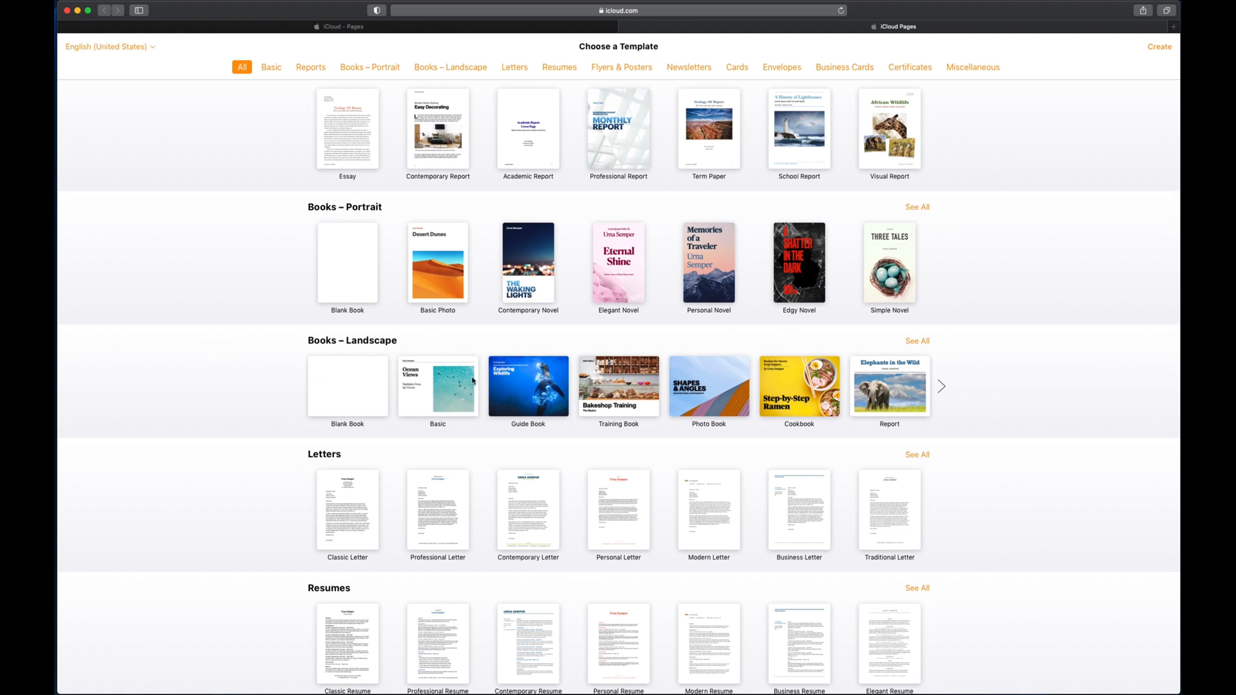
mouse_move(835, 279)
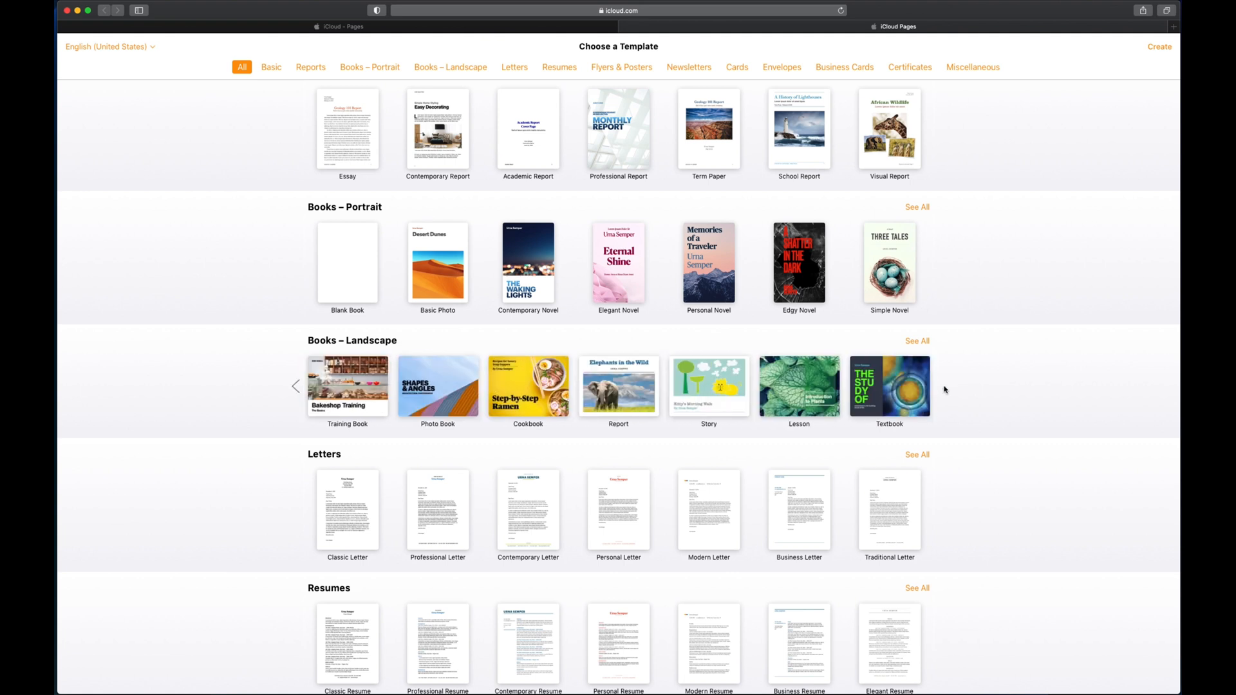
left_click(295, 386)
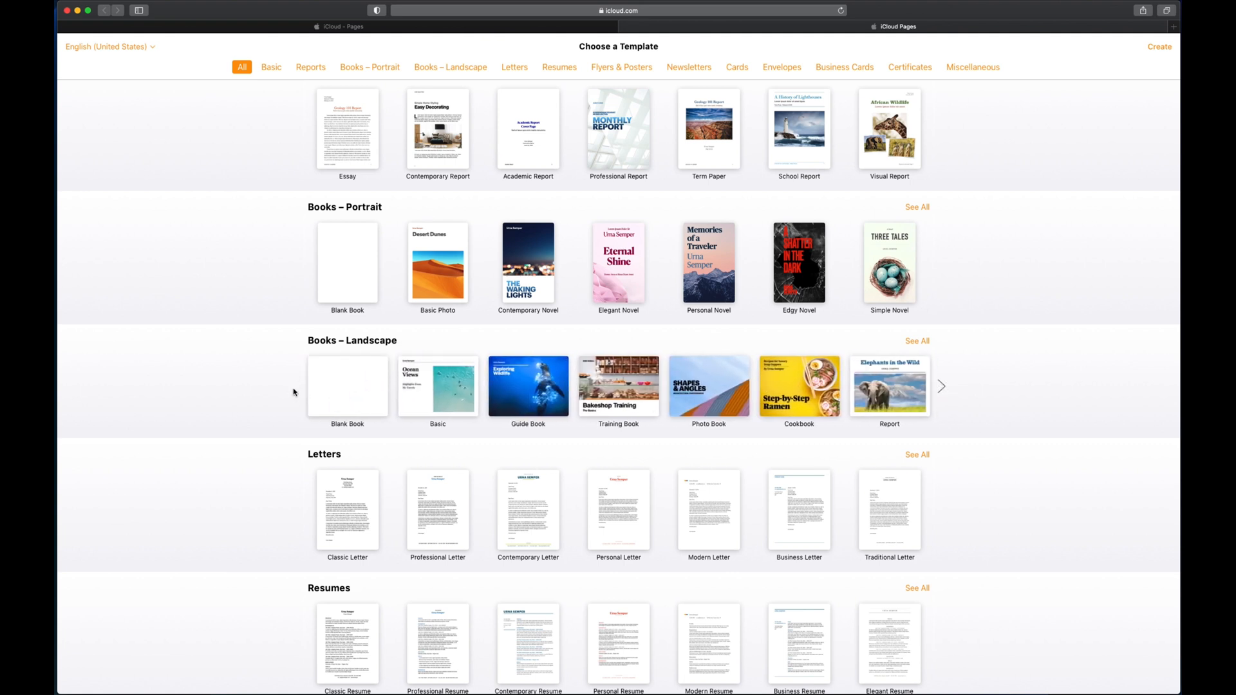
mouse_move(766, 391)
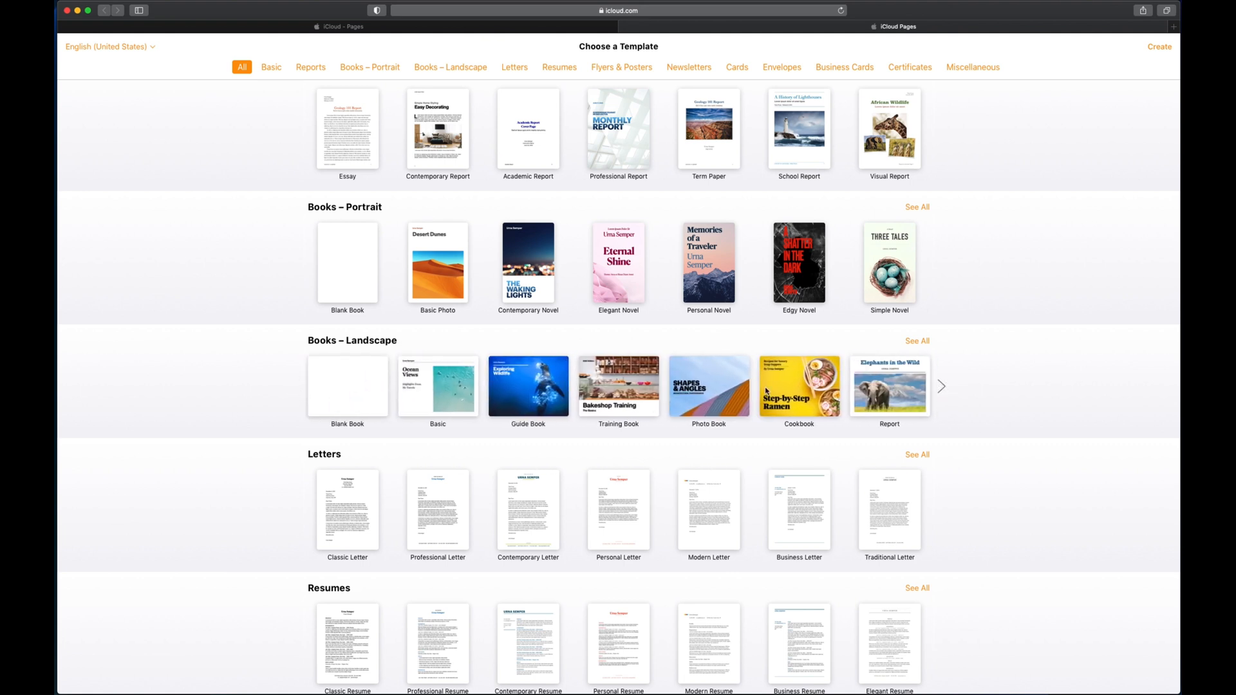
left_click(939, 386)
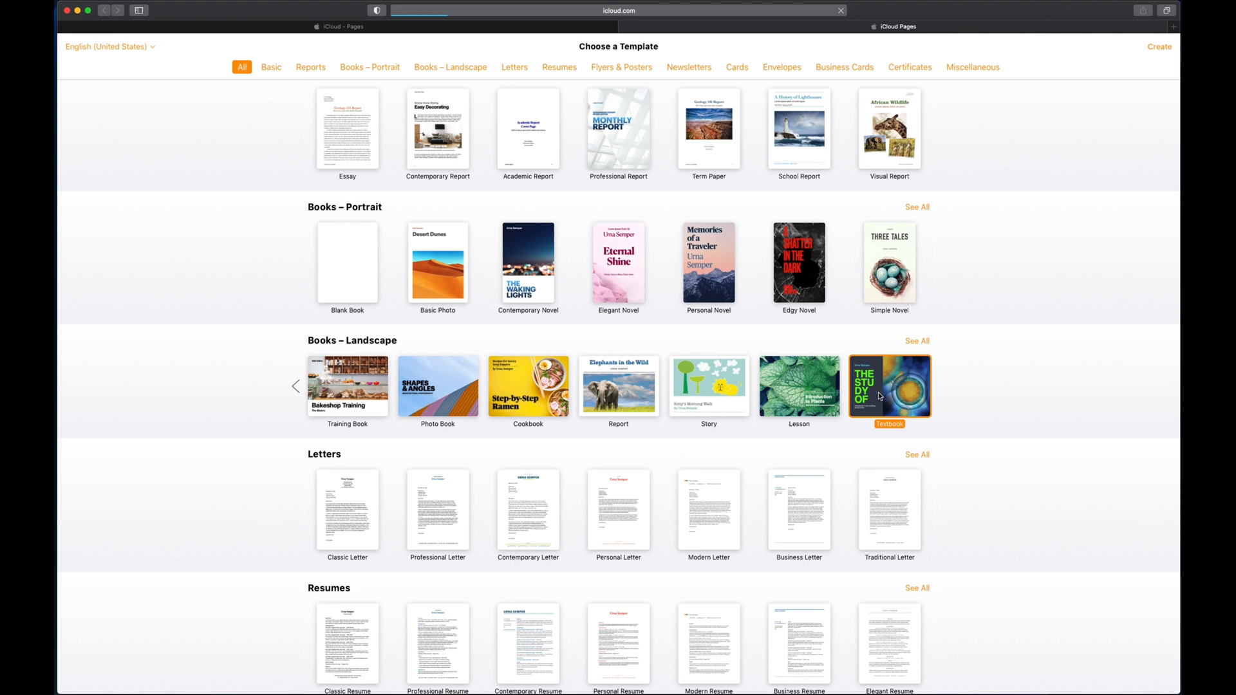
Create the Textbook 7 document from the Textbook template and scroll its cell biology cover page.
double_click(888, 386)
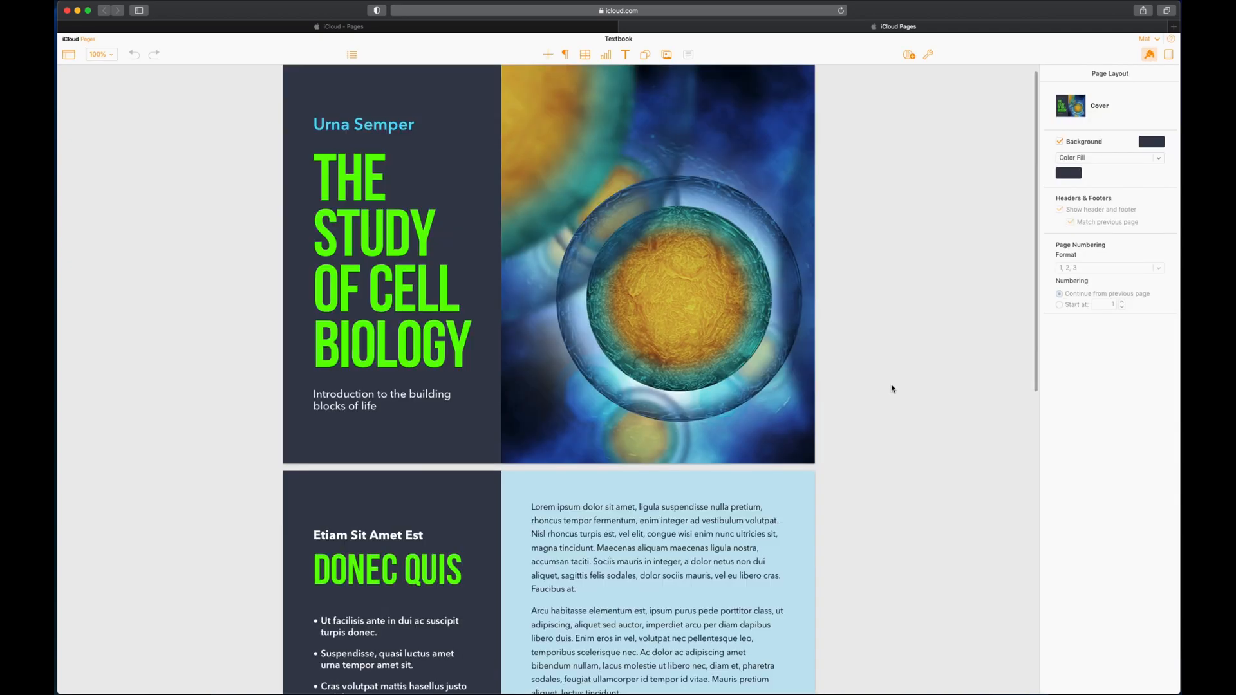
scroll("down", 3)
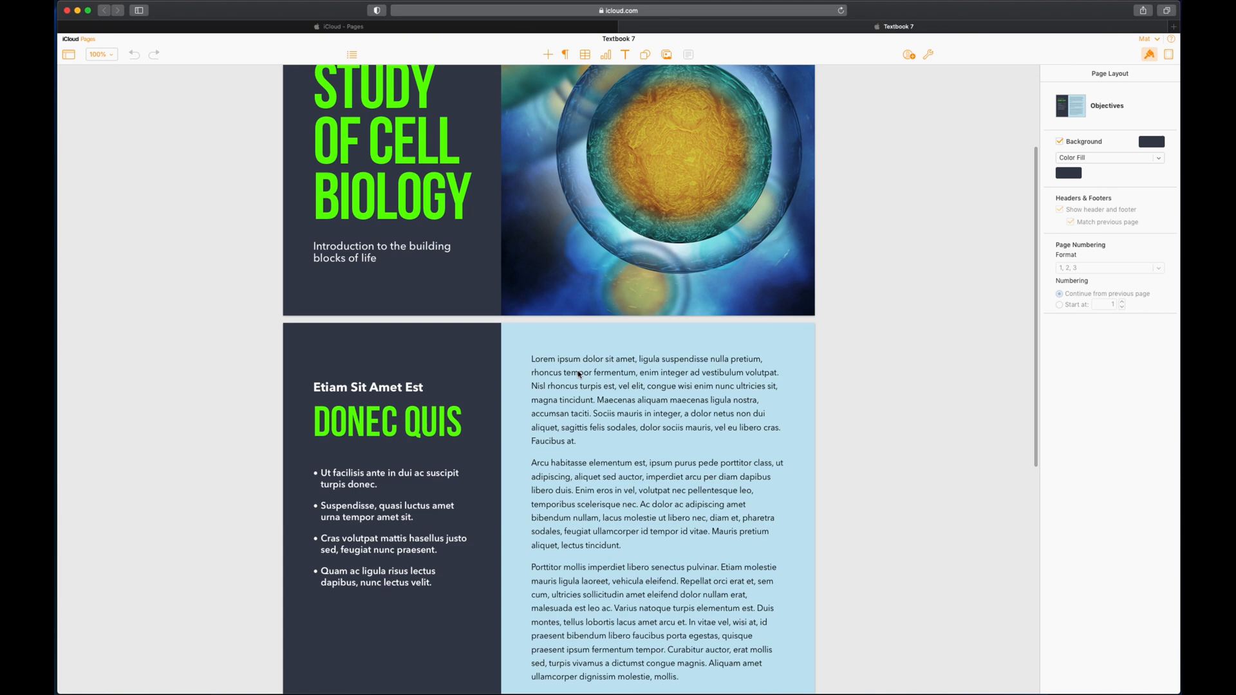
scroll("up", 3)
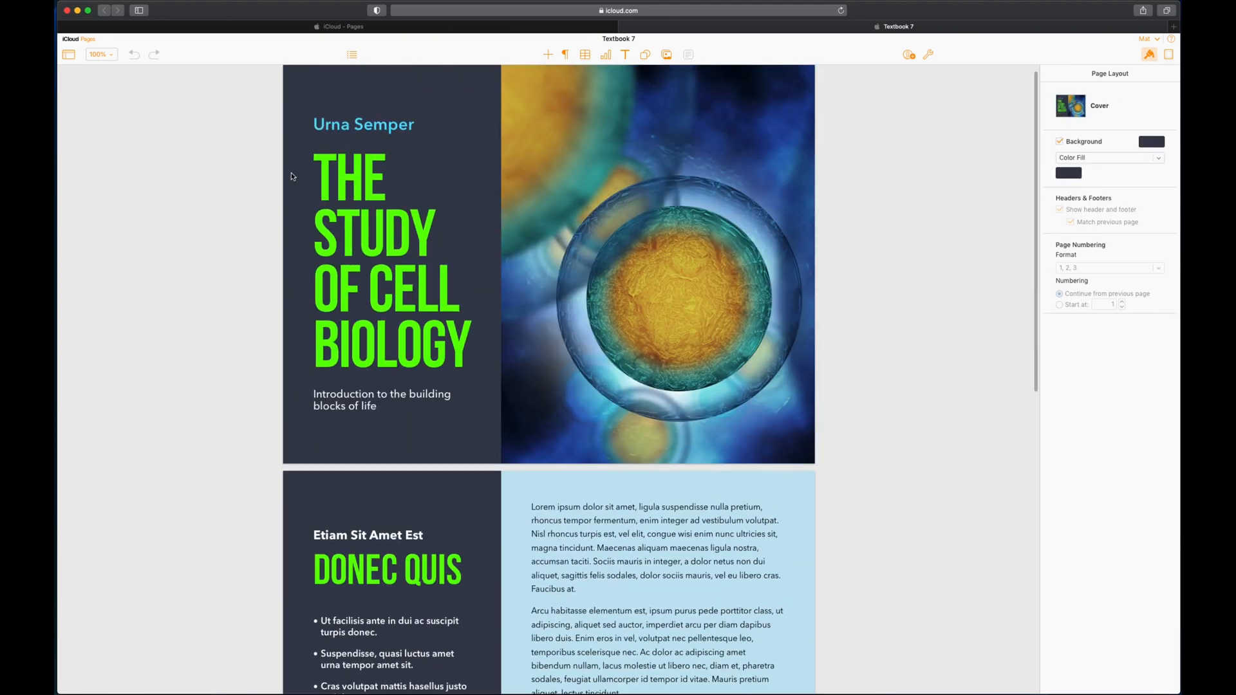
mouse_move(719, 60)
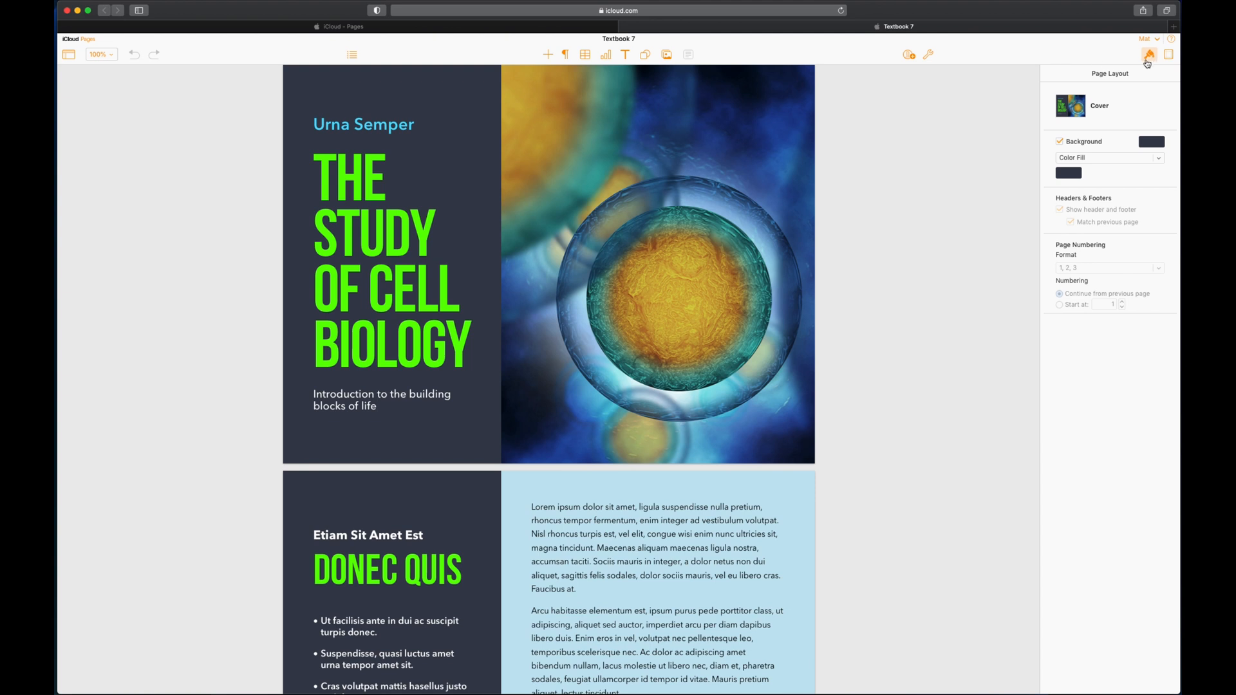
mouse_move(1039, 71)
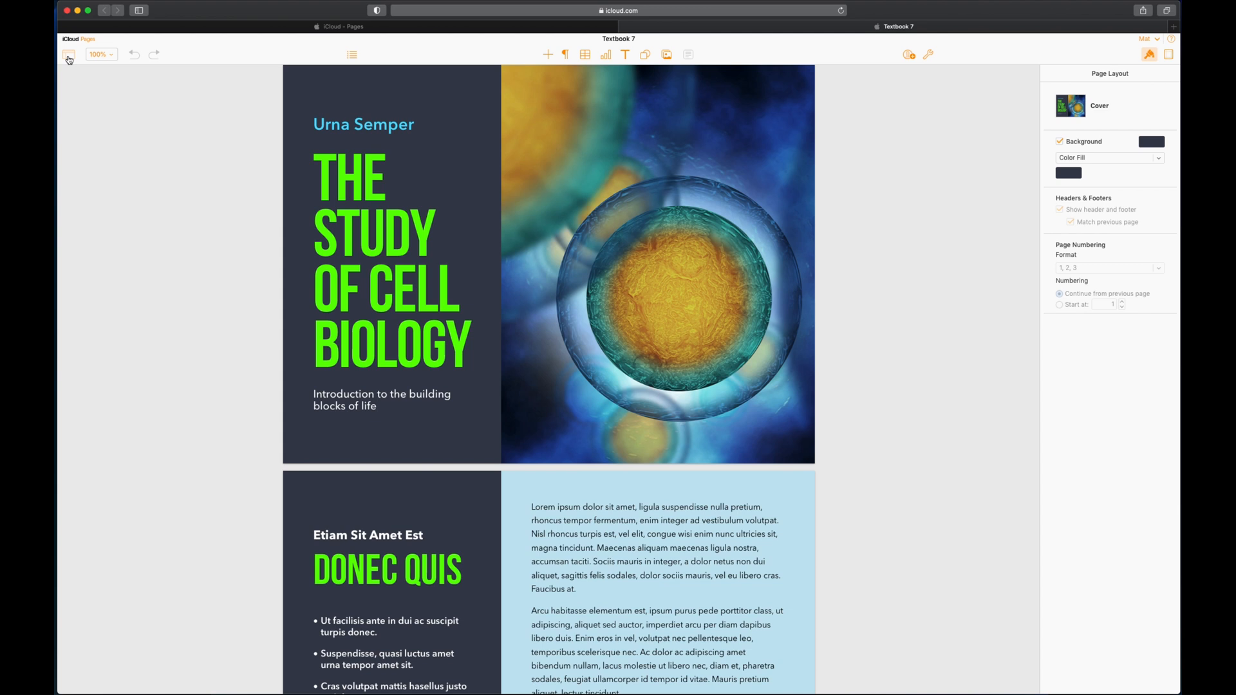
Browse the View menu options, then show the zoom and page view choices at 100%.
left_click(69, 55)
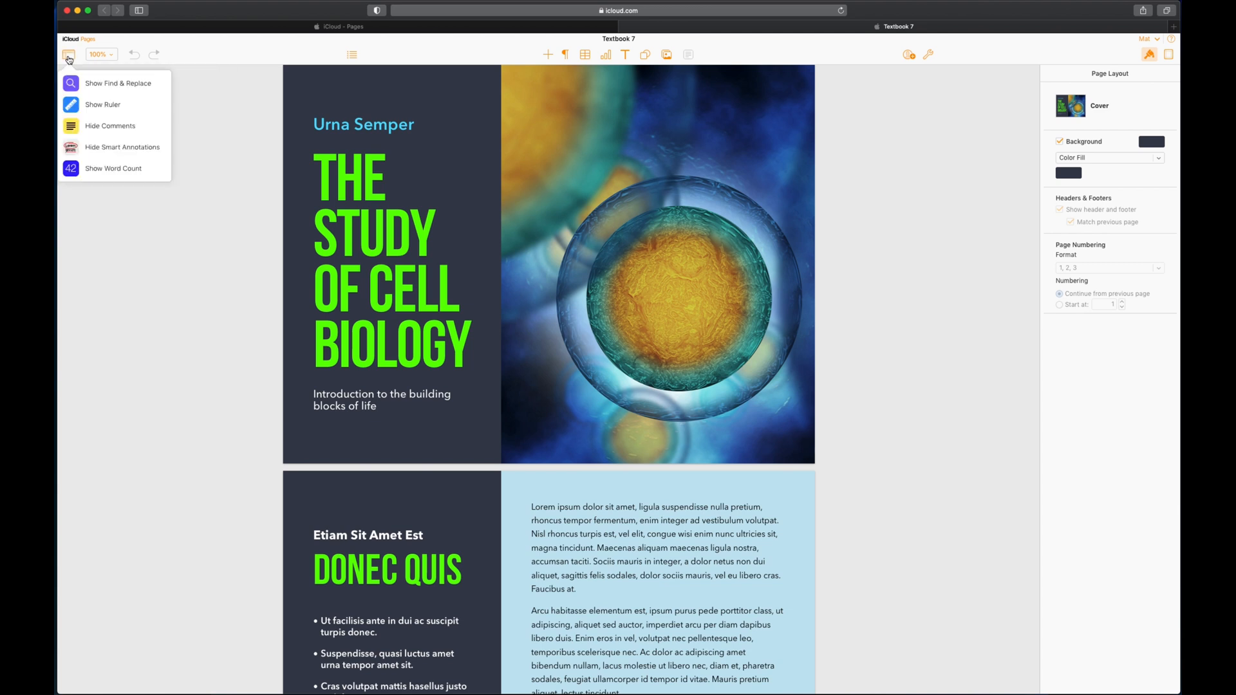
mouse_move(106, 74)
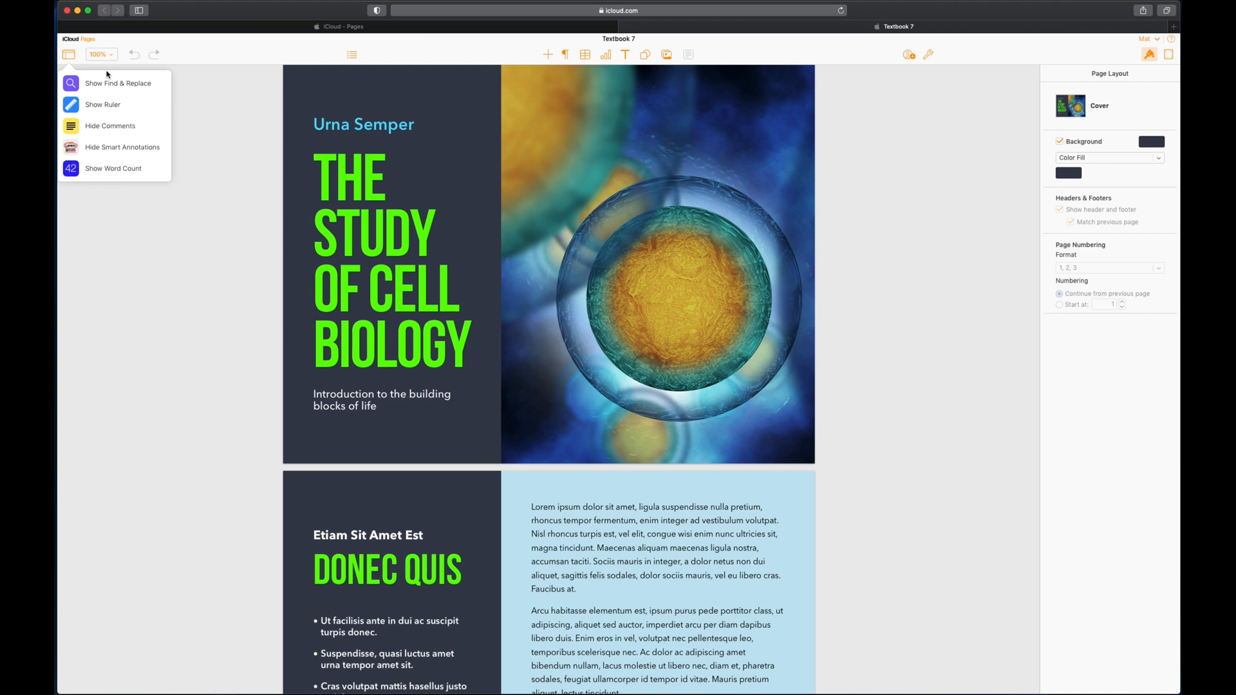
mouse_move(102, 104)
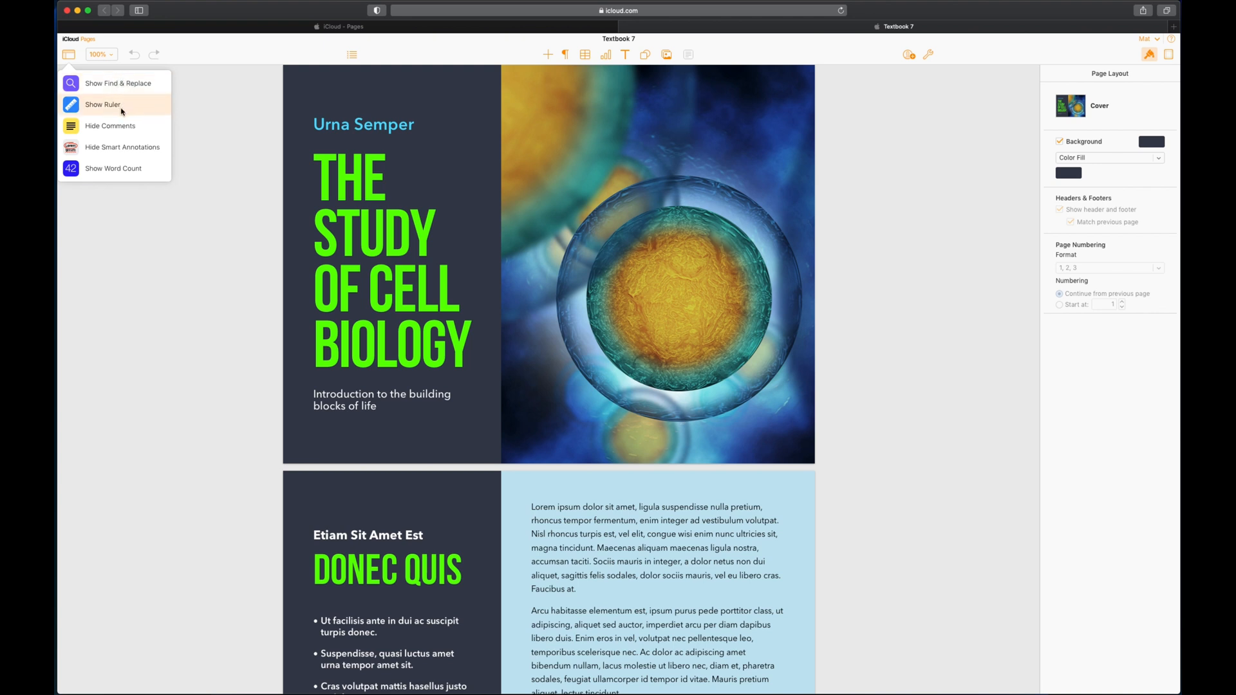
mouse_move(110, 125)
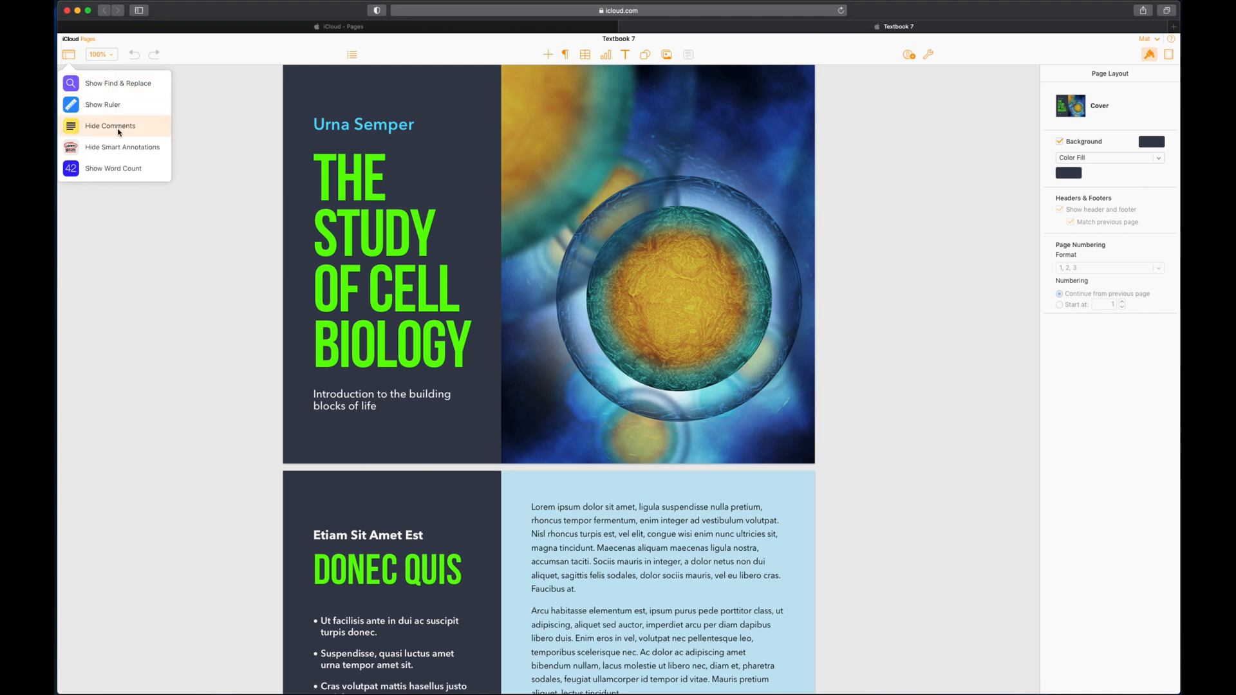
mouse_move(113, 169)
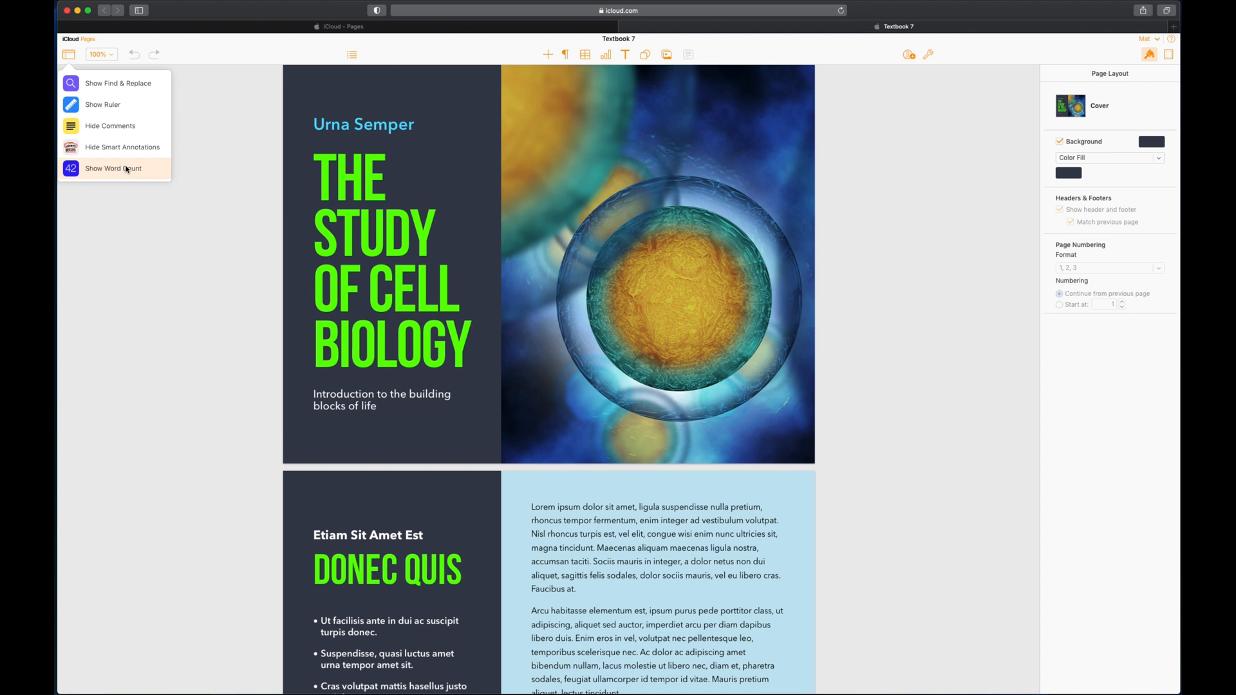
mouse_move(118, 83)
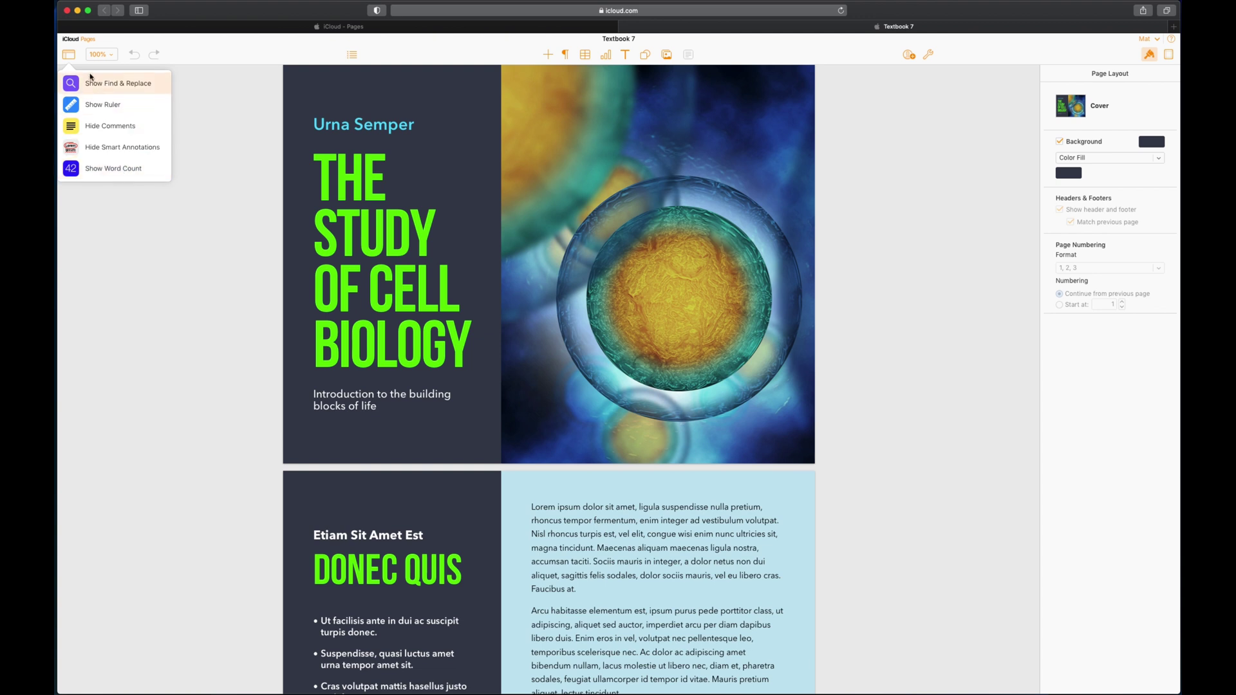
left_click(101, 54)
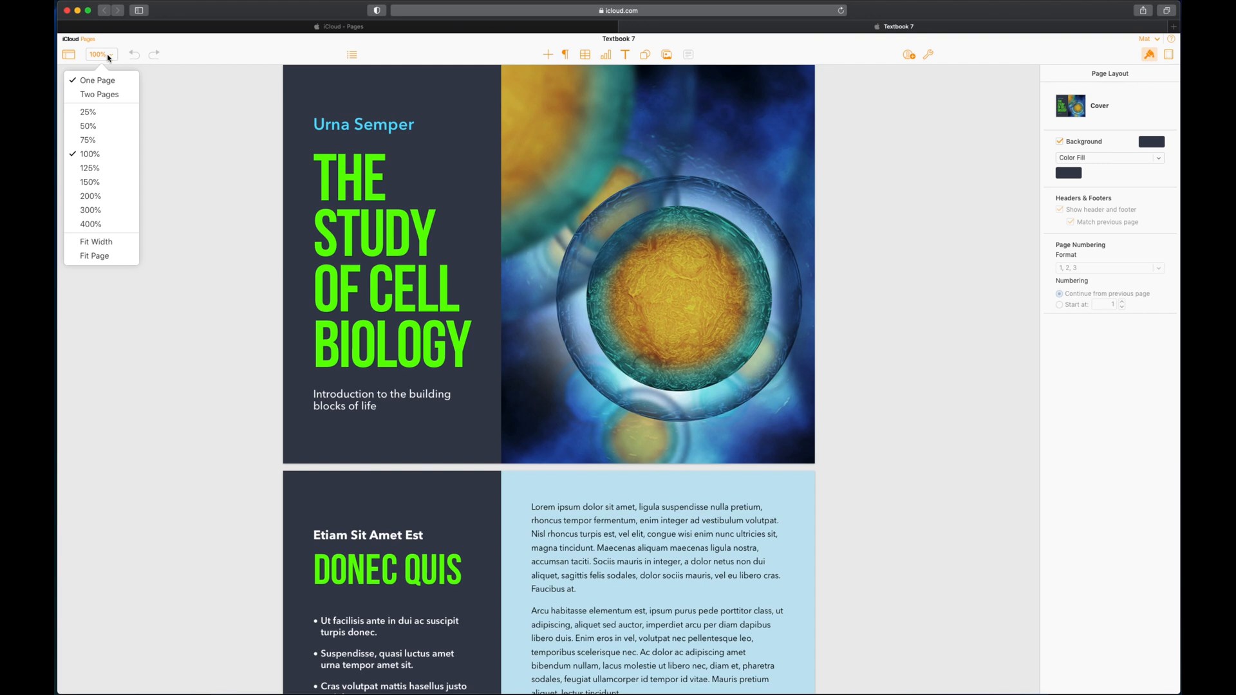
Switch Textbook 7 to a Two Pages spread, then back to One Page view.
left_click(99, 94)
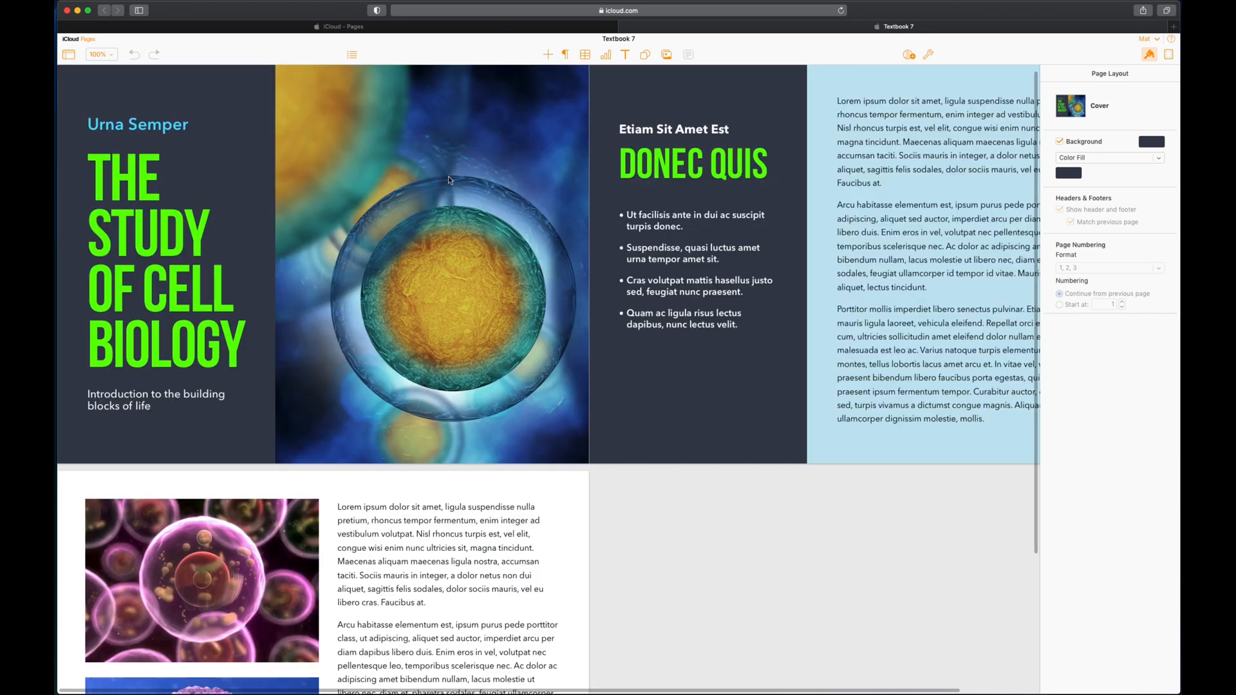
left_click(101, 54)
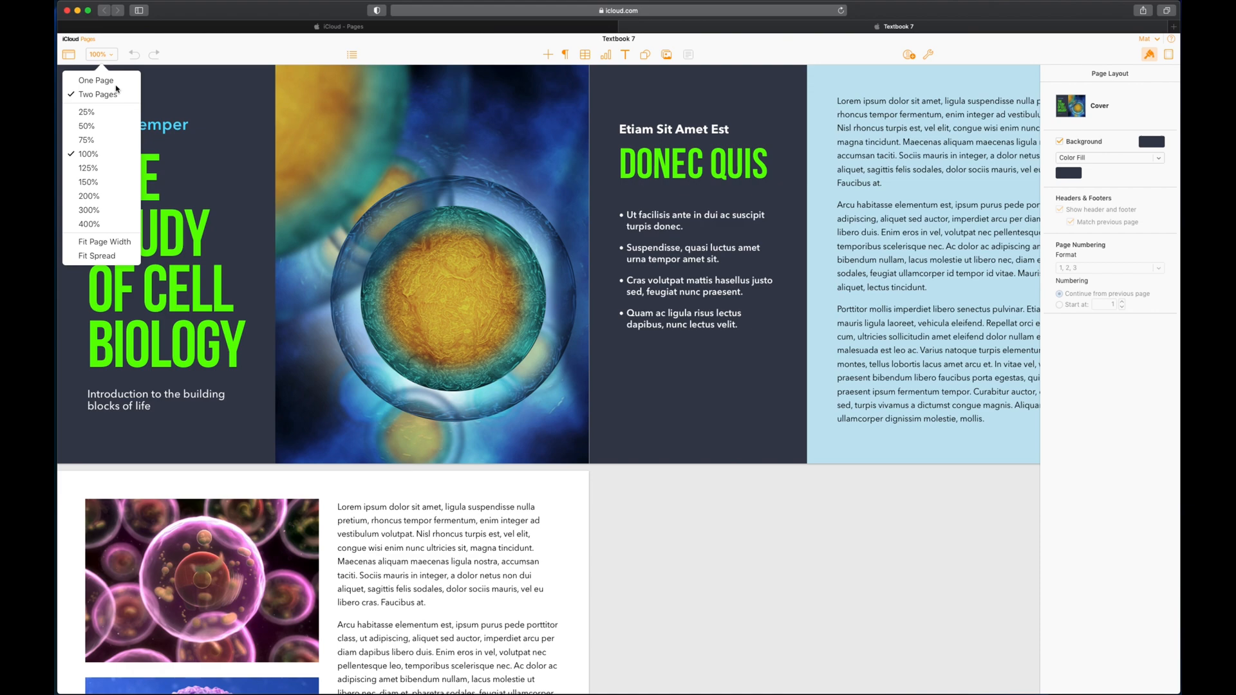
left_click(95, 79)
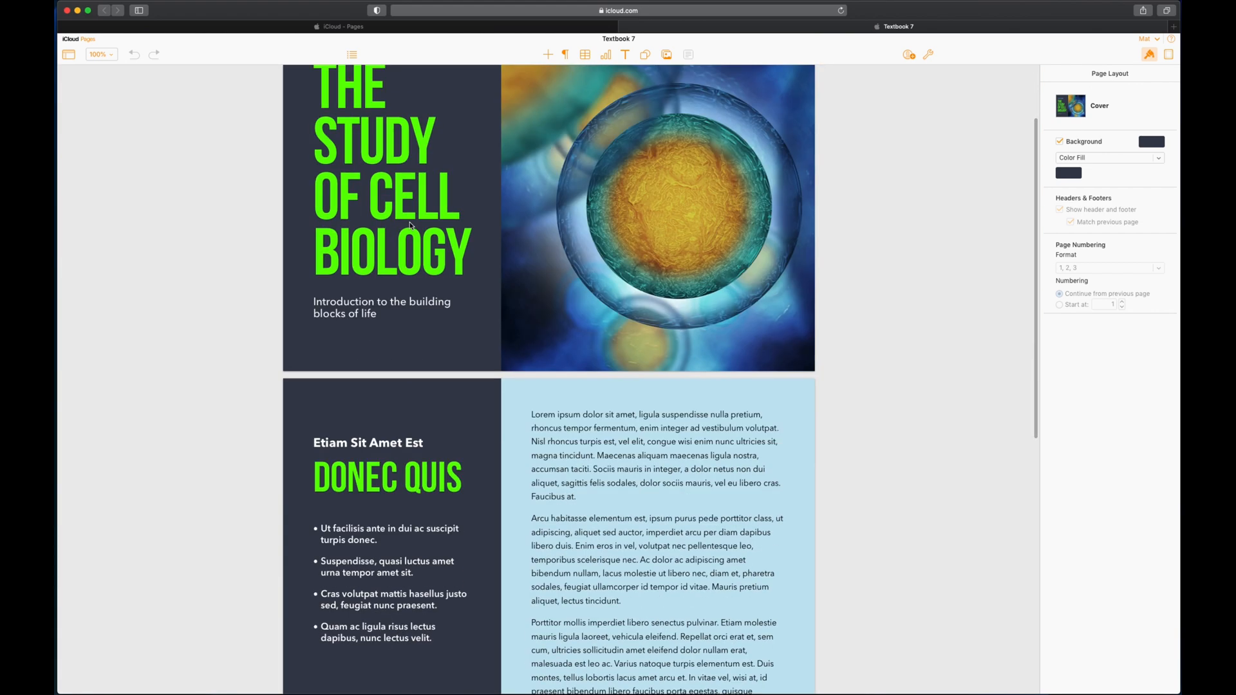
scroll("up", 3)
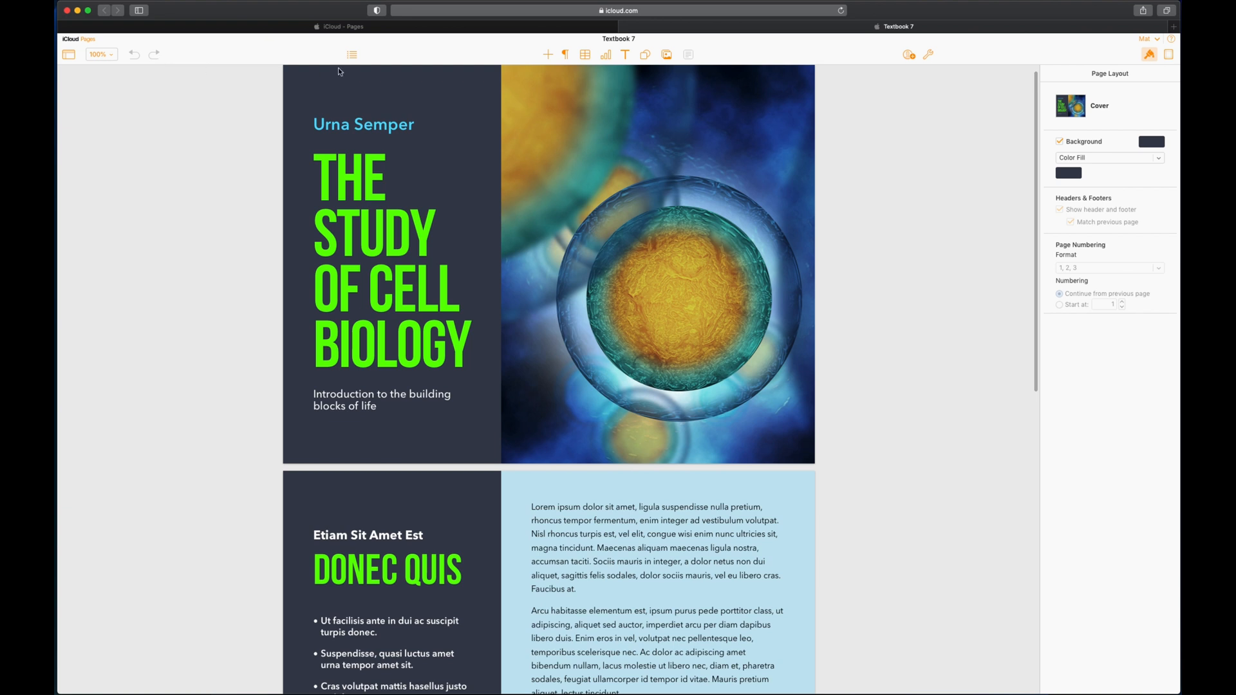
mouse_move(352, 54)
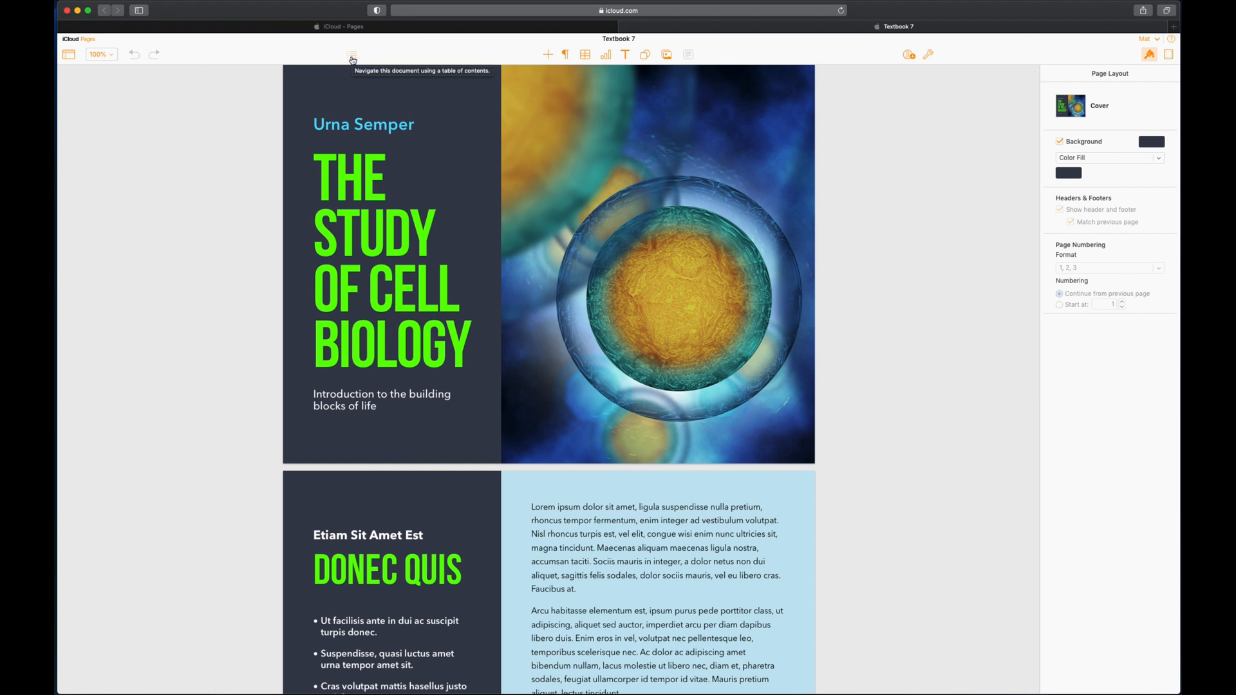
left_click(352, 54)
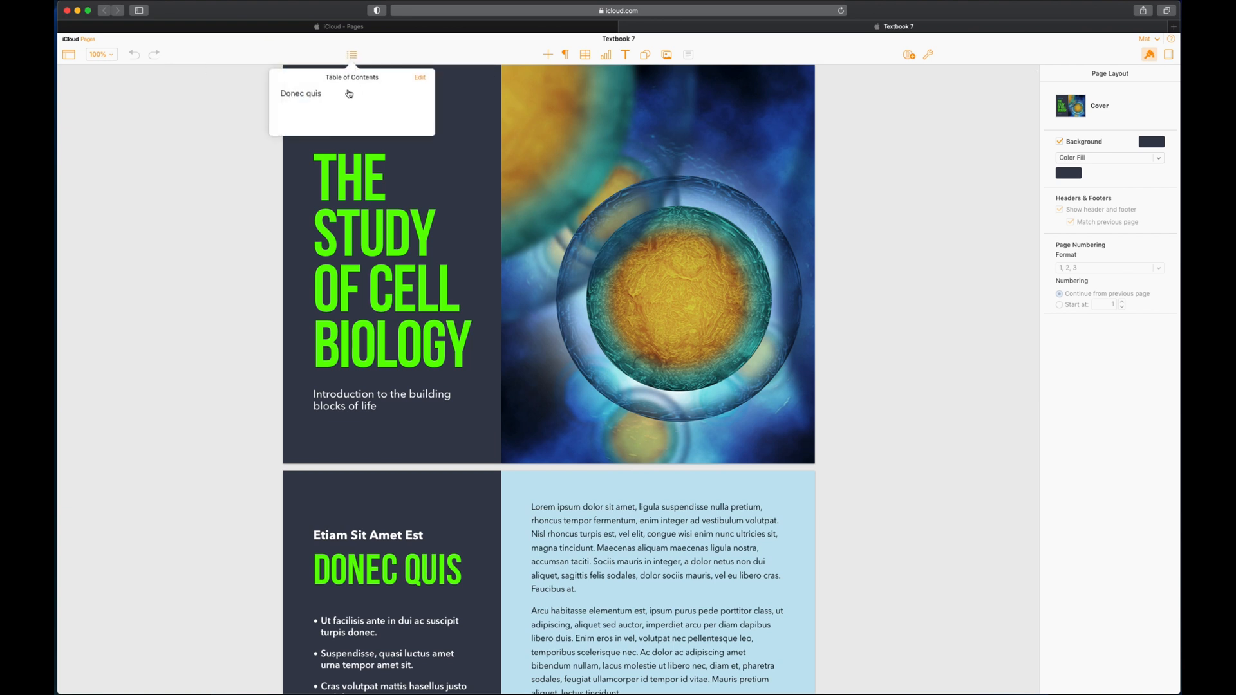
mouse_move(394, 107)
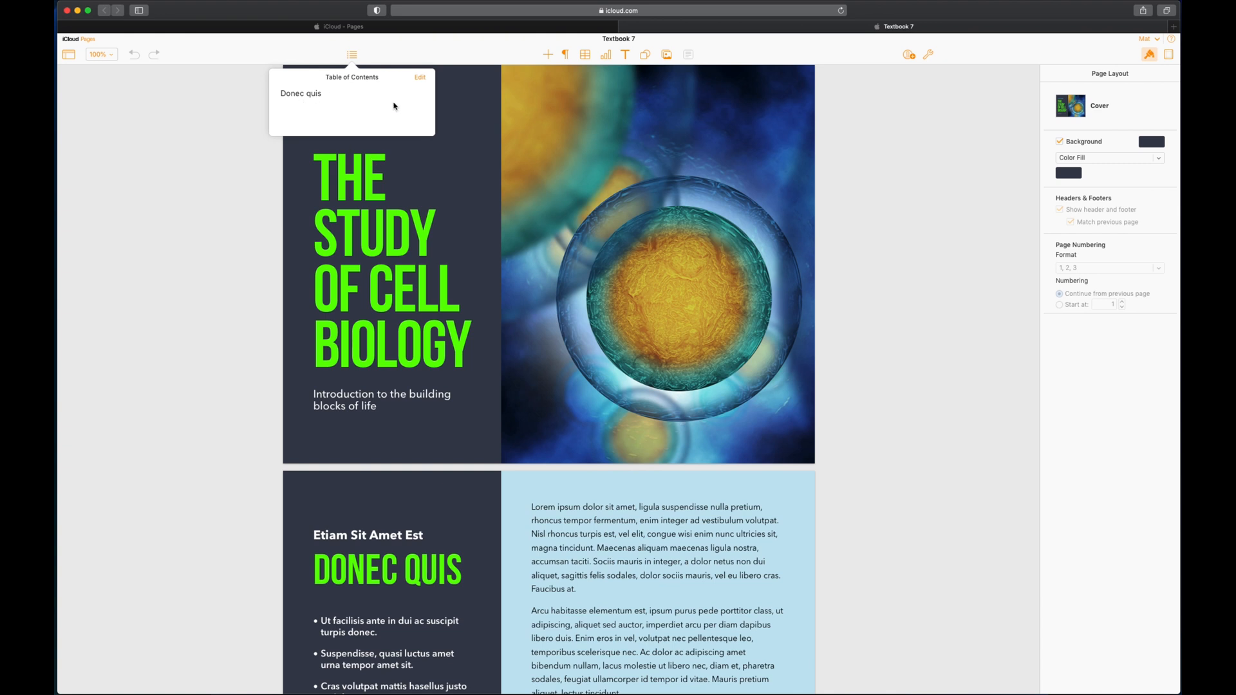
left_click(419, 77)
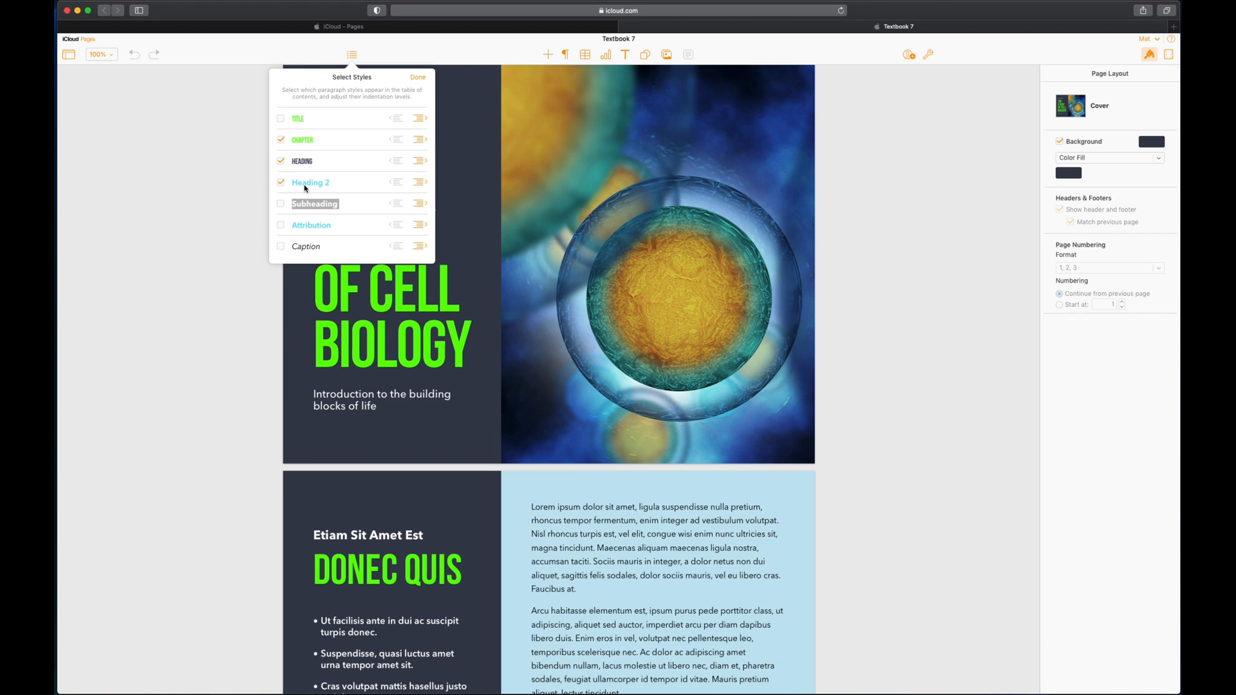
mouse_move(310, 123)
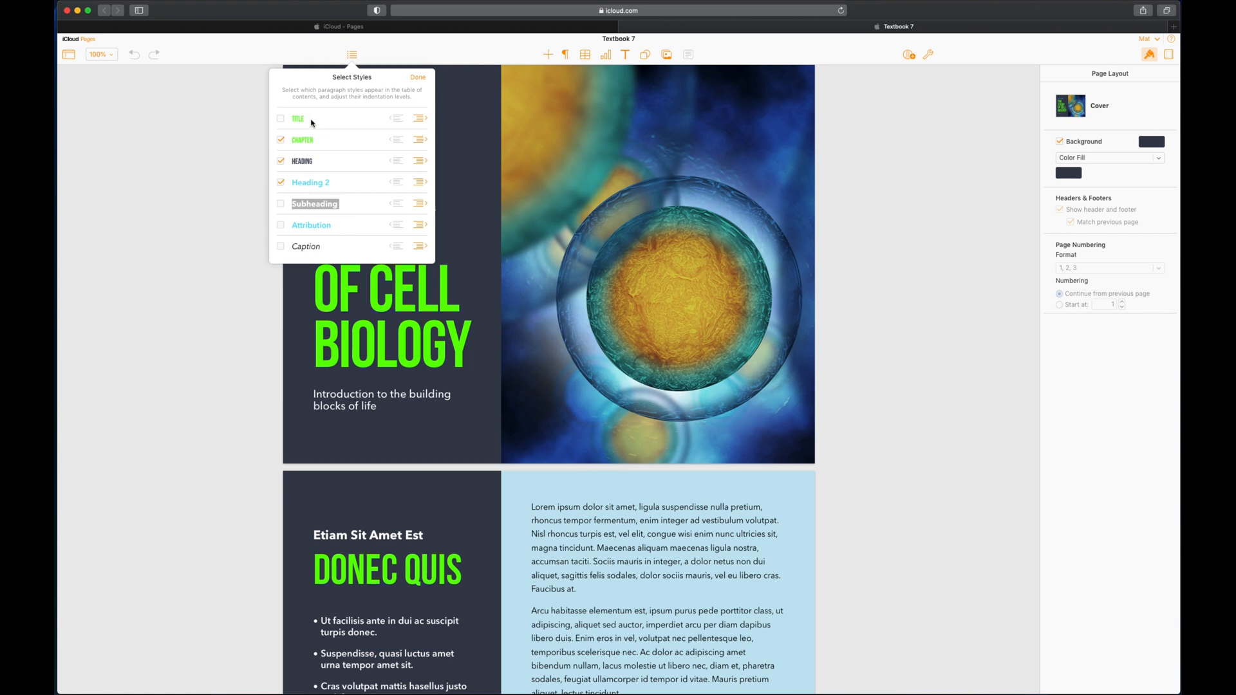
mouse_move(334, 112)
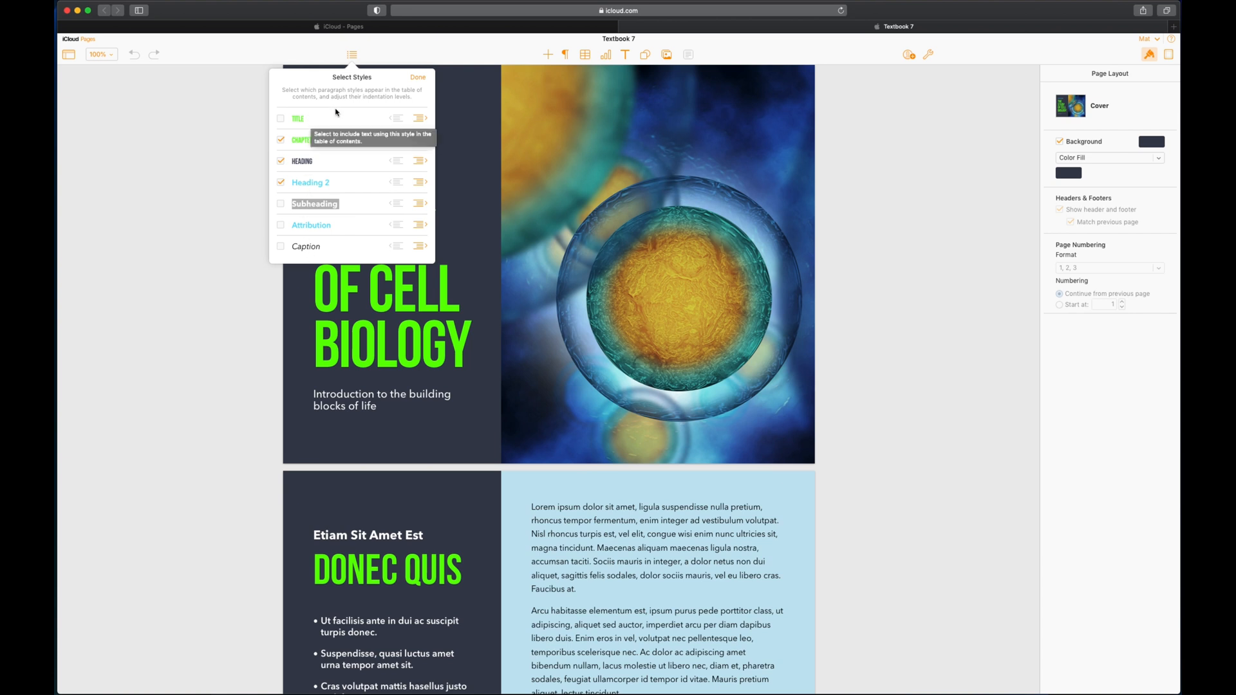
left_click(418, 77)
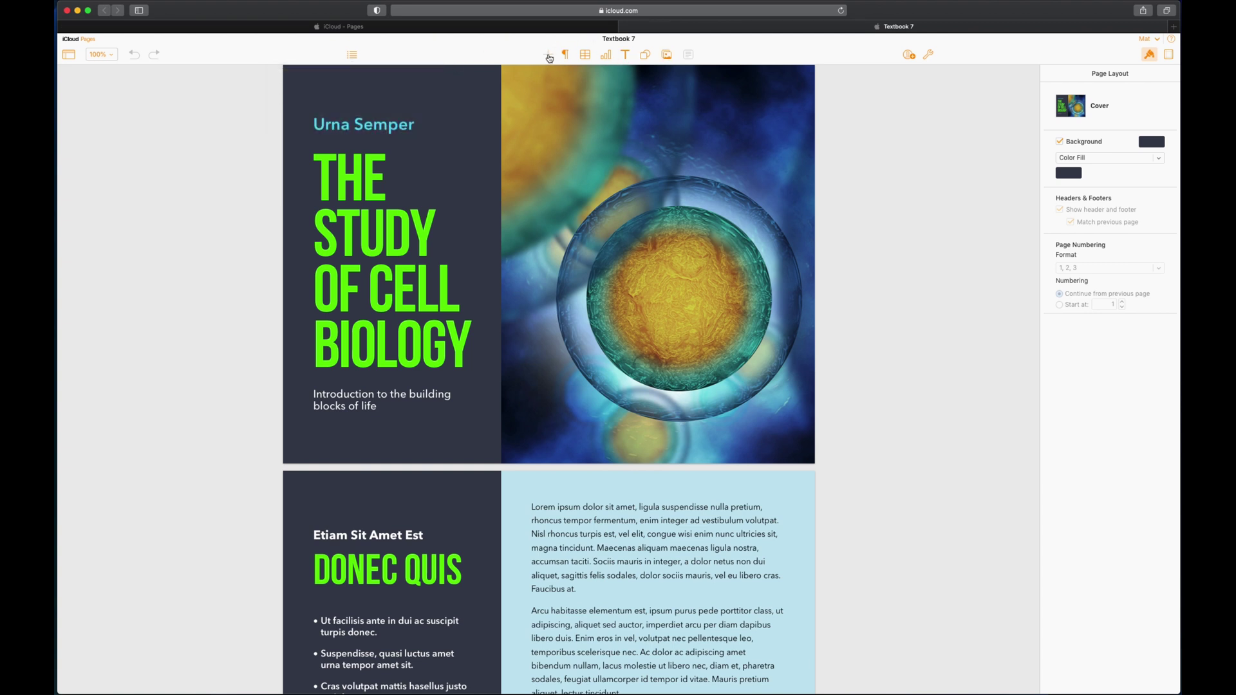
Review the addable page layouts, then the Insert choices for breaks, page numbers, footnotes and links.
left_click(548, 54)
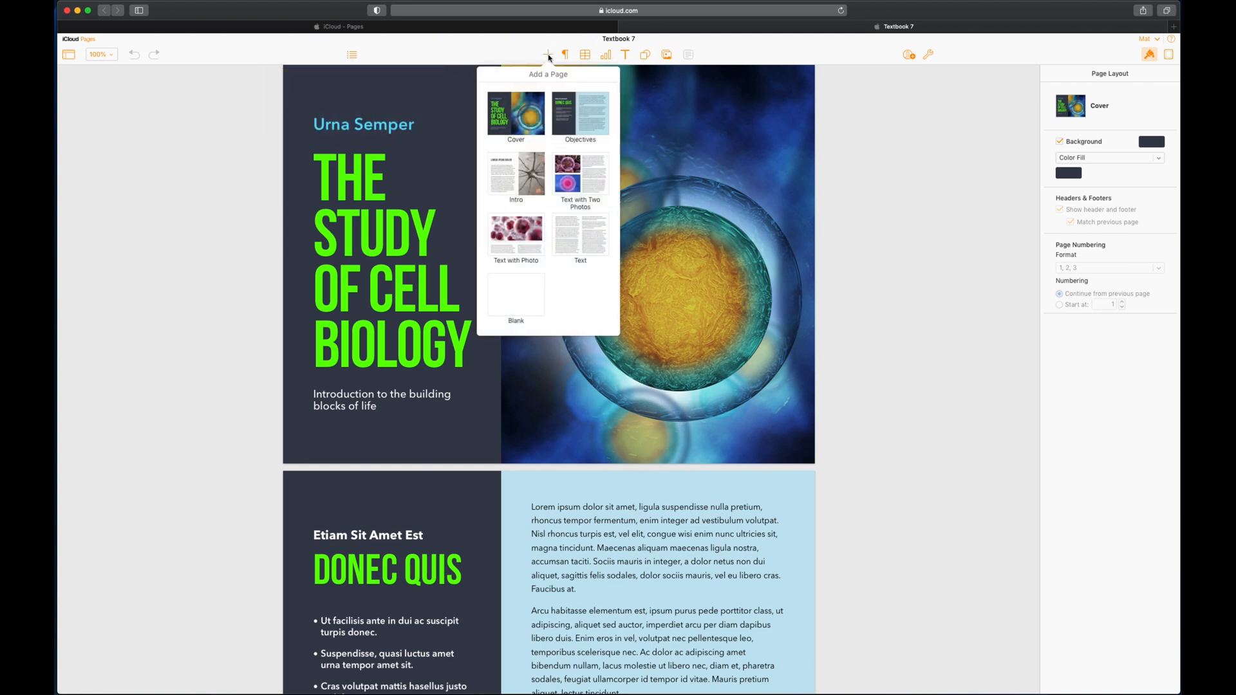
mouse_move(567, 203)
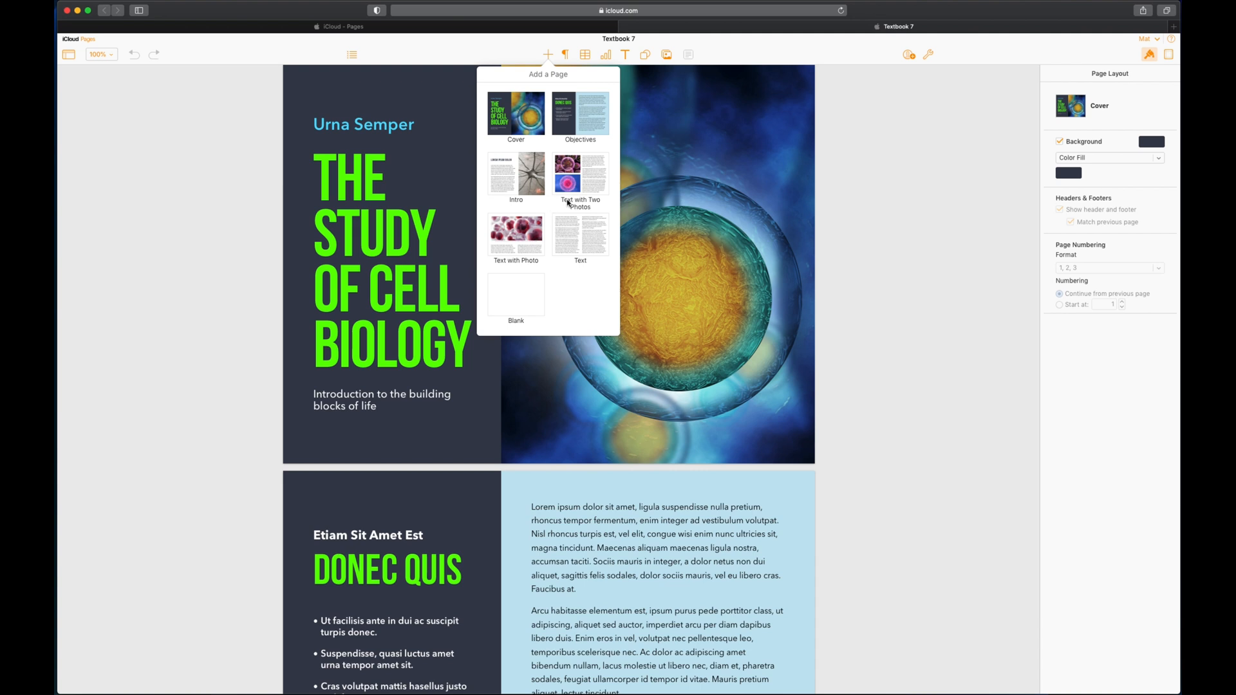
mouse_move(506, 60)
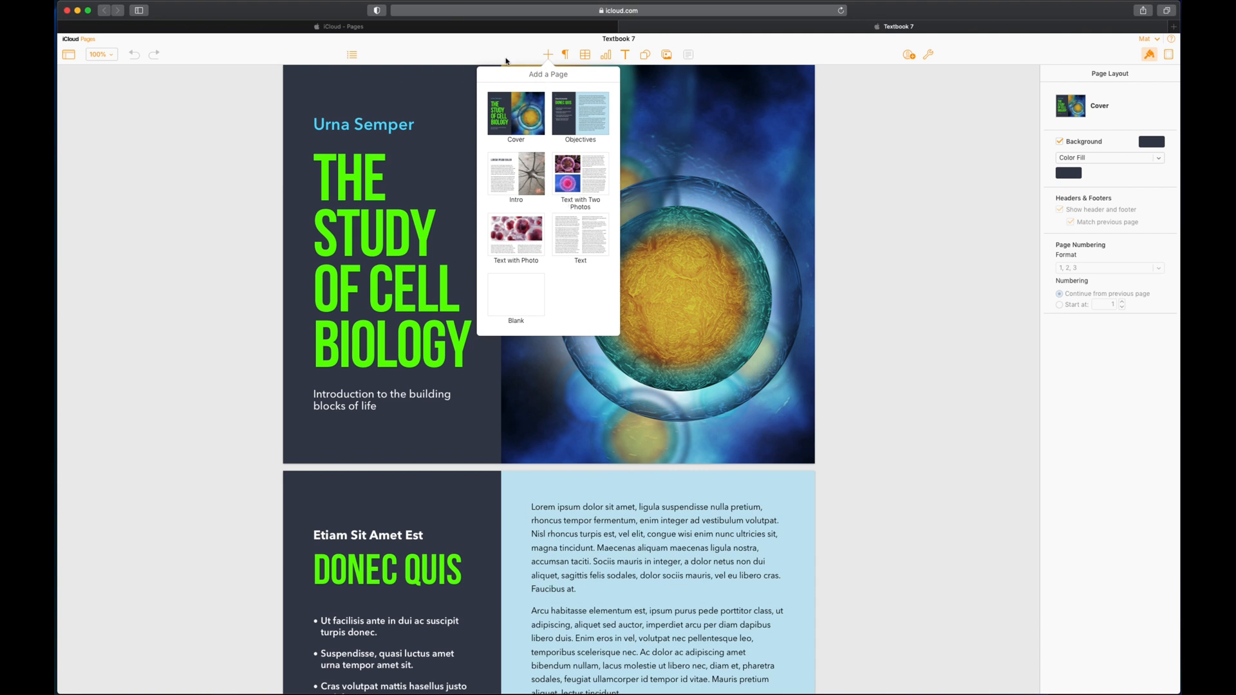
left_click(565, 54)
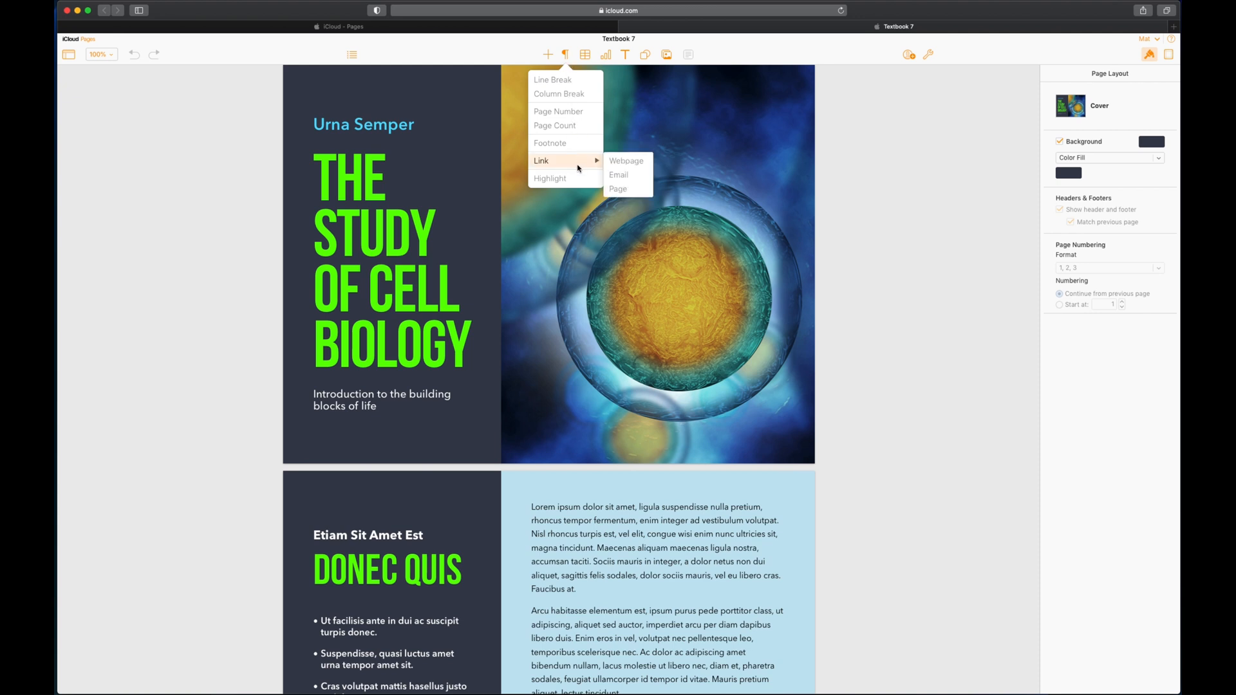
mouse_move(534, 110)
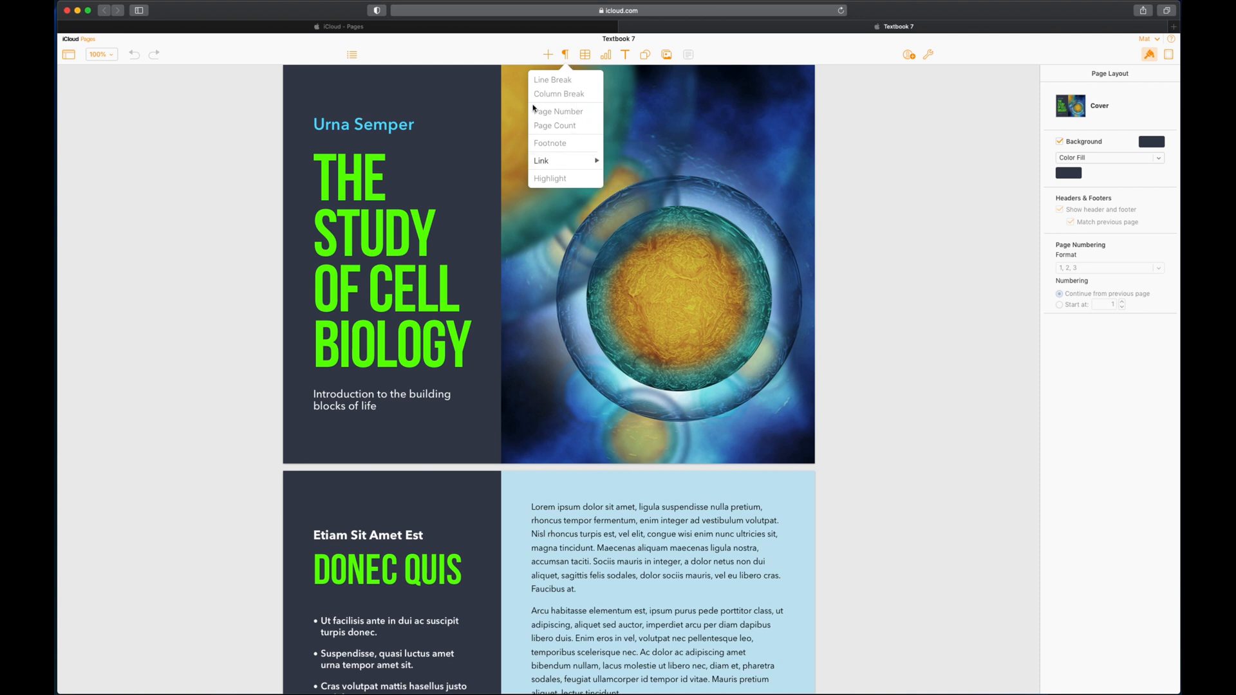
mouse_move(561, 94)
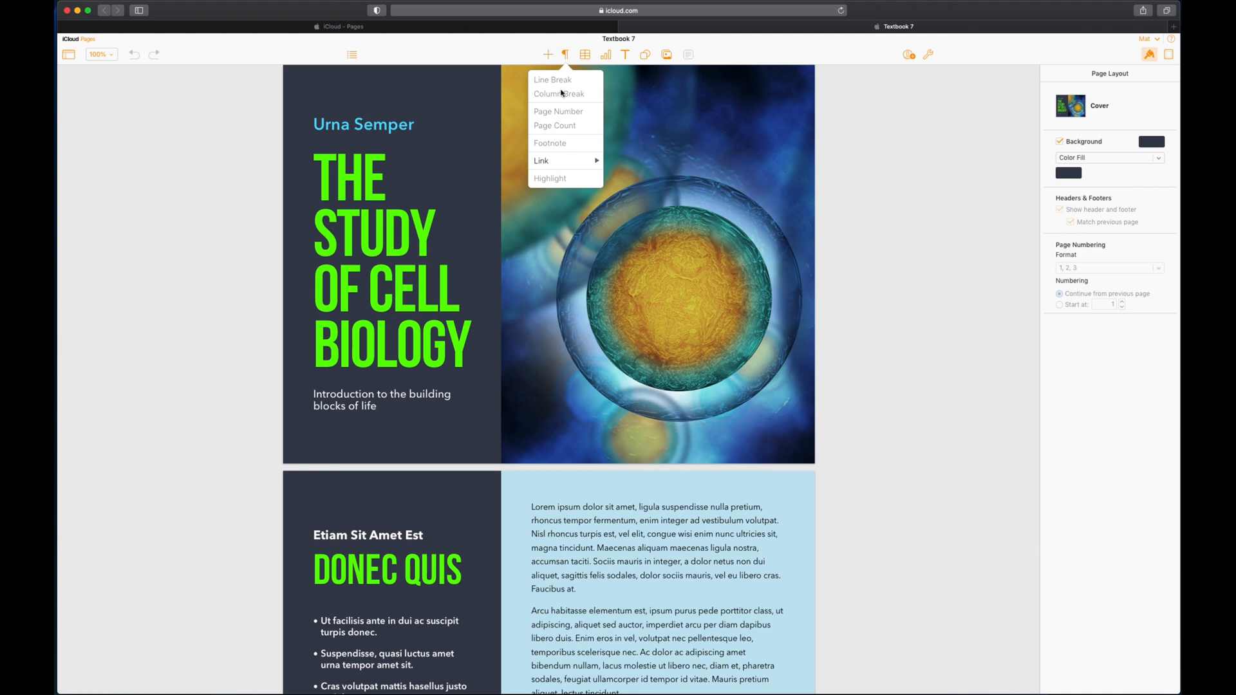
mouse_move(569, 118)
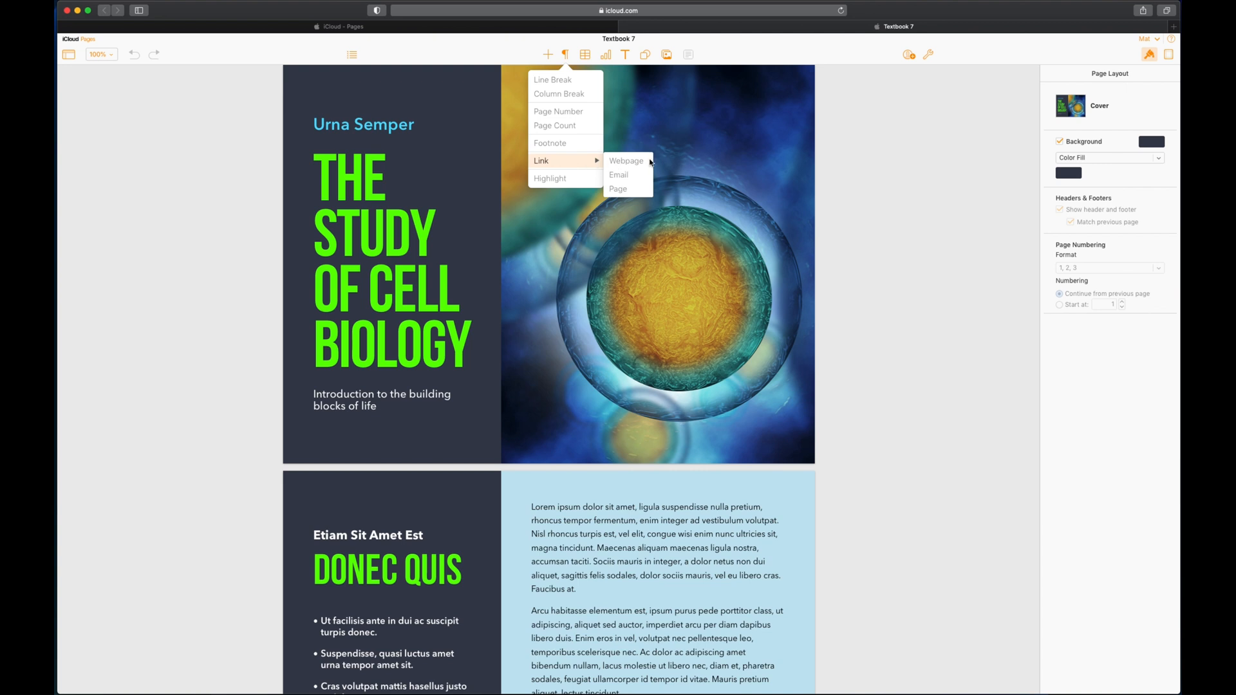
mouse_move(631, 175)
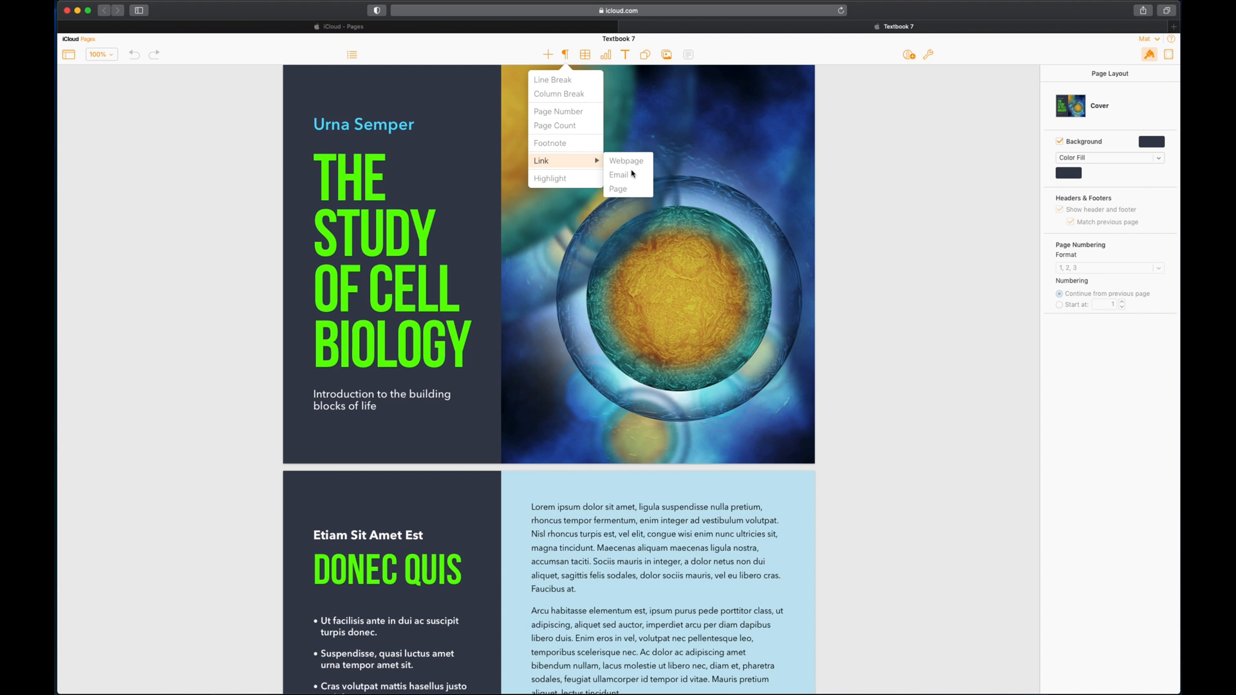
mouse_move(613, 196)
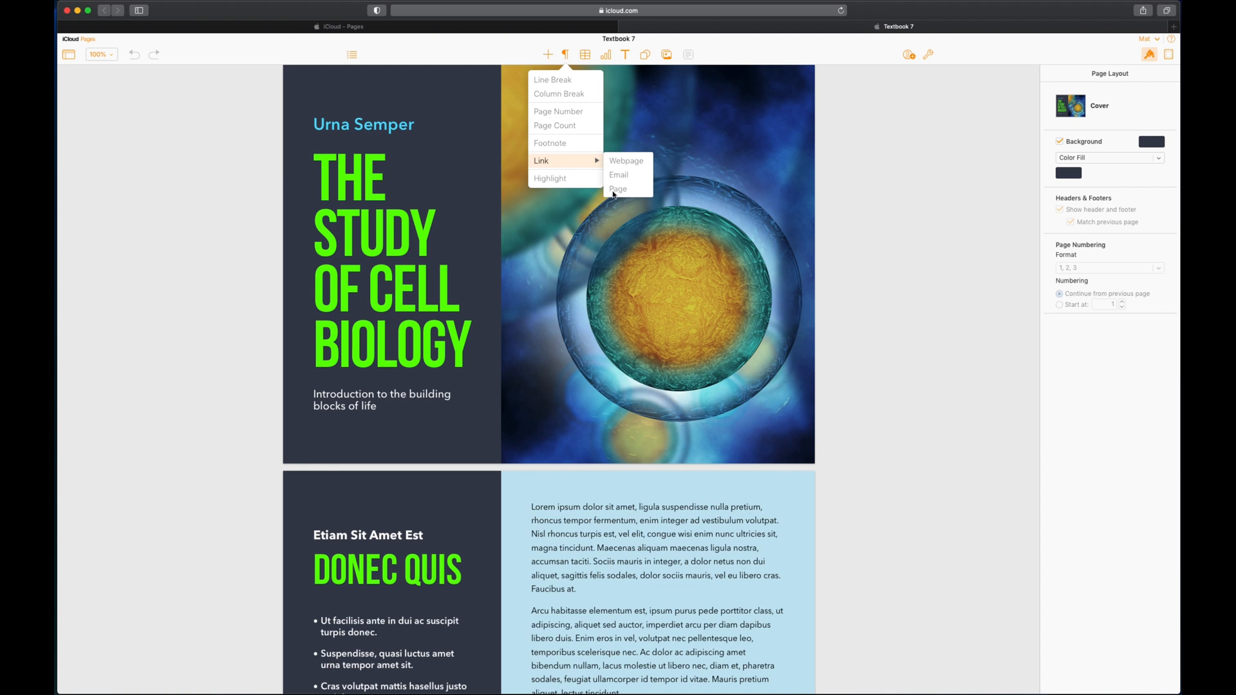
mouse_move(648, 282)
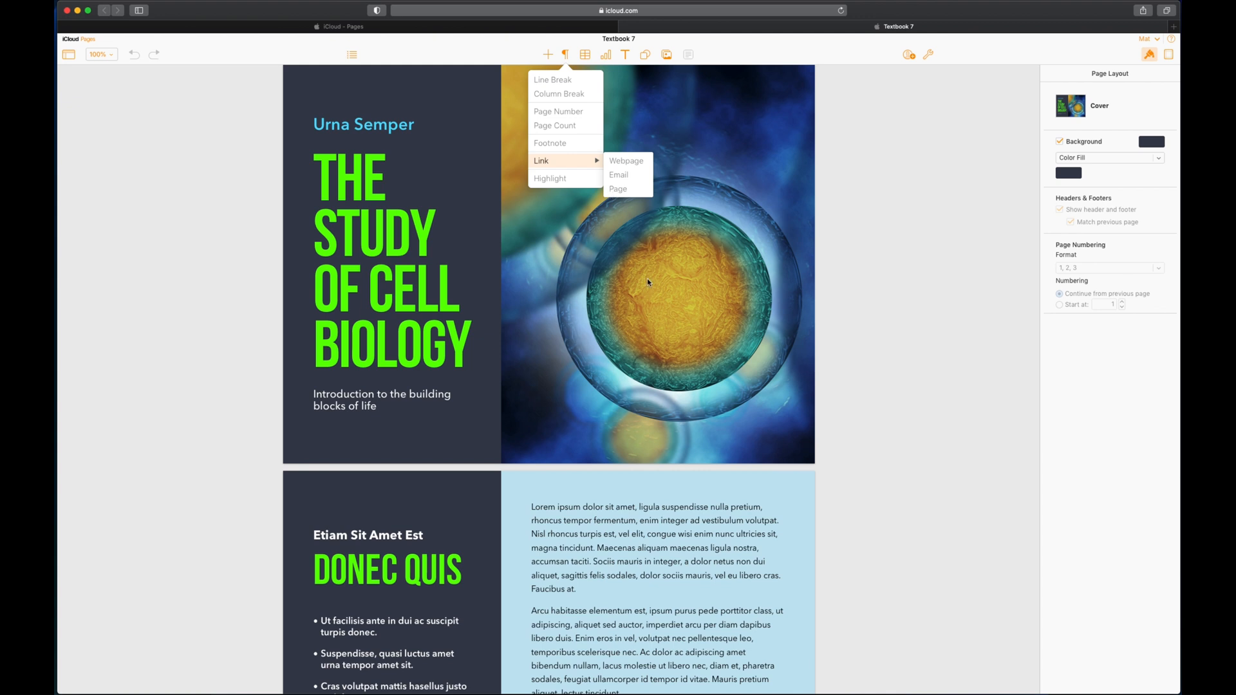
mouse_move(352, 61)
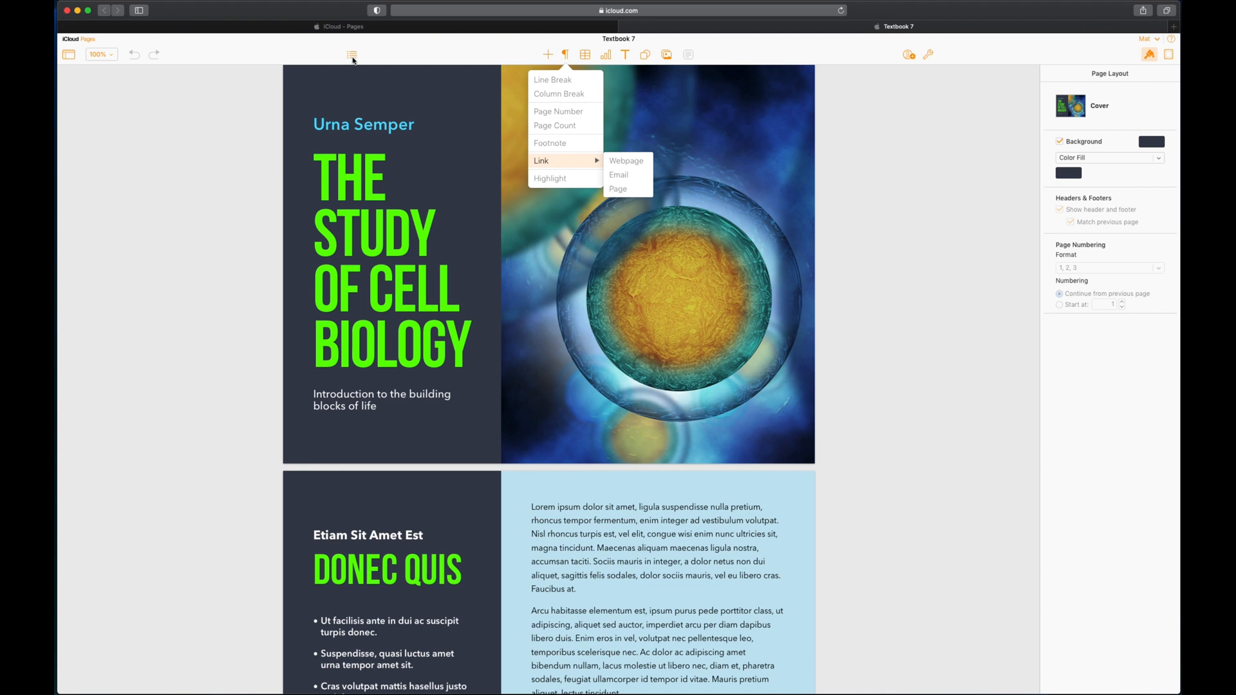
mouse_move(647, 339)
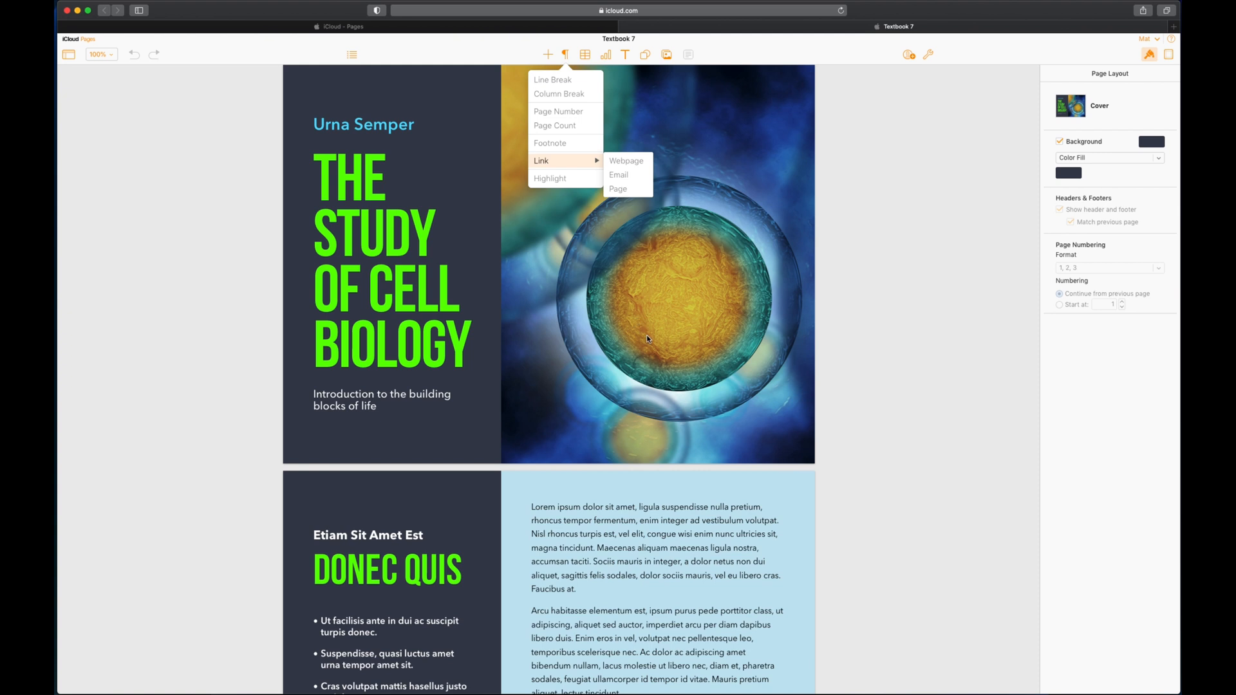
mouse_move(632, 165)
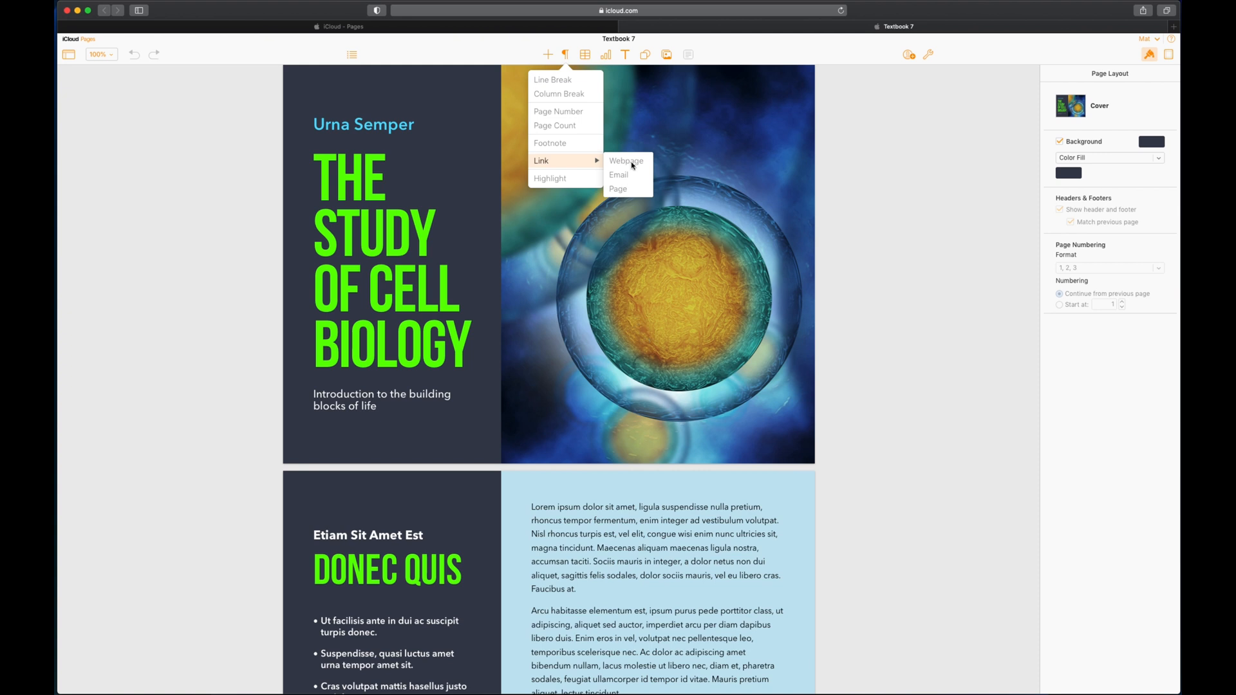
mouse_move(625, 174)
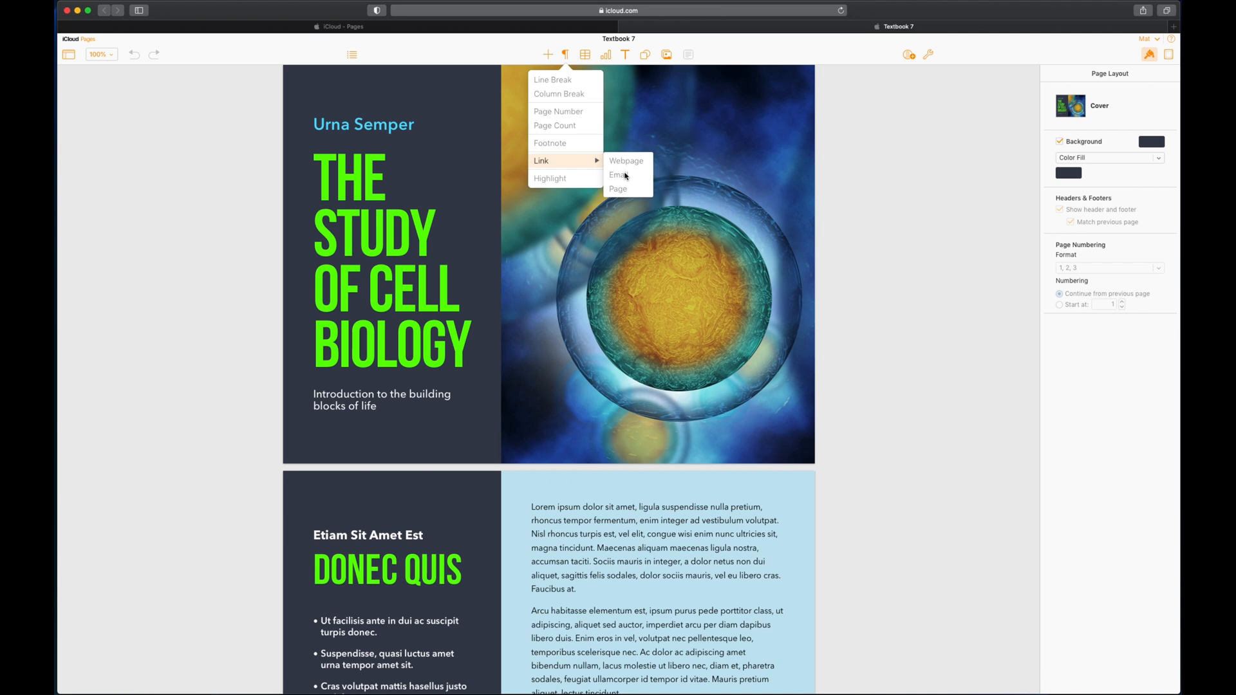
mouse_move(623, 189)
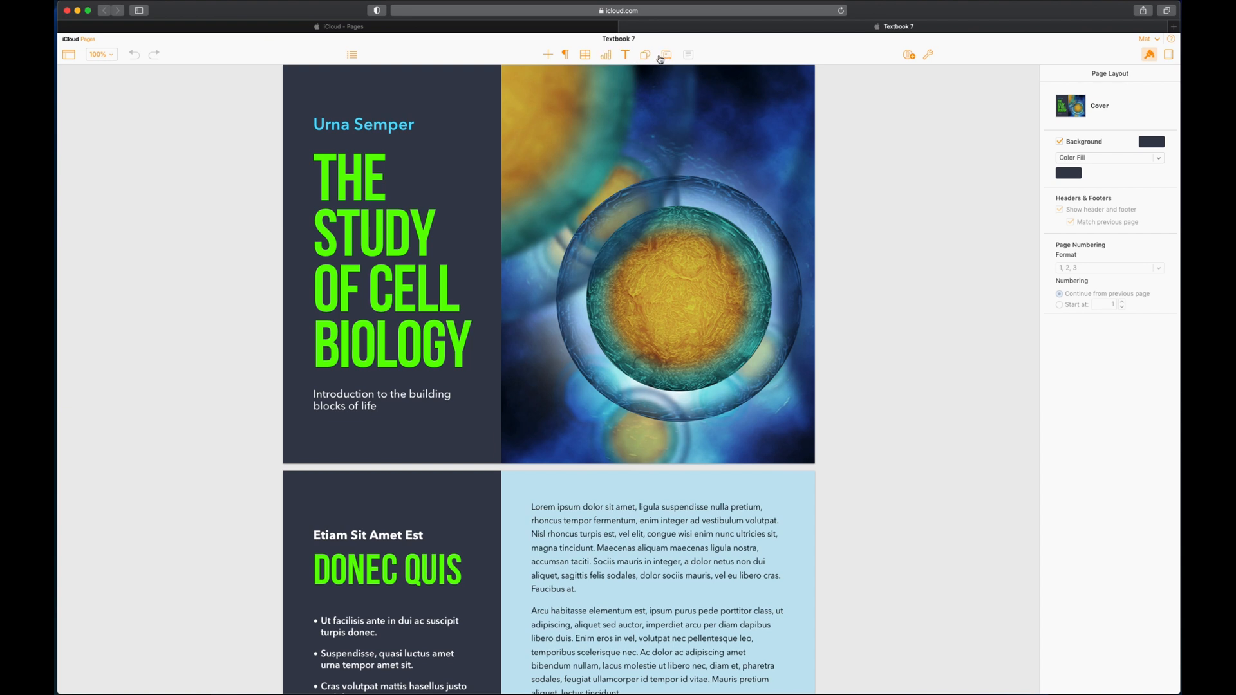
mouse_move(666, 54)
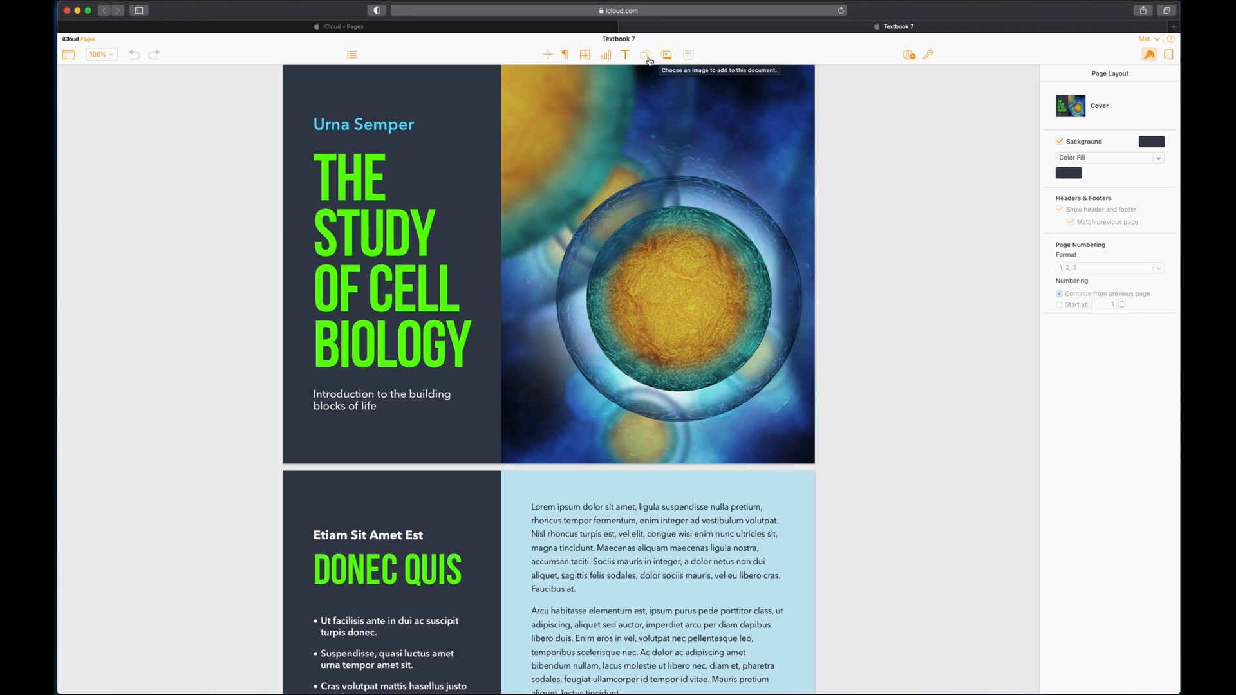
mouse_move(607, 54)
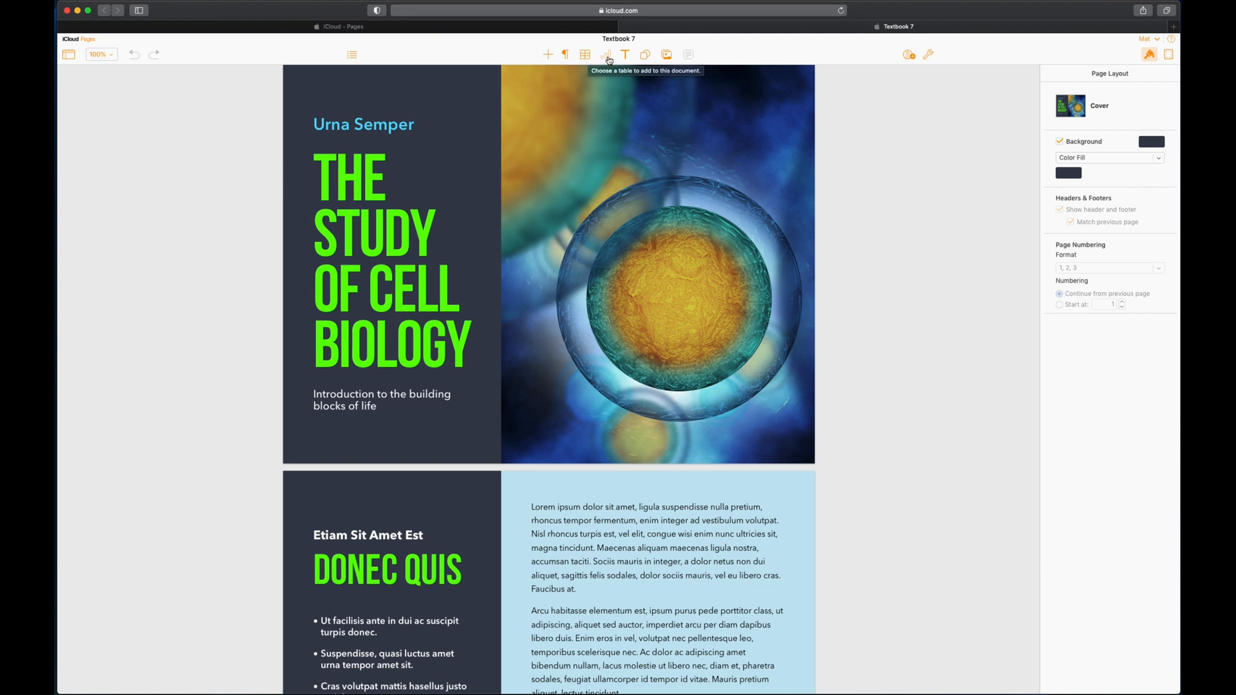
mouse_move(625, 54)
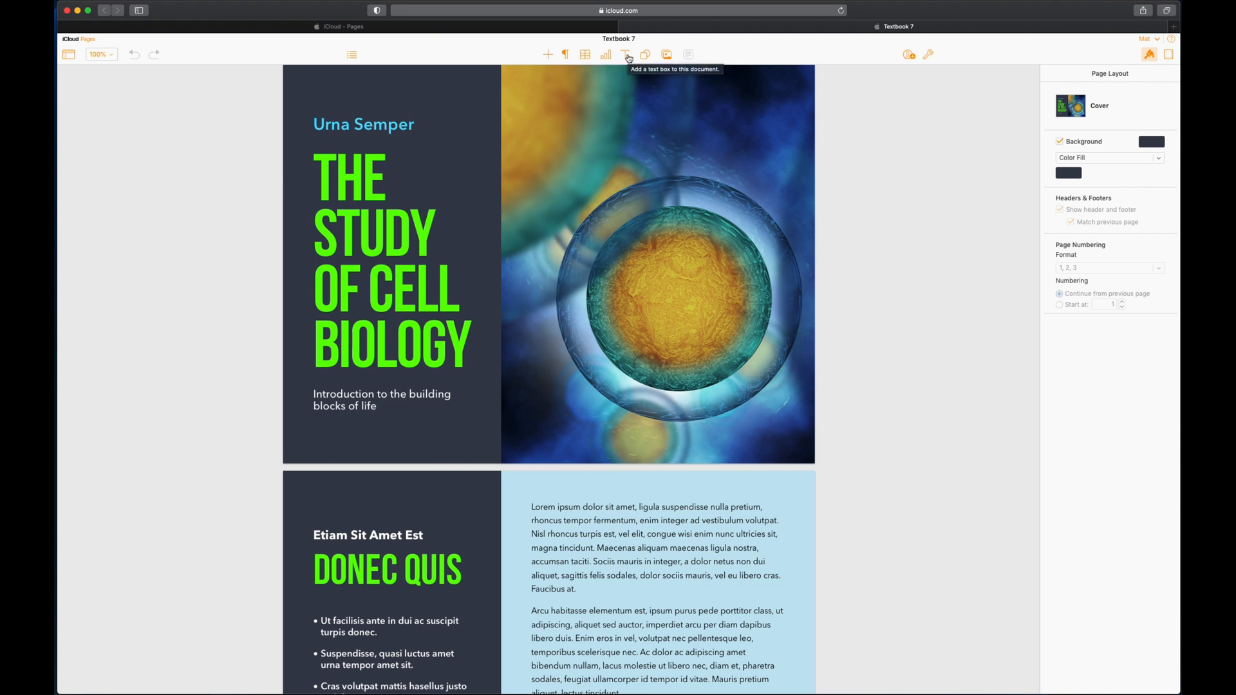
mouse_move(645, 54)
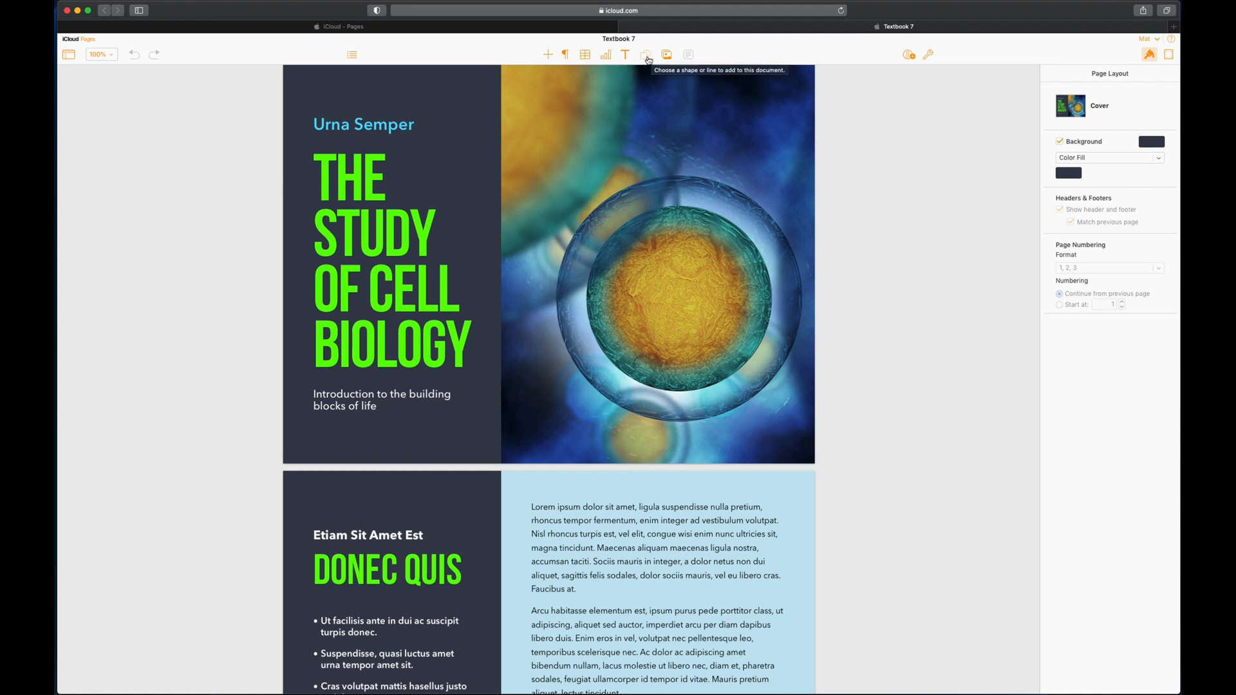
mouse_move(646, 56)
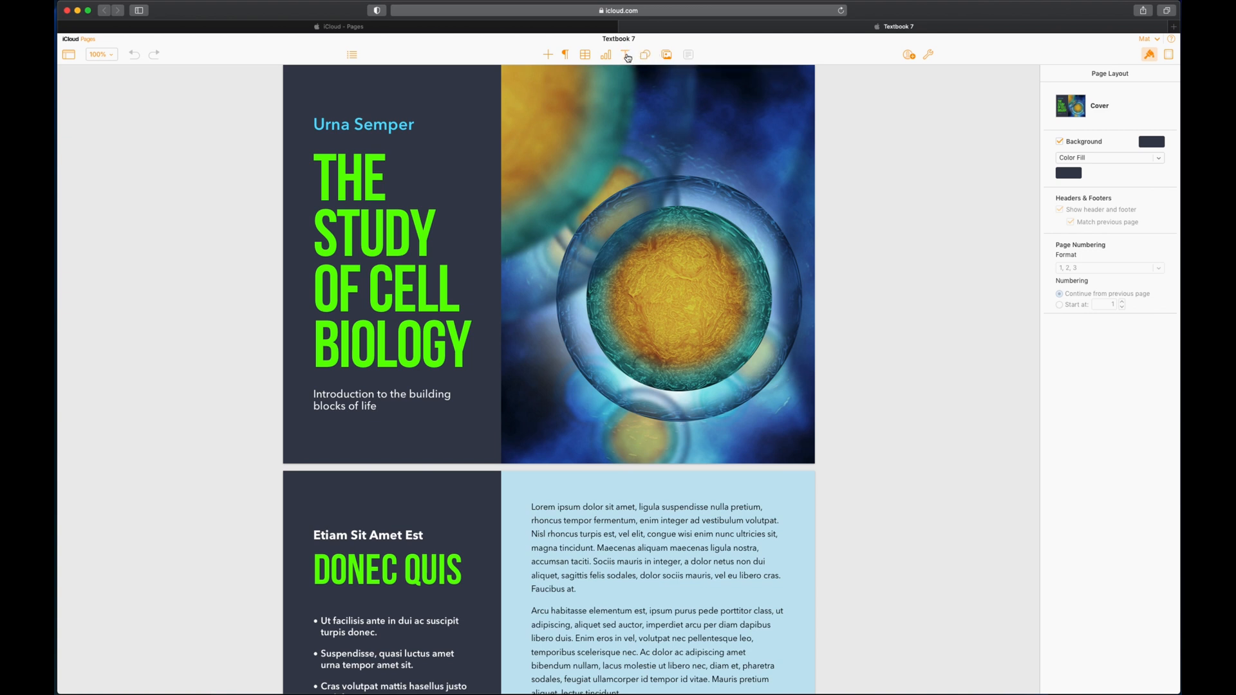
mouse_move(669, 57)
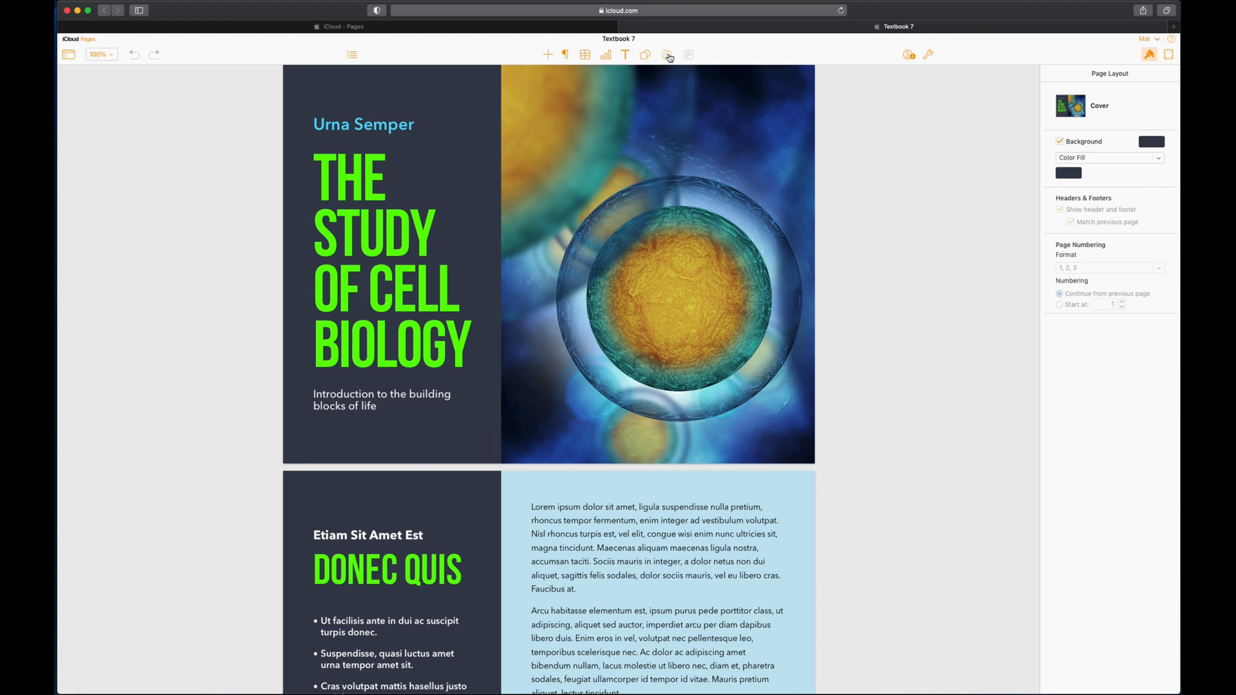
Show the Media choices for adding a single Image or an Image Gallery.
left_click(666, 54)
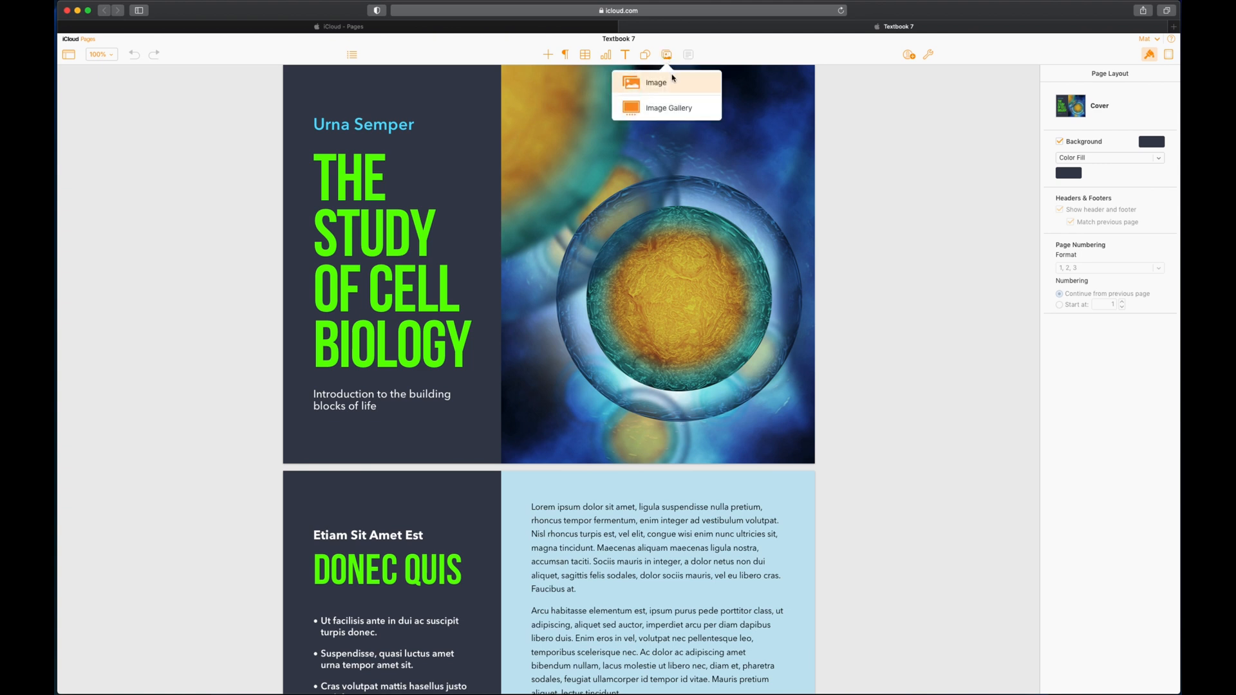
mouse_move(668, 108)
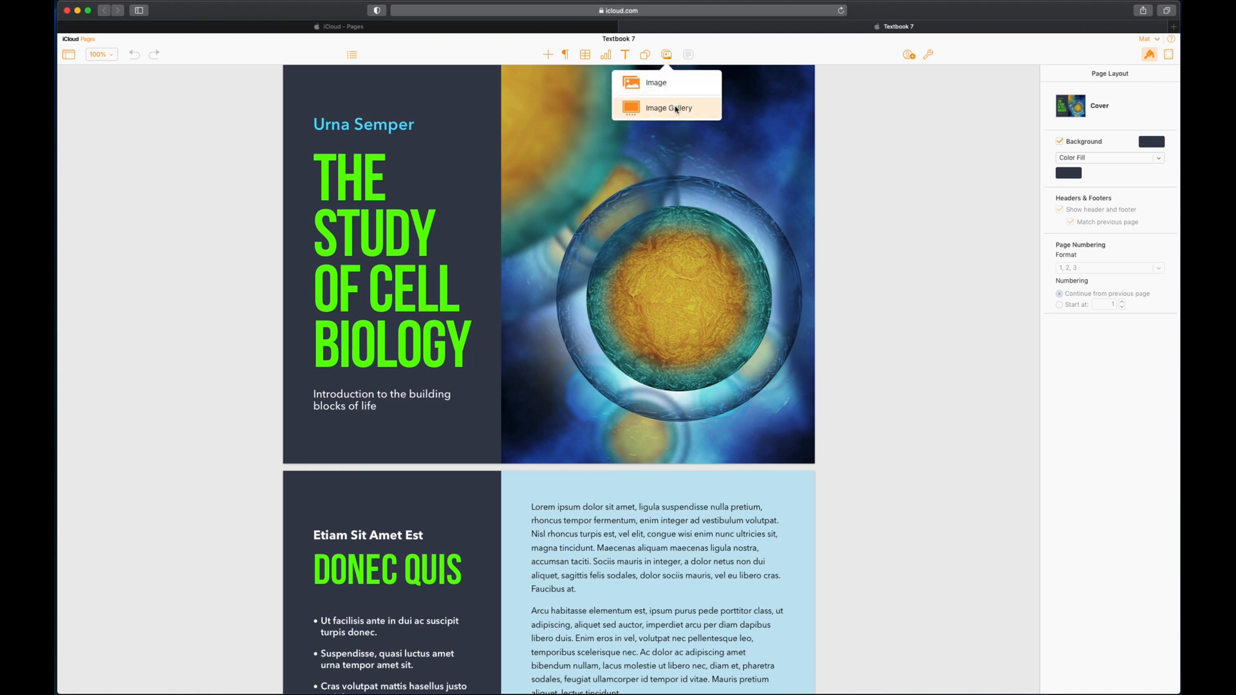
mouse_move(681, 111)
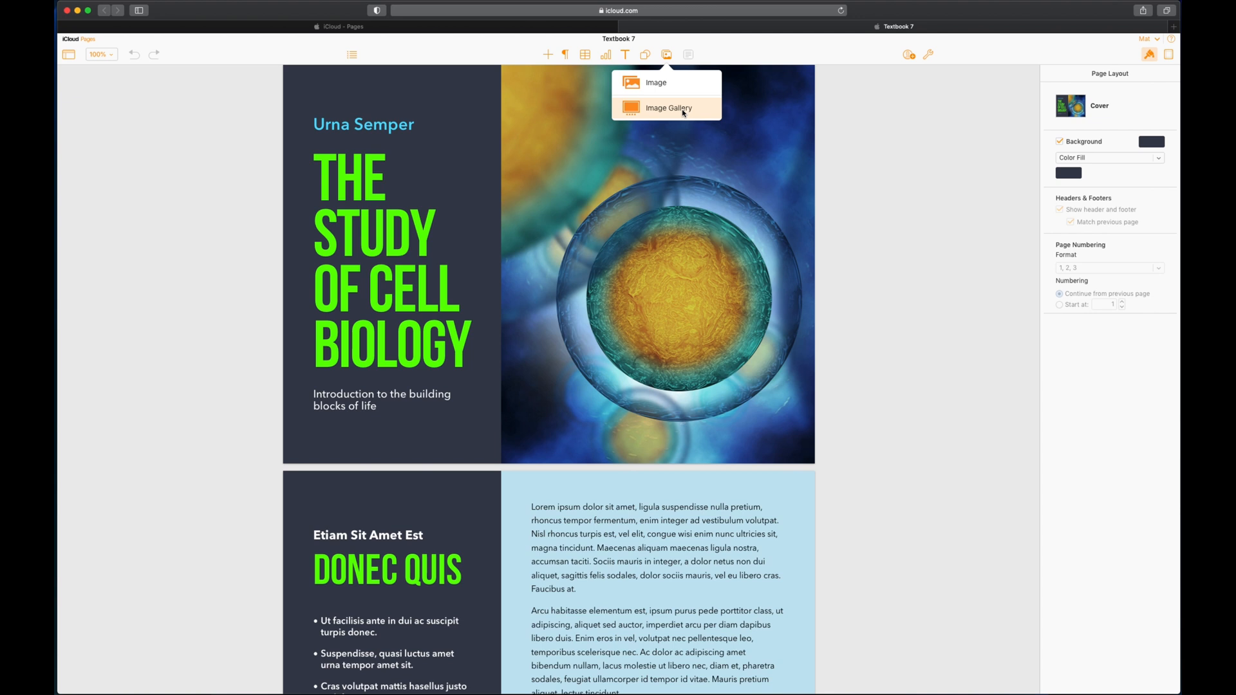
mouse_move(675, 116)
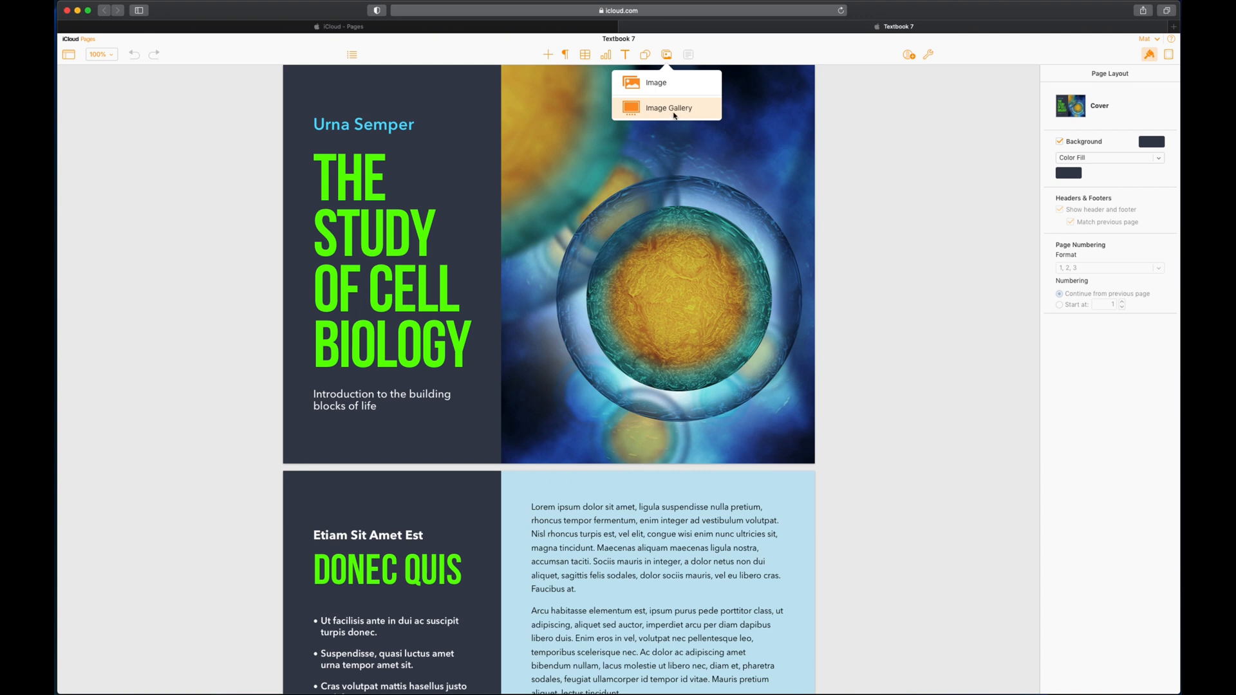
mouse_move(895, 80)
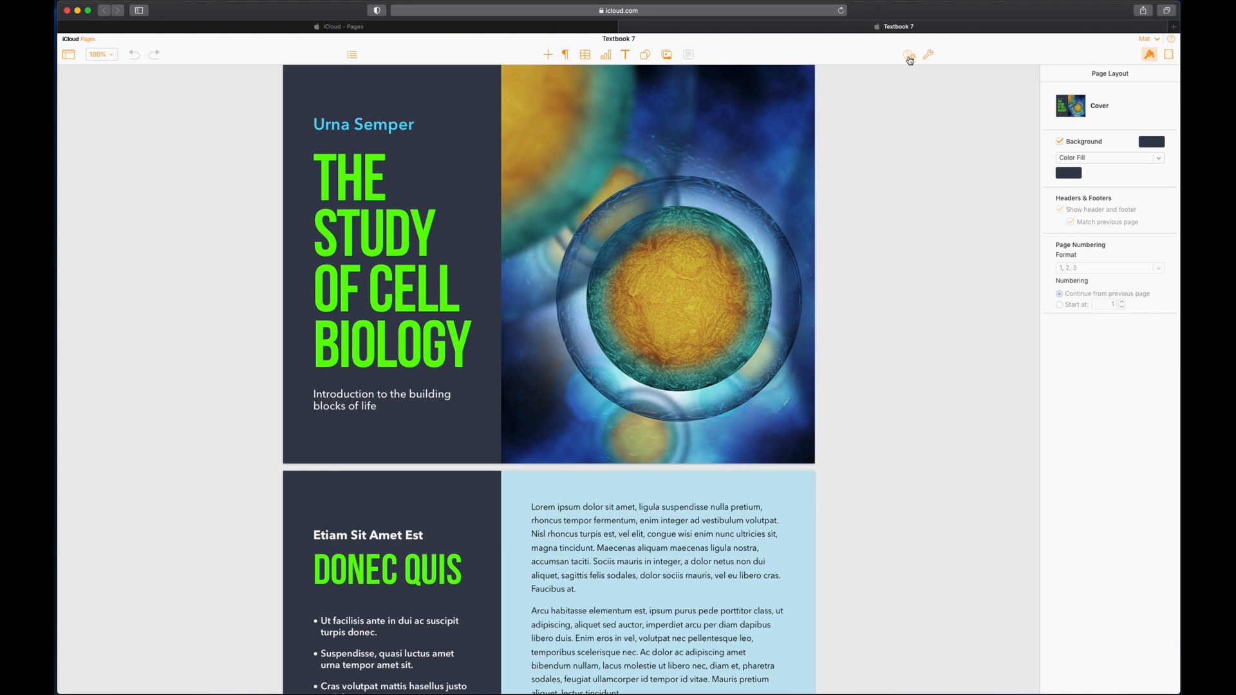
mouse_move(909, 54)
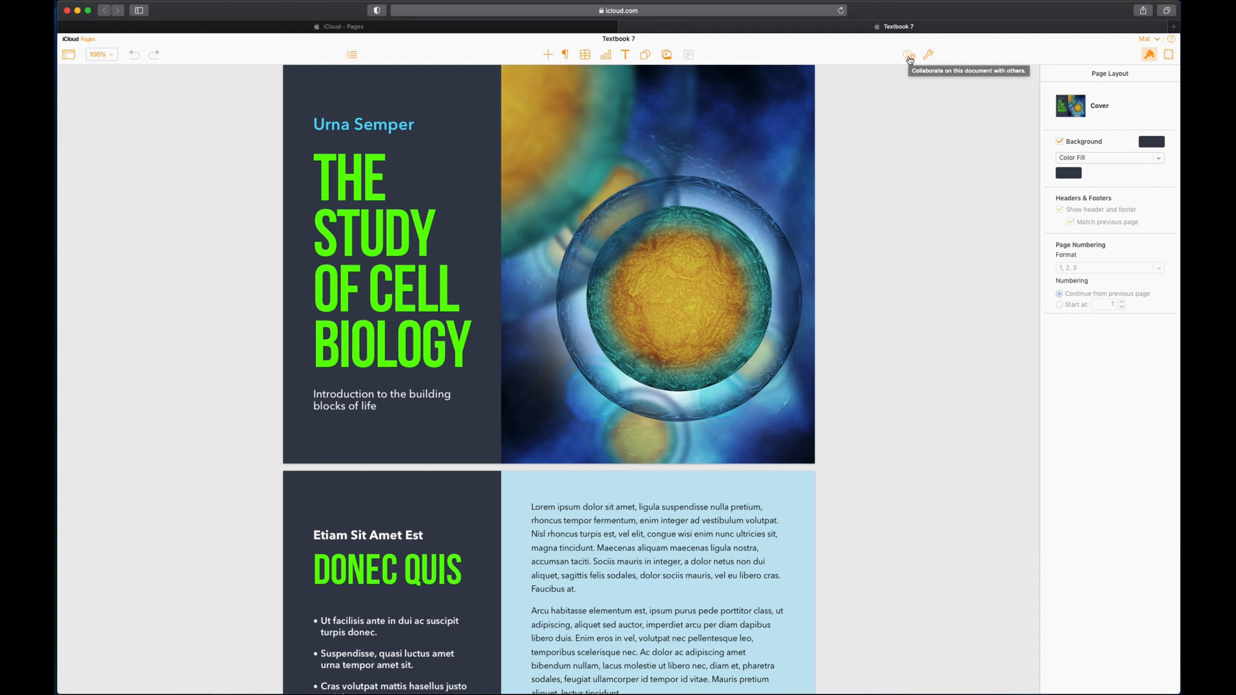
mouse_move(930, 54)
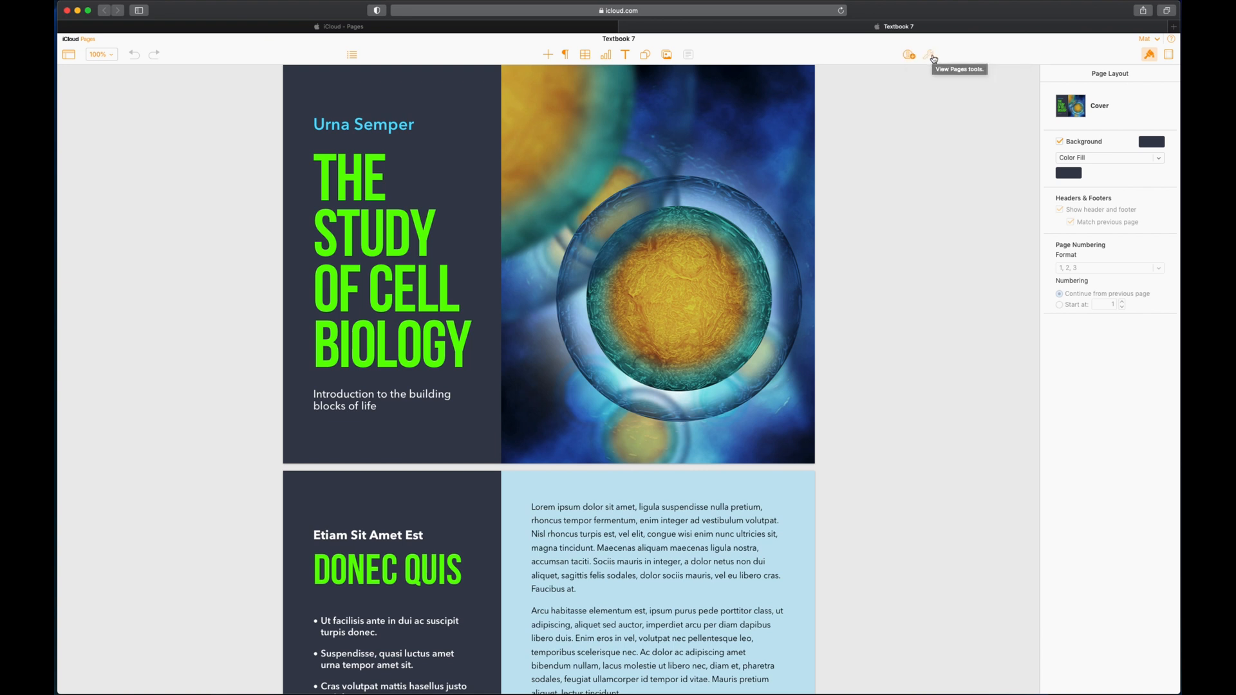
Show the wrench tools menu with download, send, print, versions, password and publish options.
left_click(928, 54)
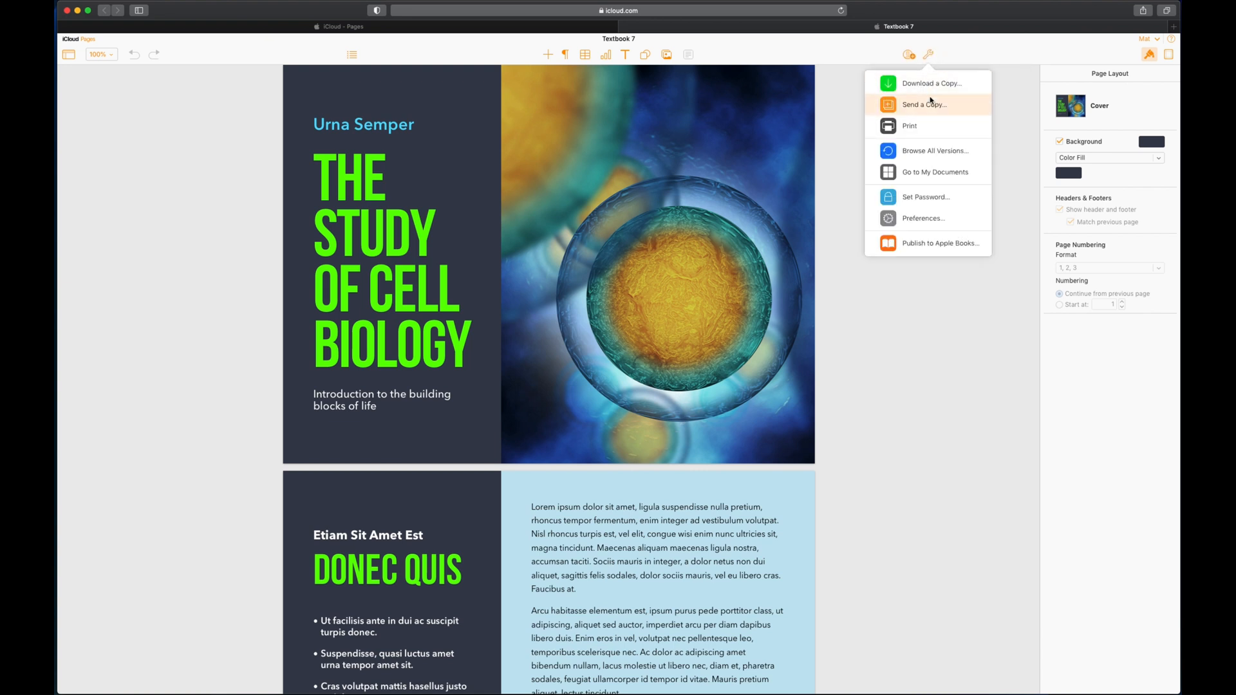
mouse_move(930, 40)
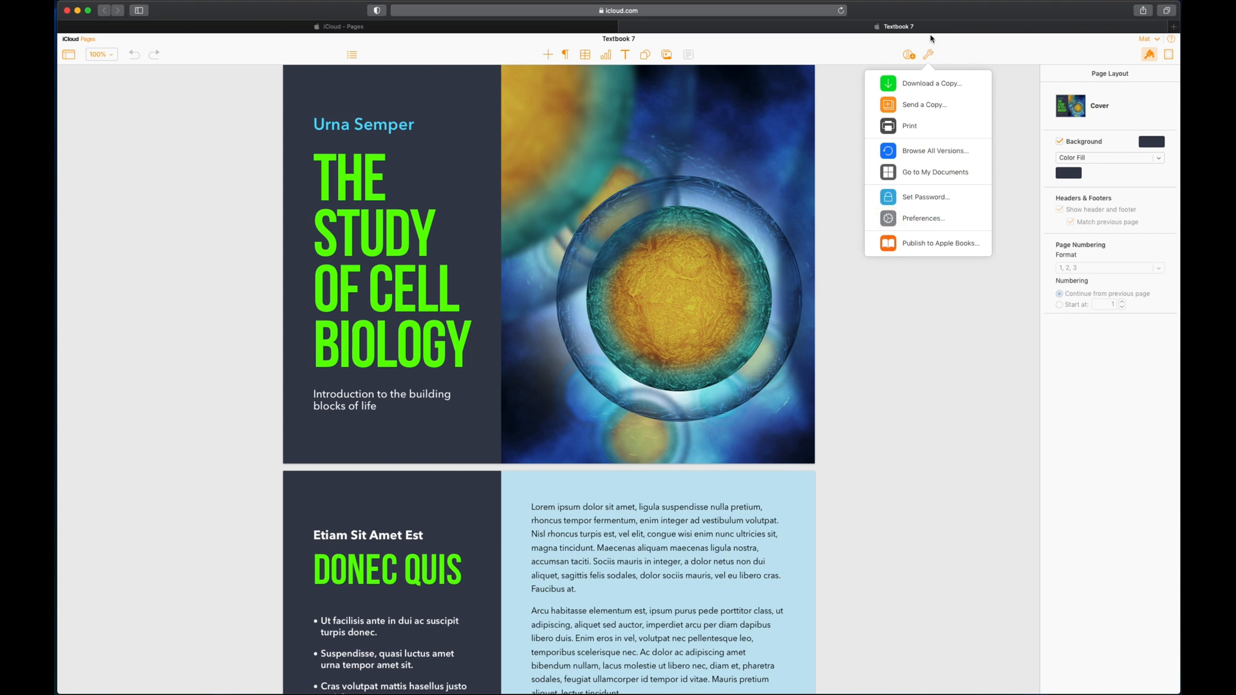
mouse_move(925, 104)
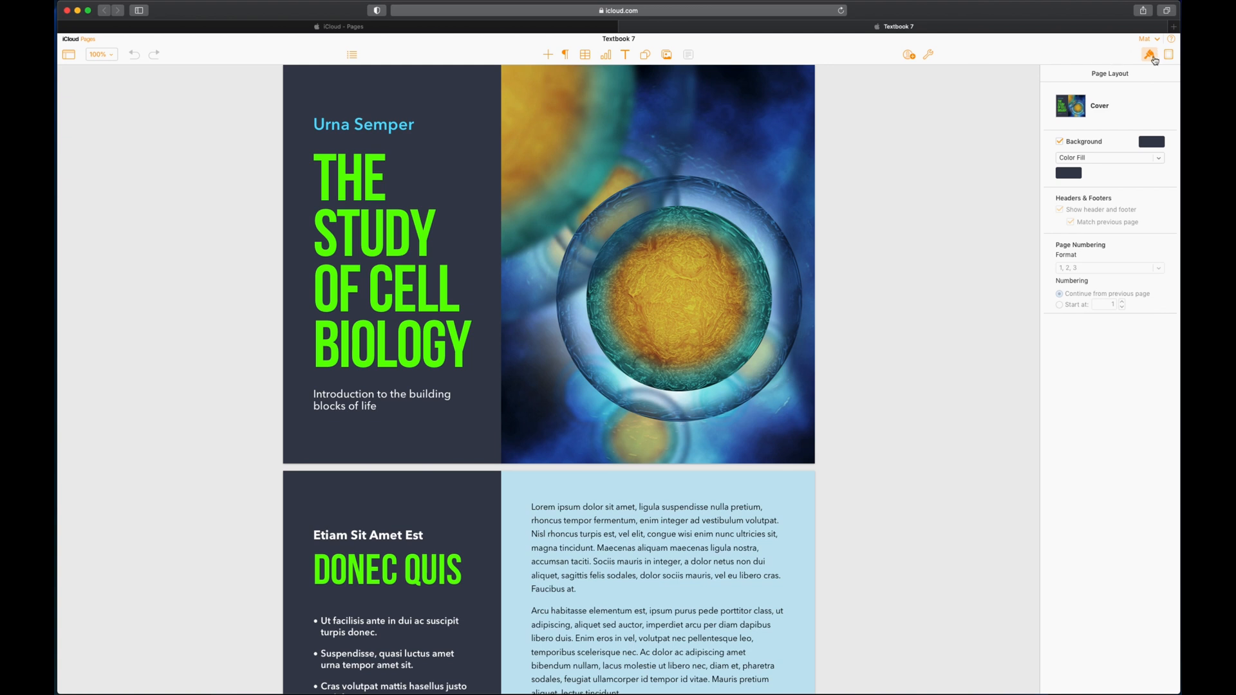
mouse_move(1148, 54)
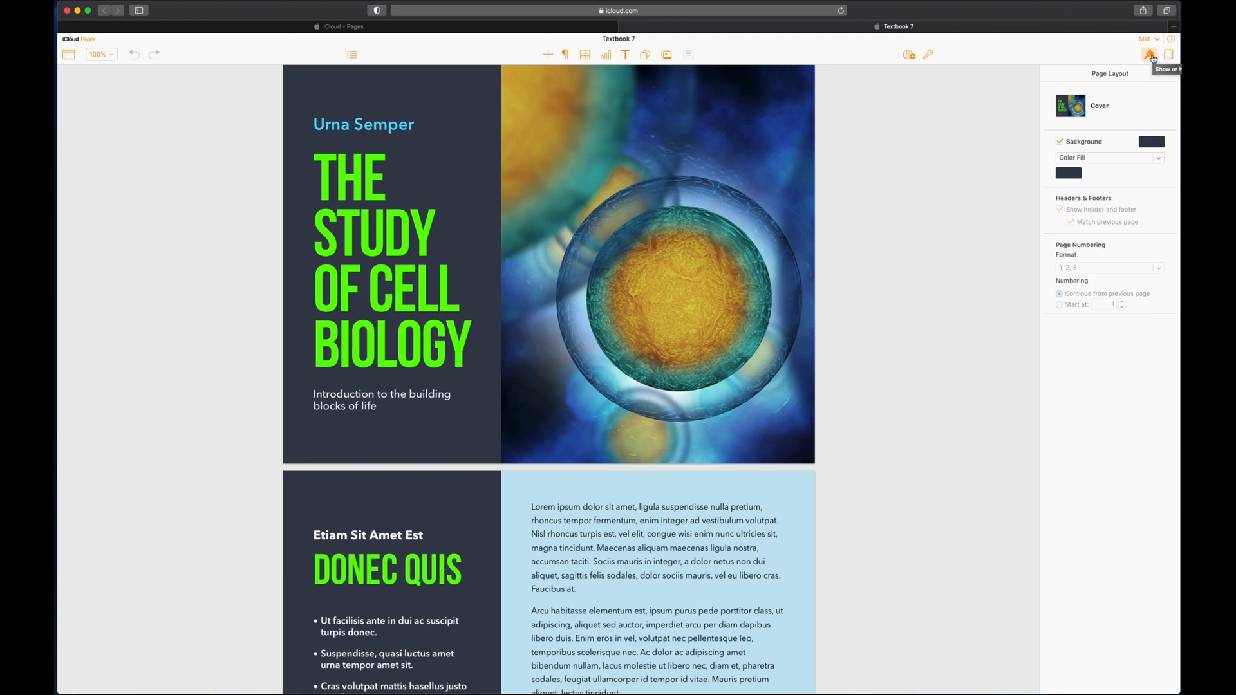
mouse_move(1118, 59)
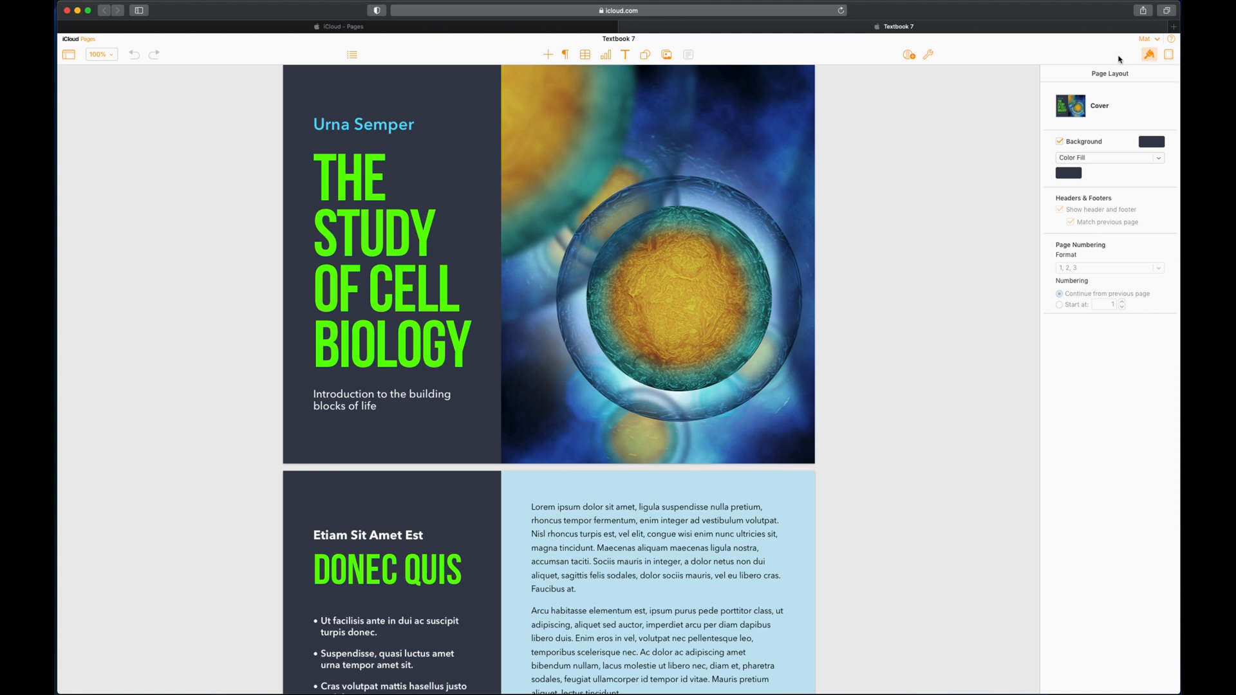
mouse_move(1063, 58)
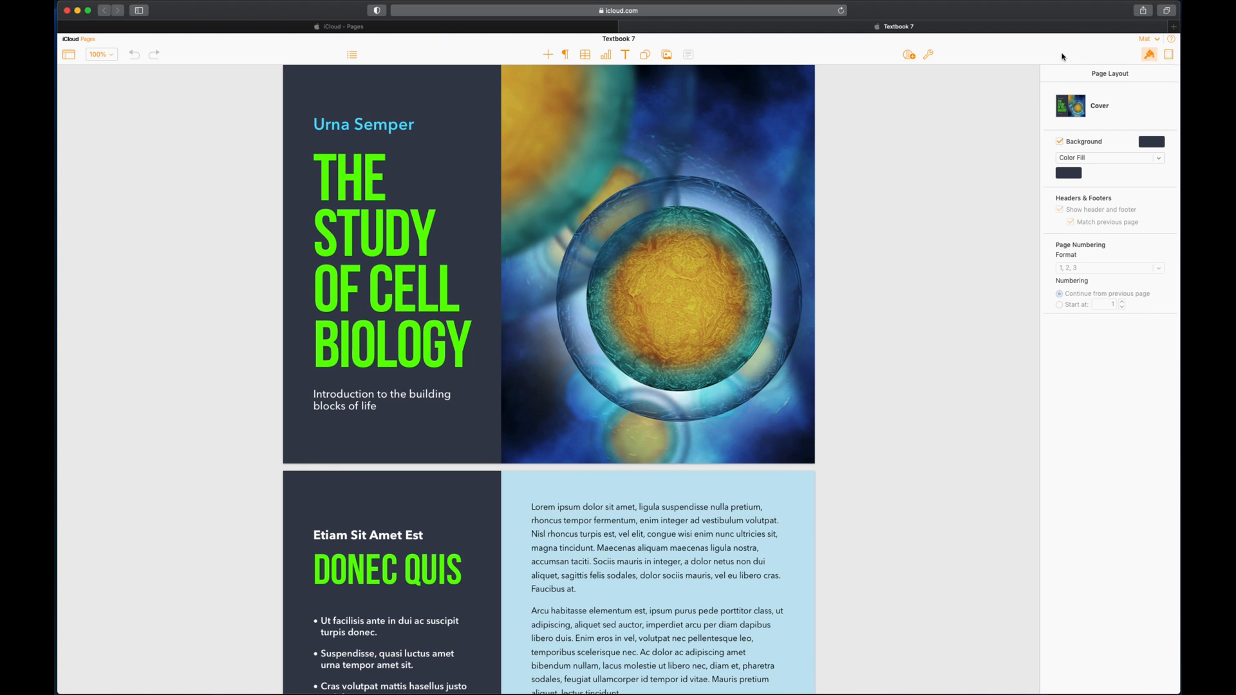
mouse_move(977, 56)
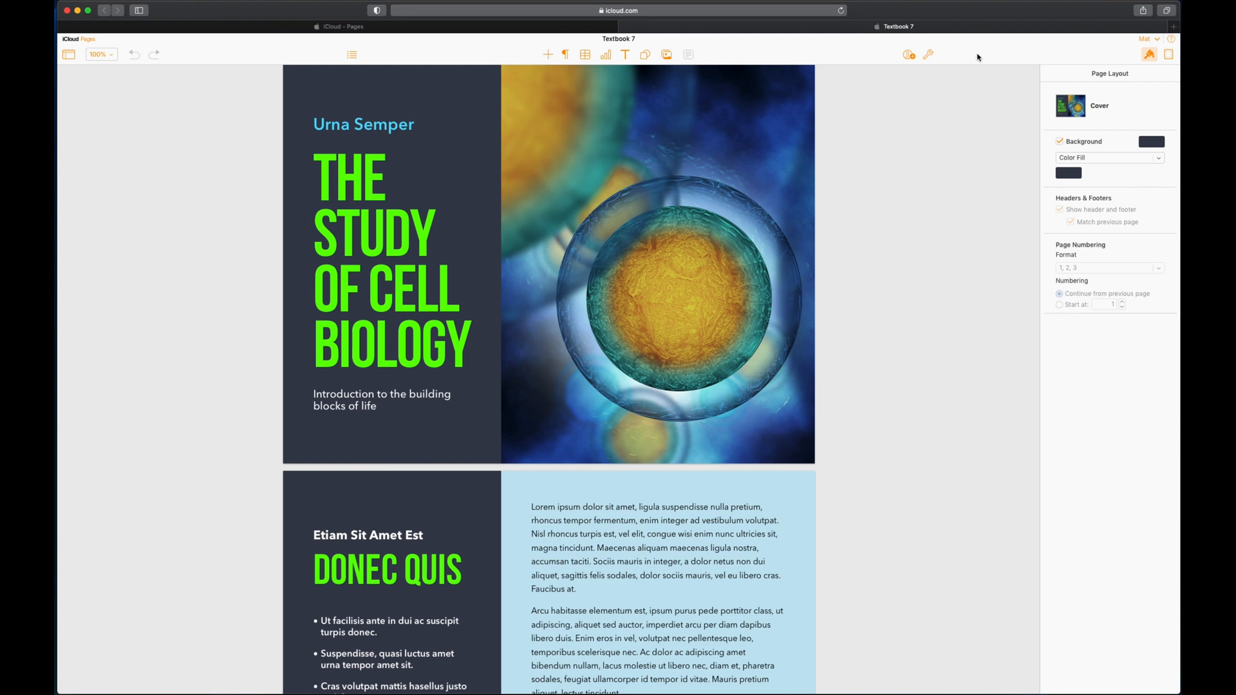
mouse_move(1118, 56)
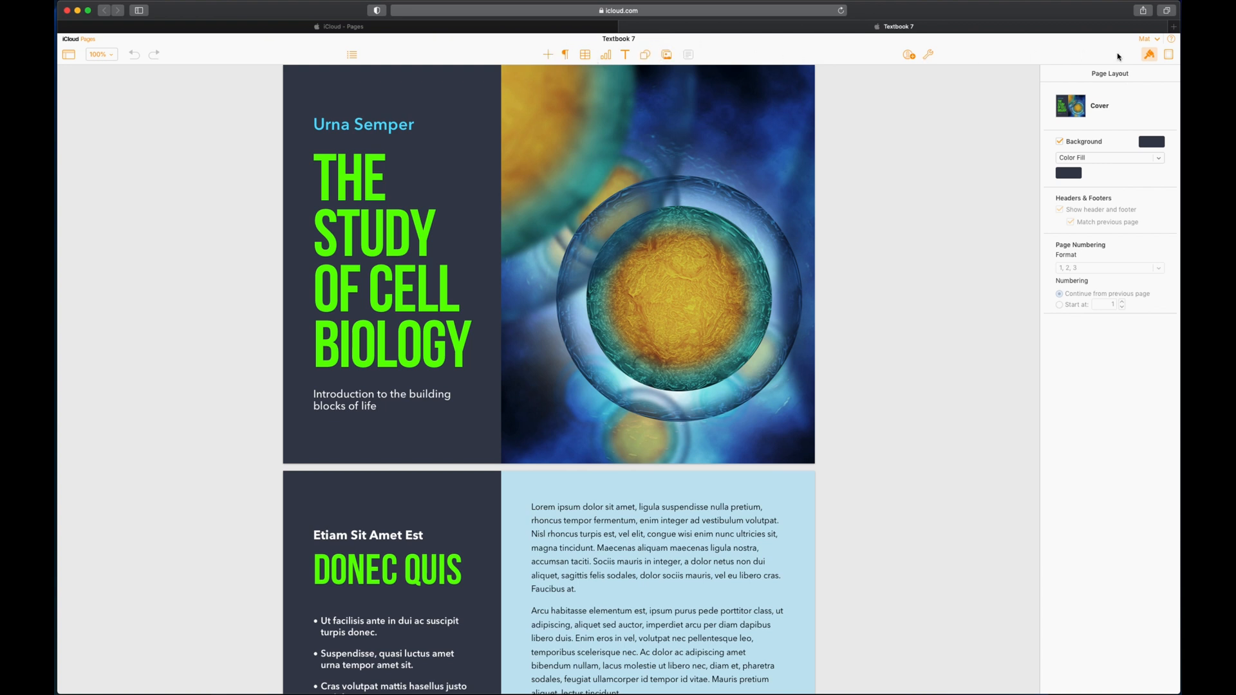
mouse_move(1150, 54)
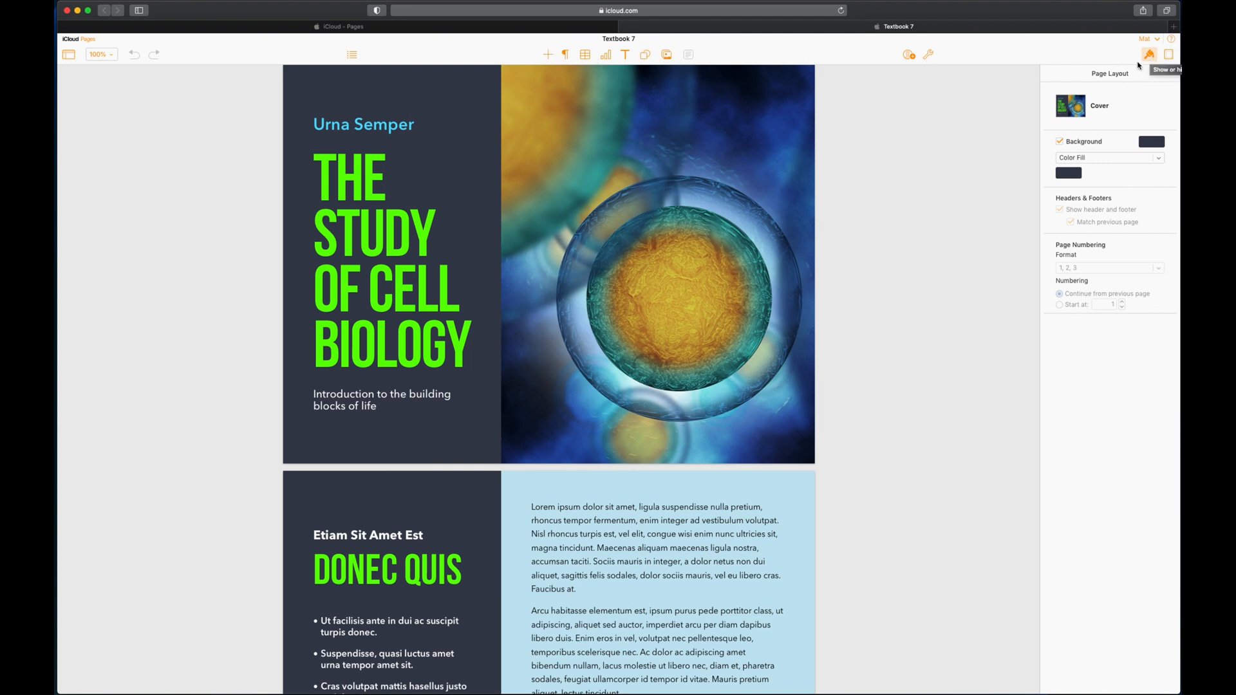
Review the cover title's Bebas Neue font and paragraph style, then its size and position details.
left_click(378, 236)
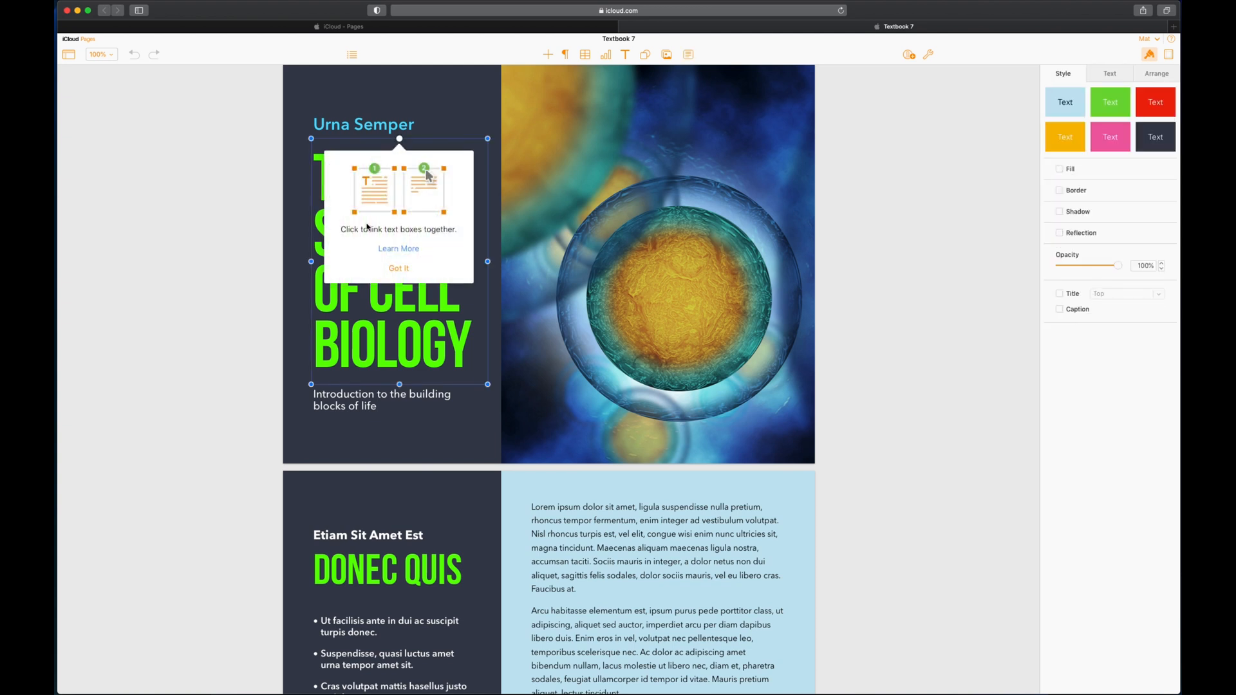
mouse_move(1067, 189)
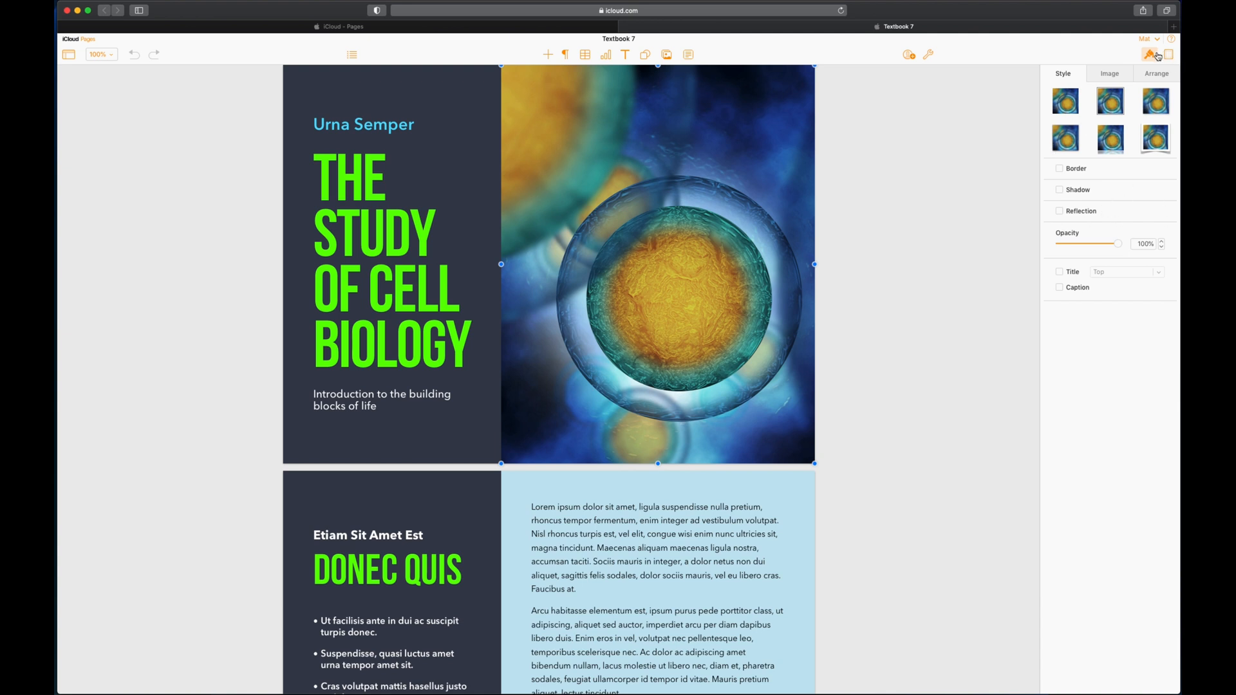
mouse_move(1148, 54)
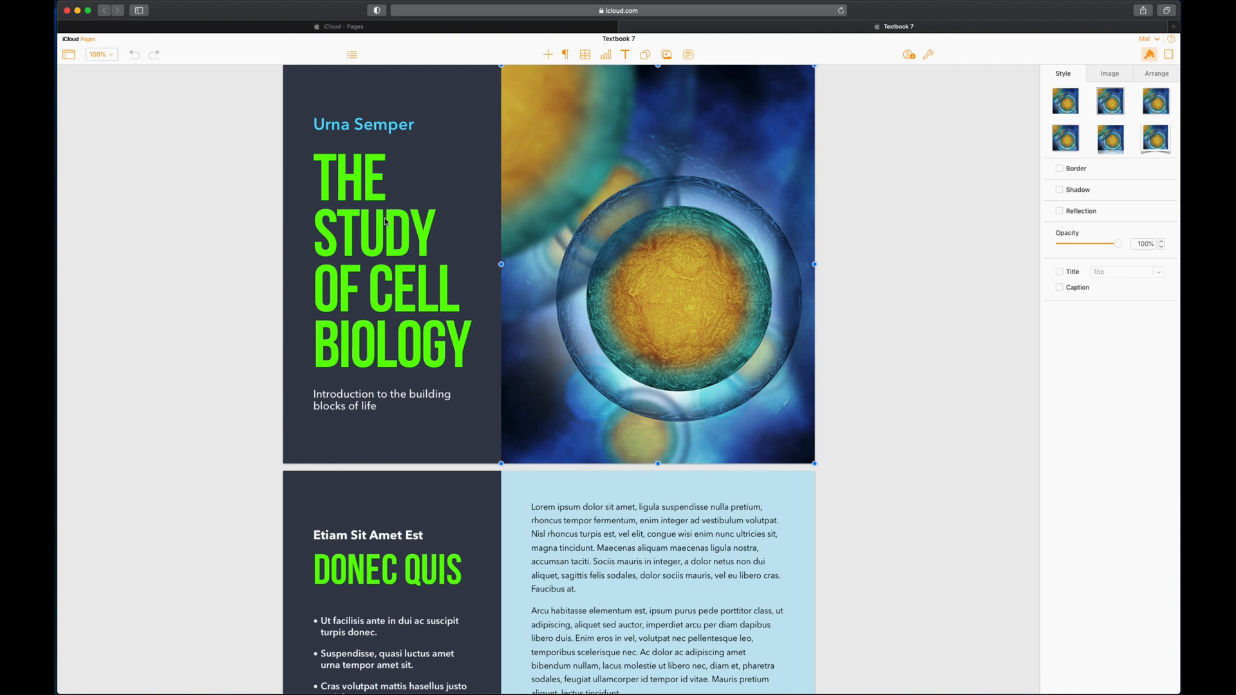
left_click(387, 260)
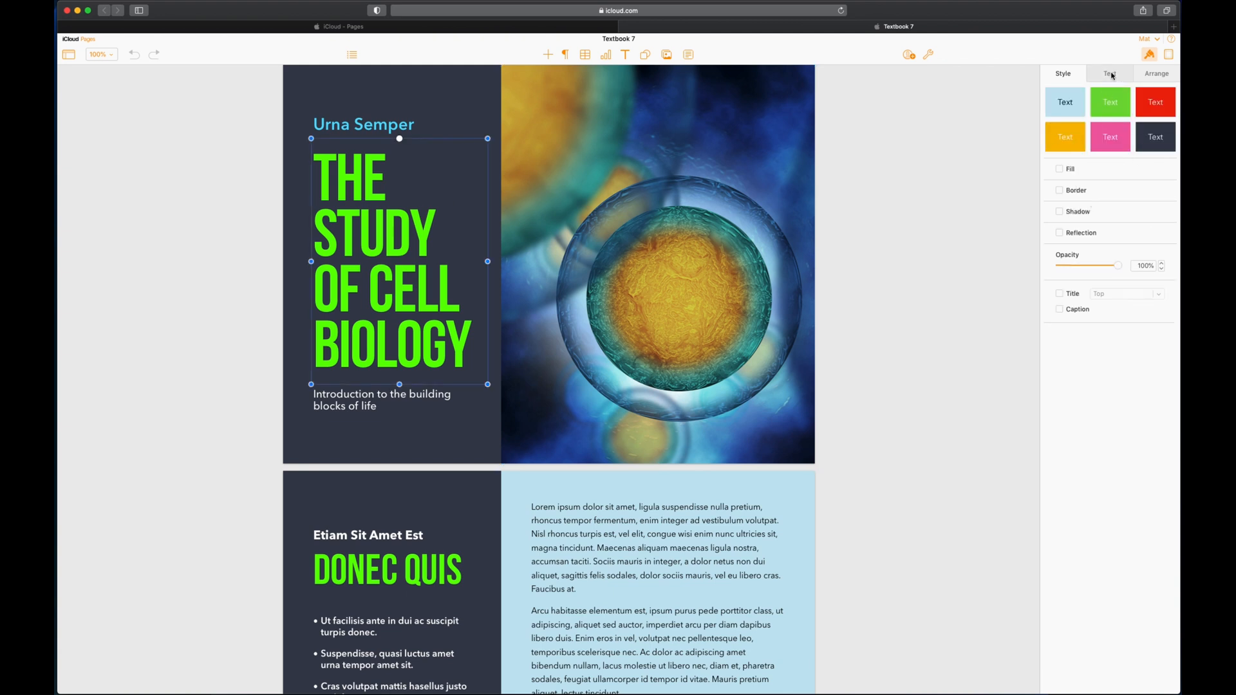
left_click(1110, 73)
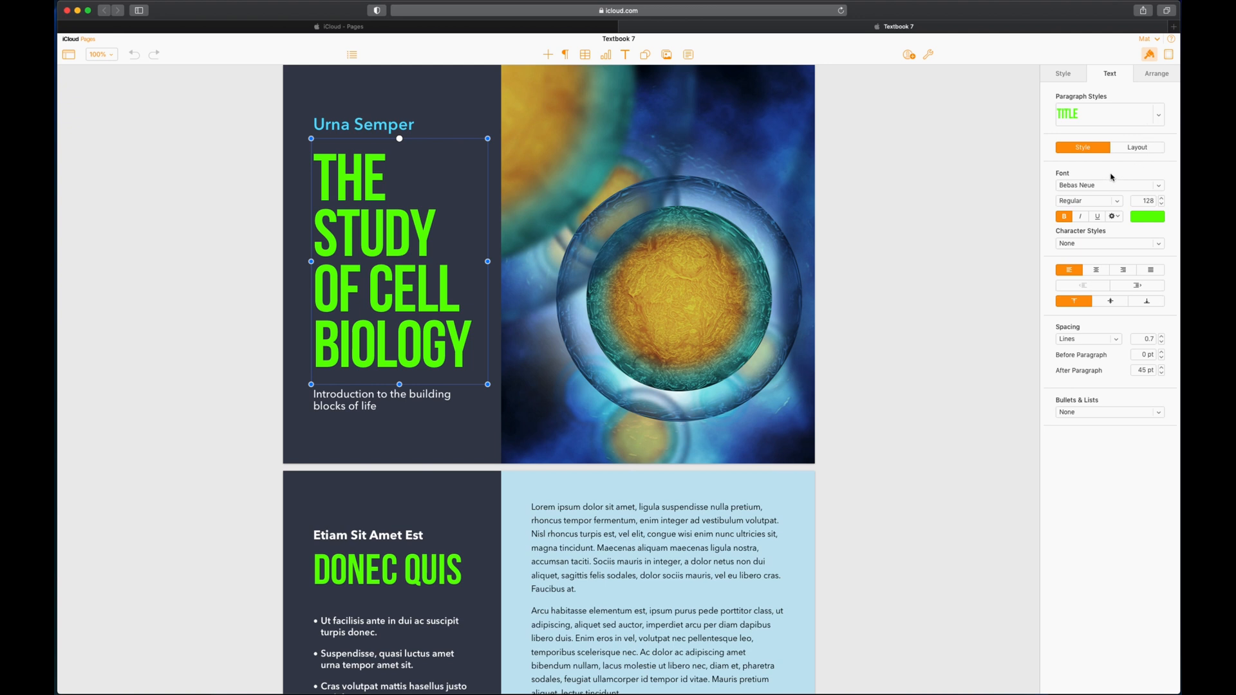
mouse_move(1139, 132)
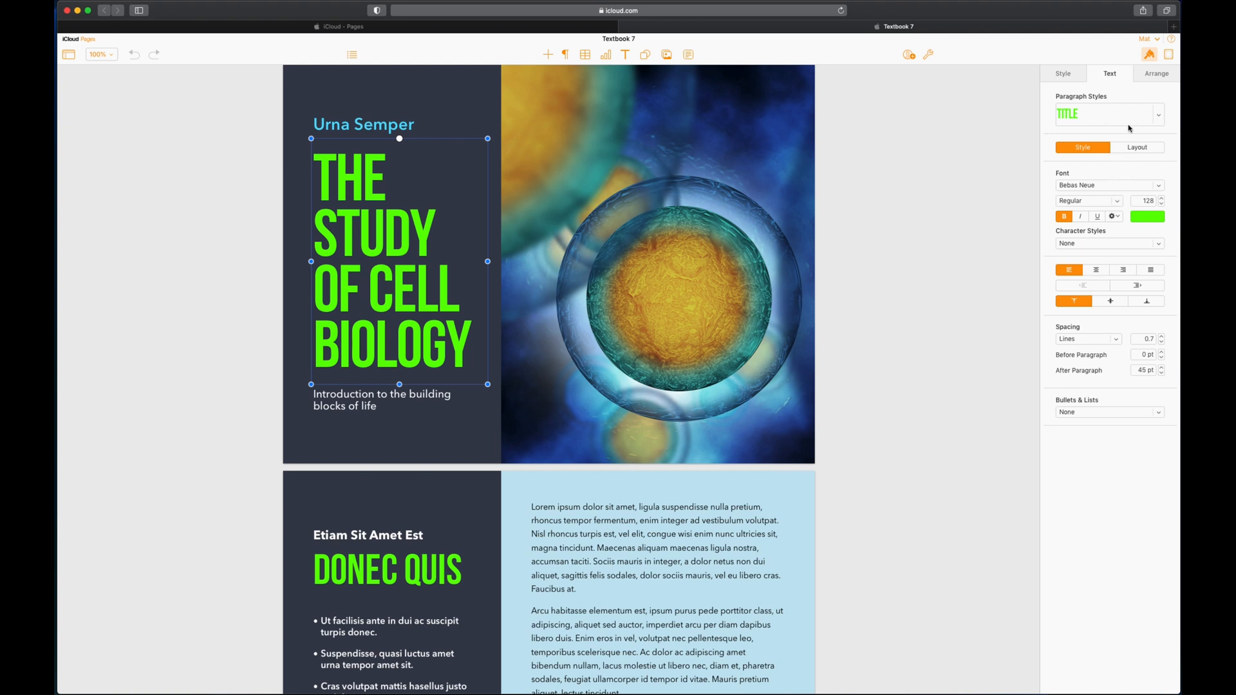
left_click(1156, 73)
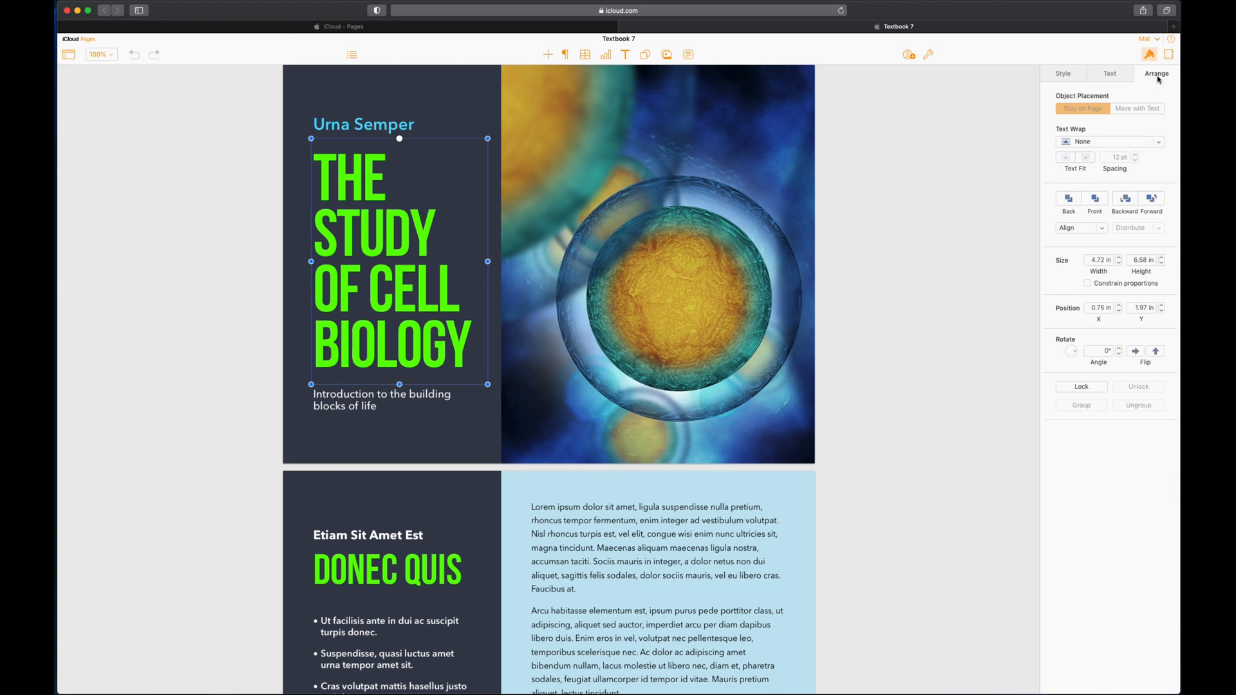
mouse_move(1112, 79)
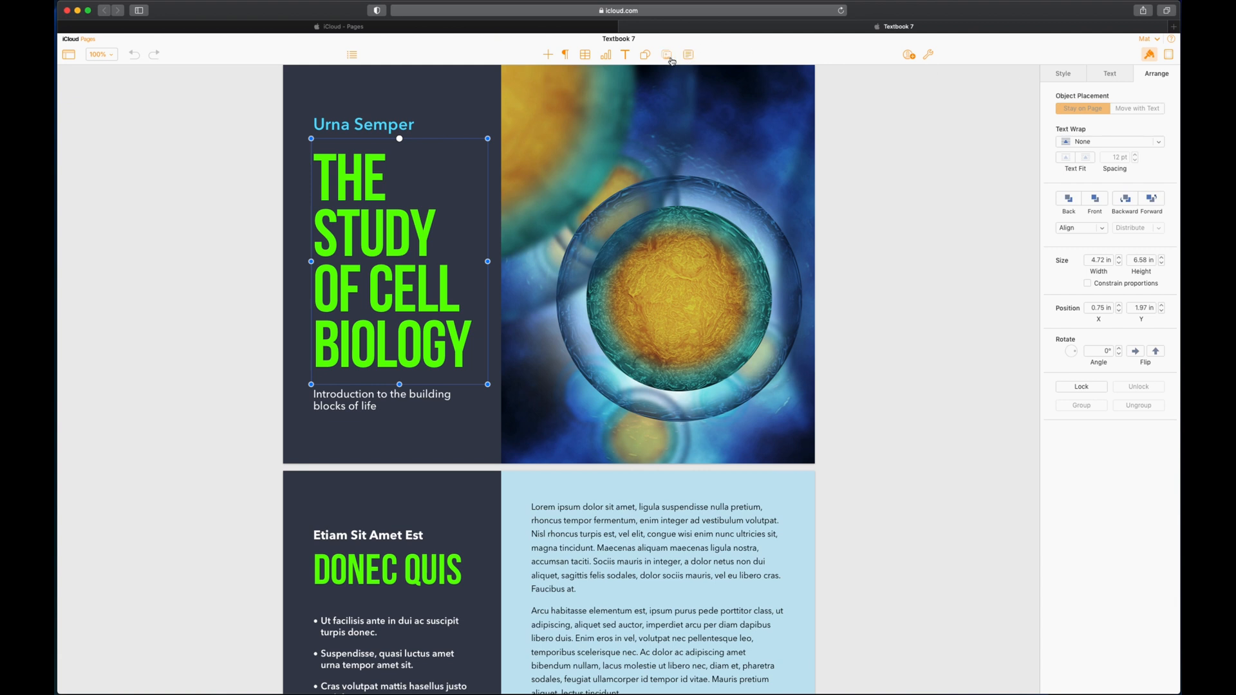
left_click(666, 54)
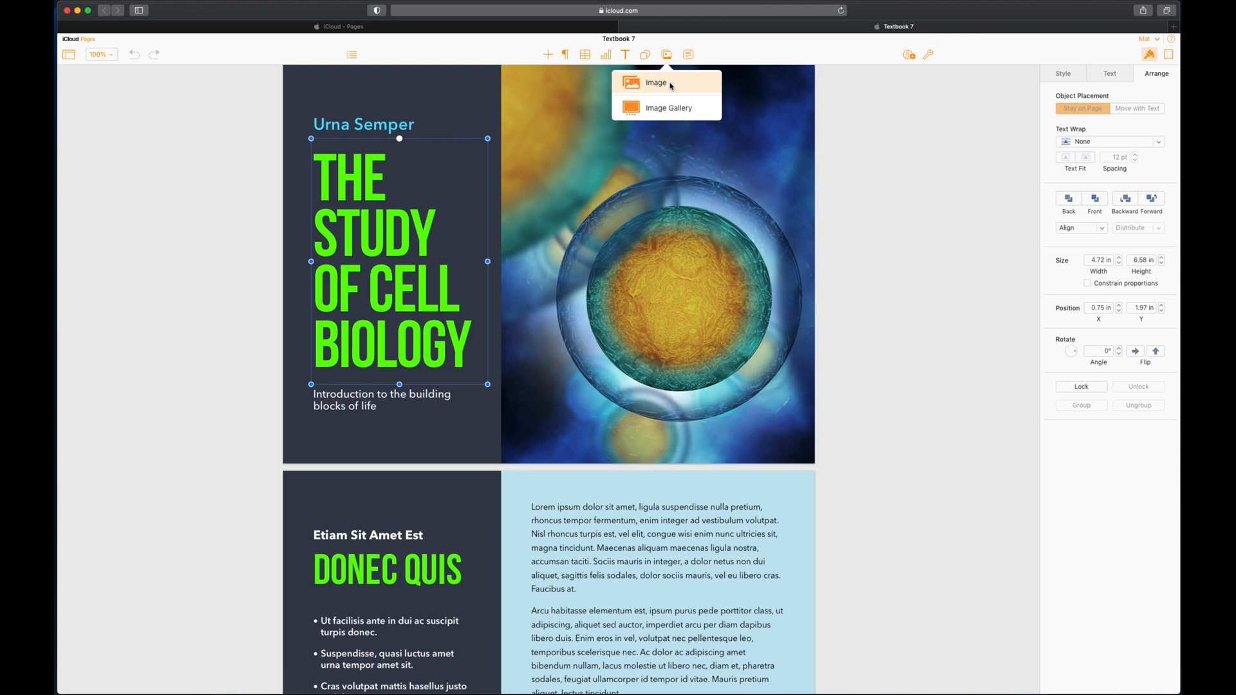
mouse_move(668, 108)
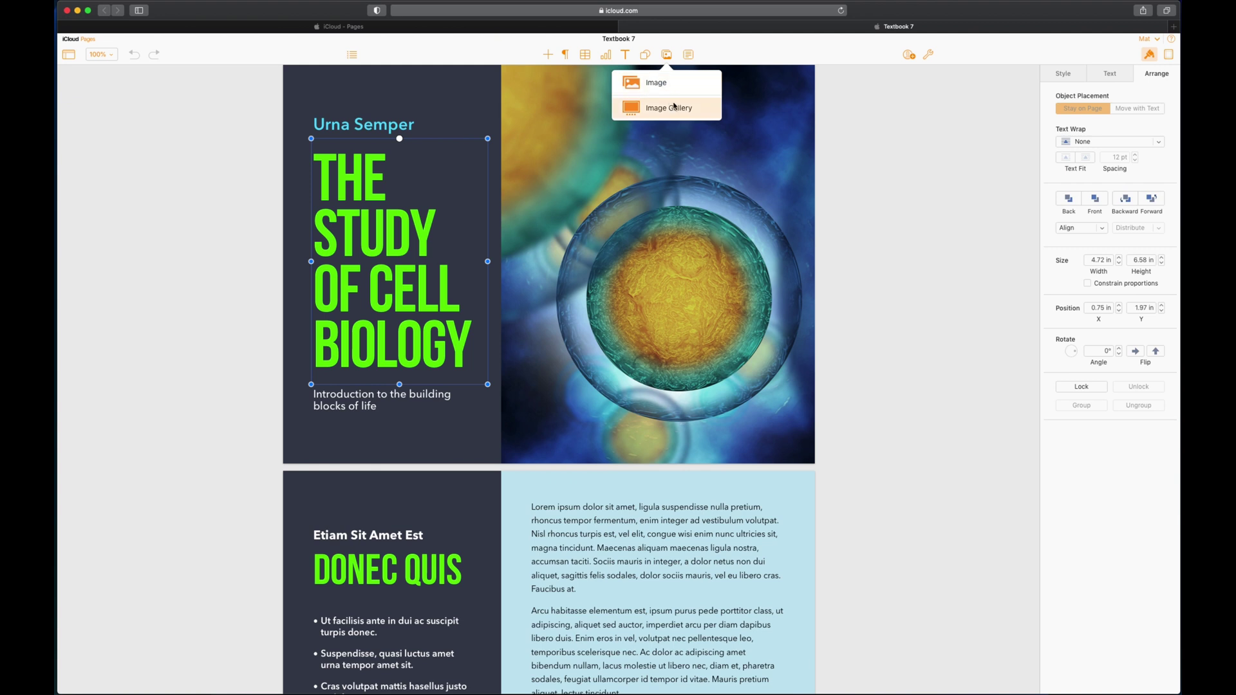
mouse_move(681, 99)
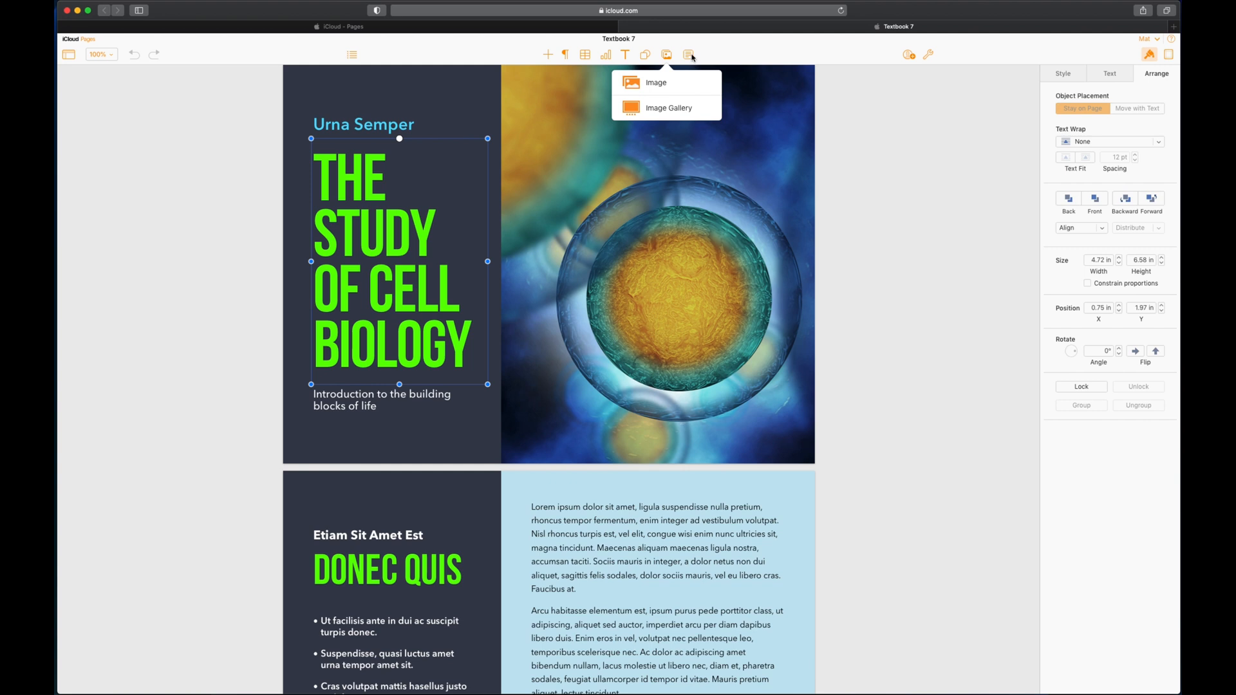
left_click(688, 54)
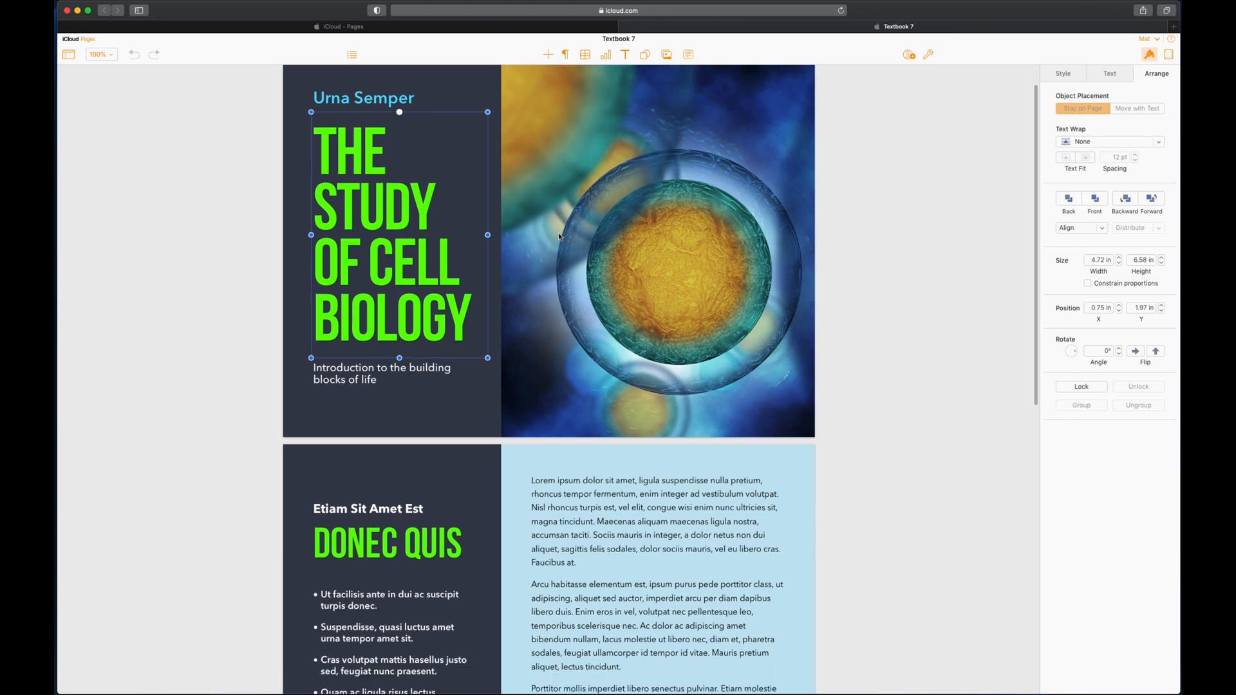
scroll("down", 3)
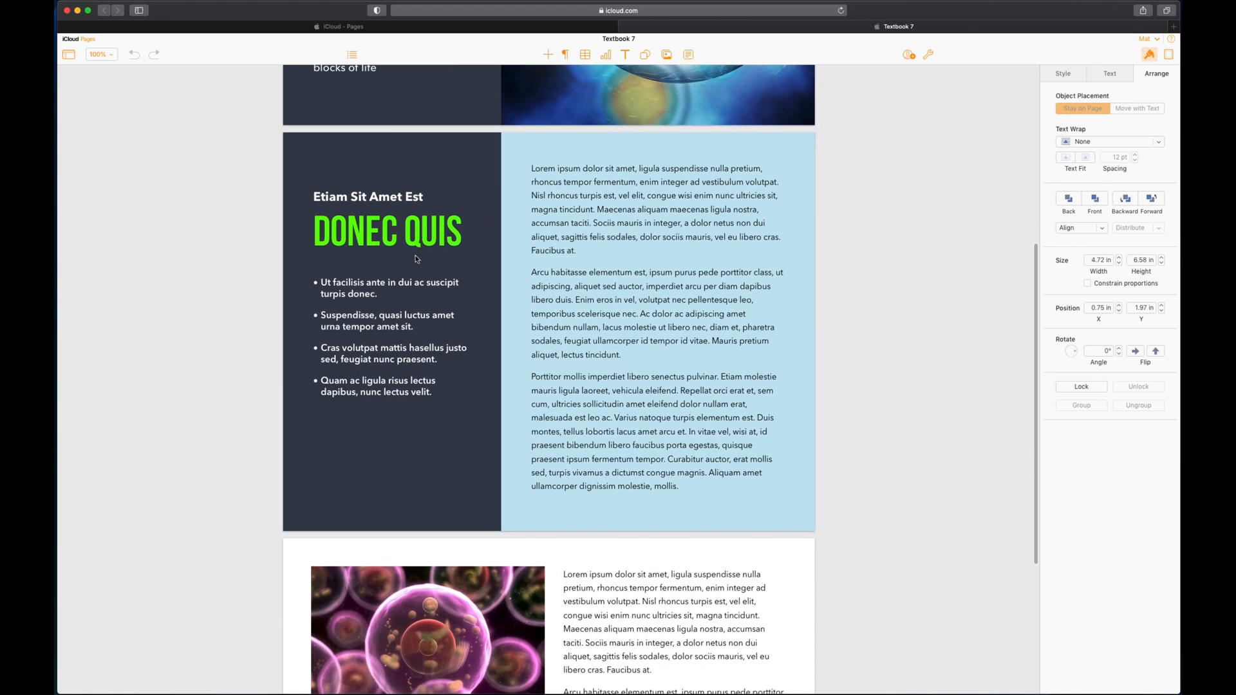
left_click(387, 231)
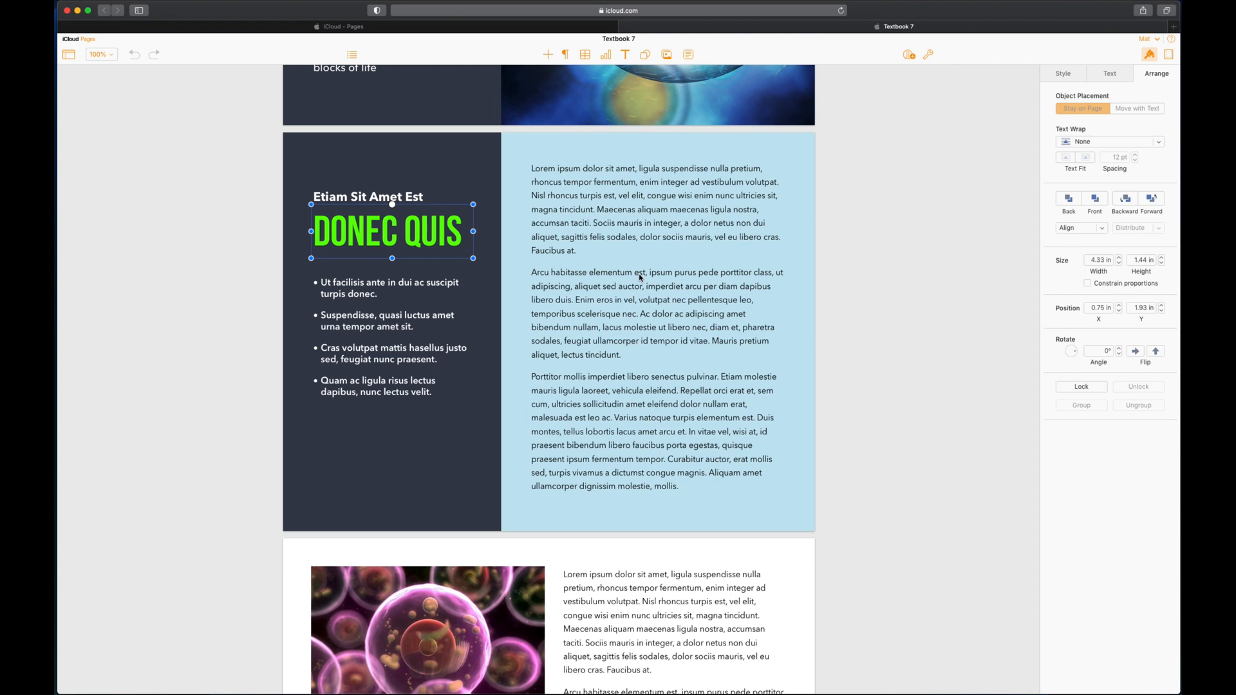
scroll("up", 3)
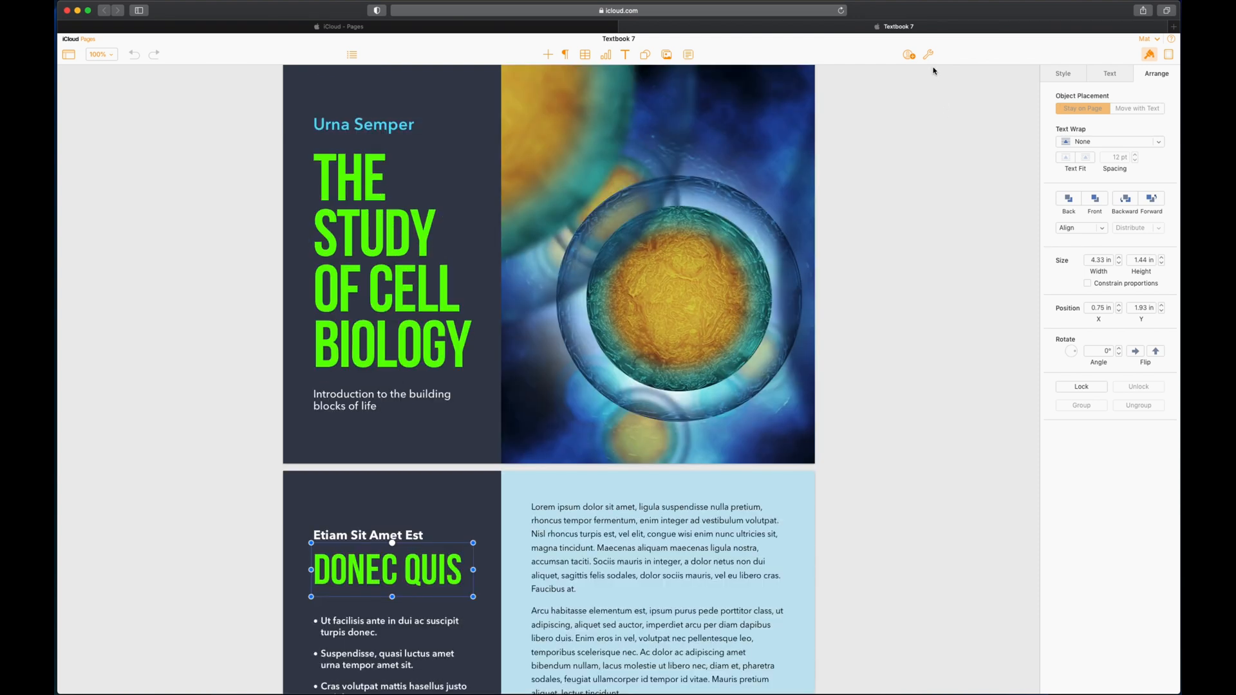
mouse_move(929, 54)
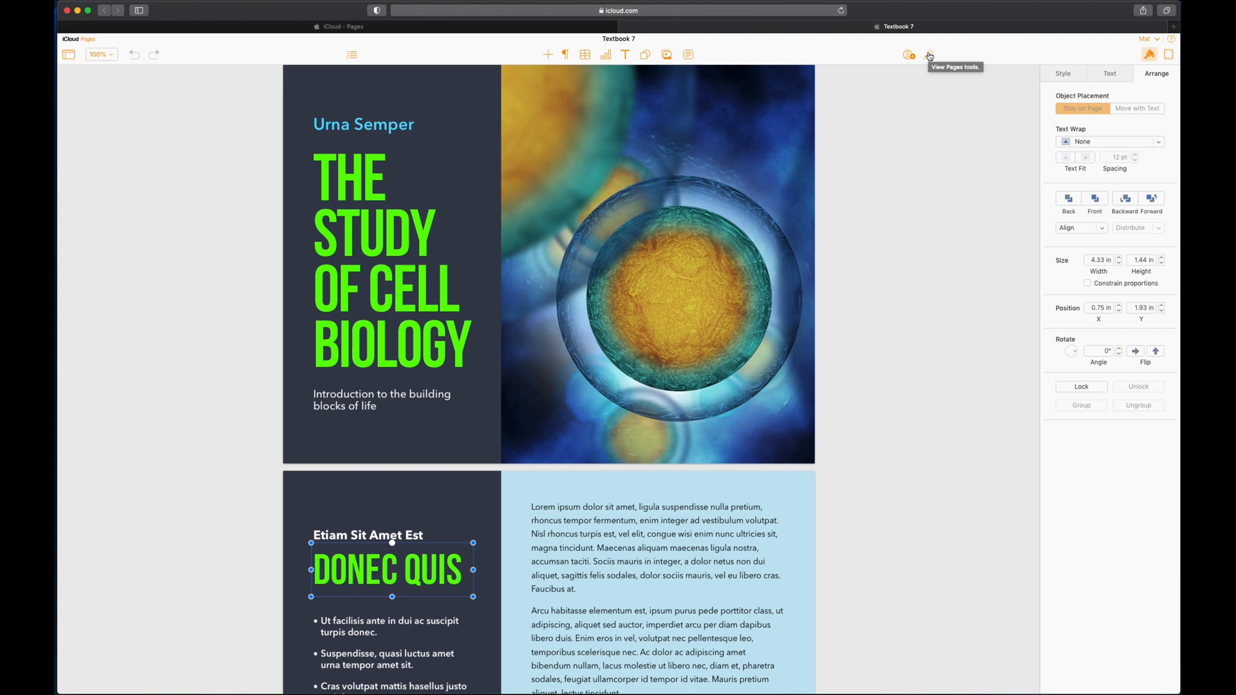
Start downloading a copy of Textbook 7 and choose EPUB as the format.
left_click(929, 54)
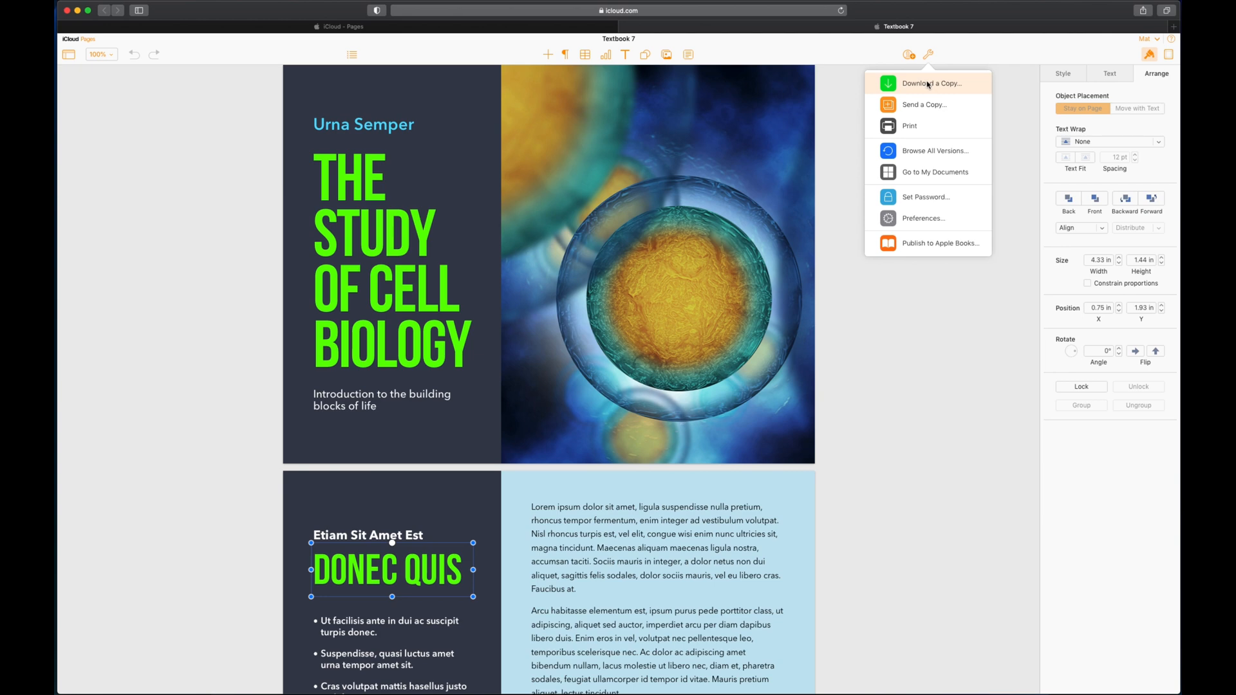
left_click(932, 83)
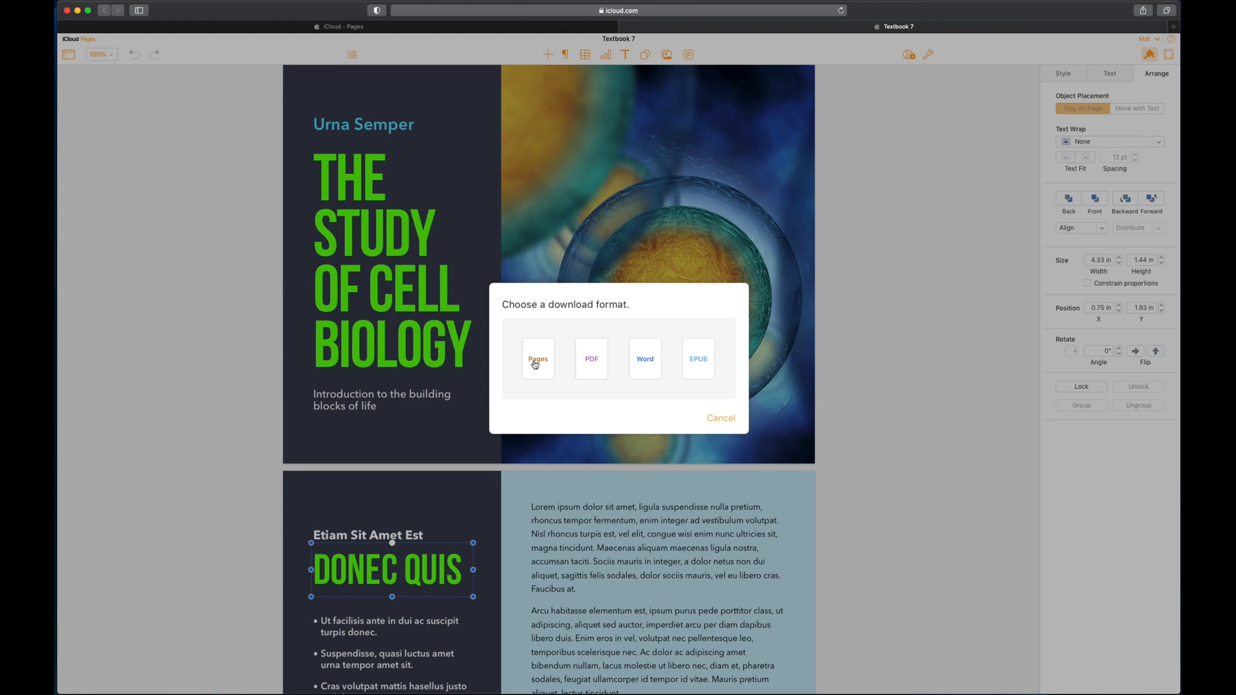
mouse_move(696, 368)
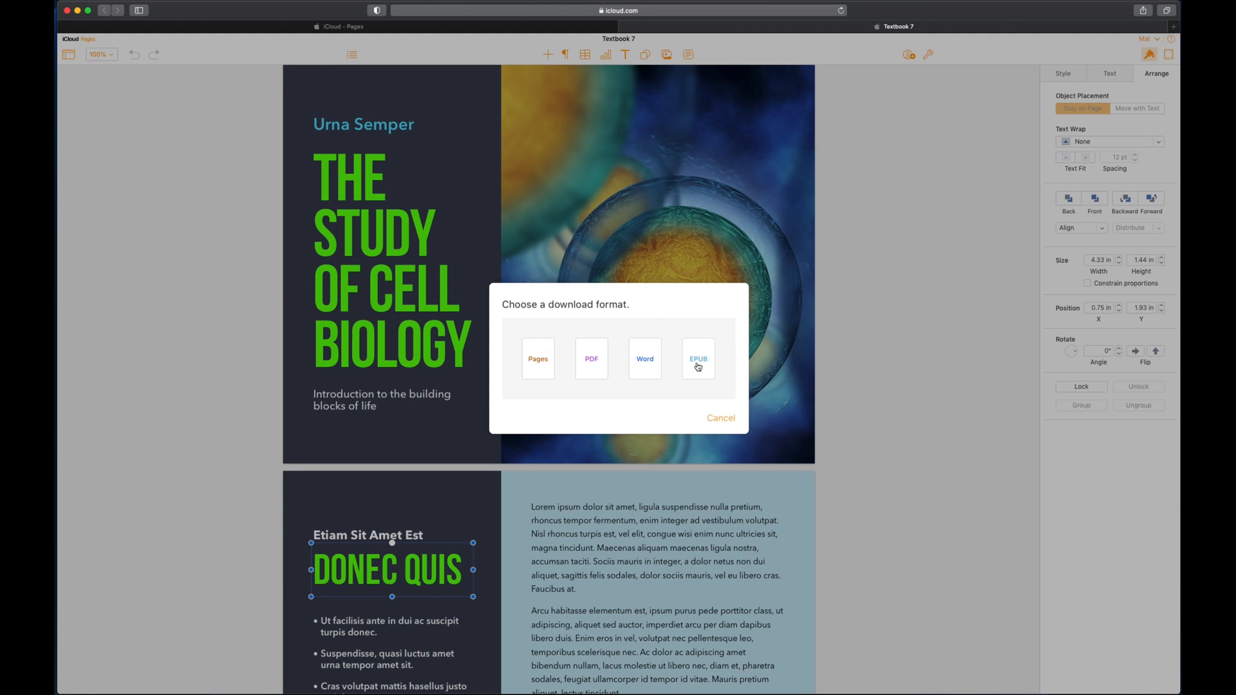
left_click(696, 359)
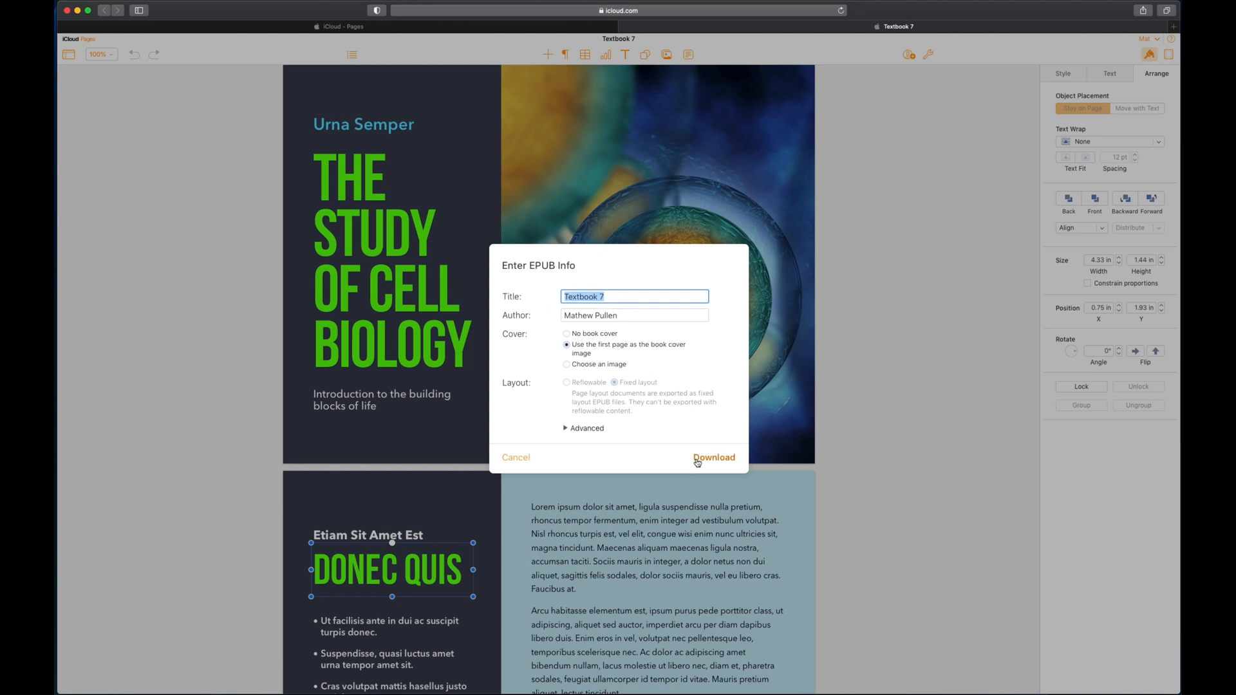
Confirm the EPUB book details so the Textbook 7 file begins generating for download.
left_click(714, 458)
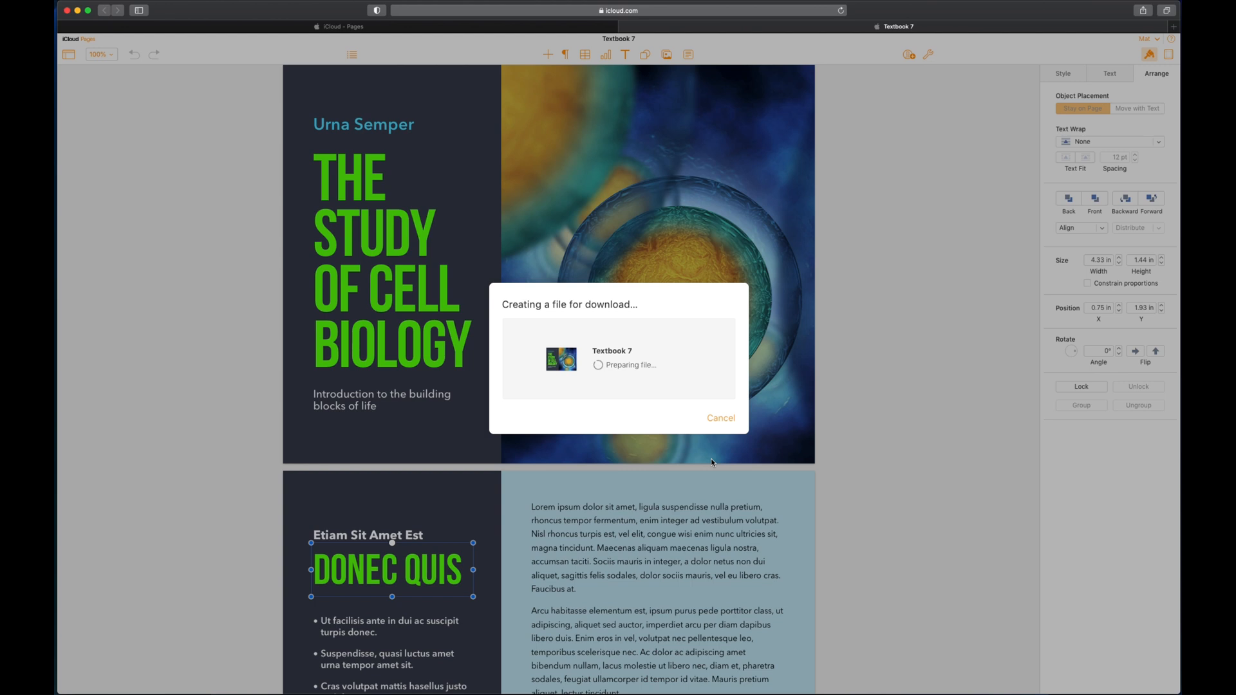
mouse_move(707, 453)
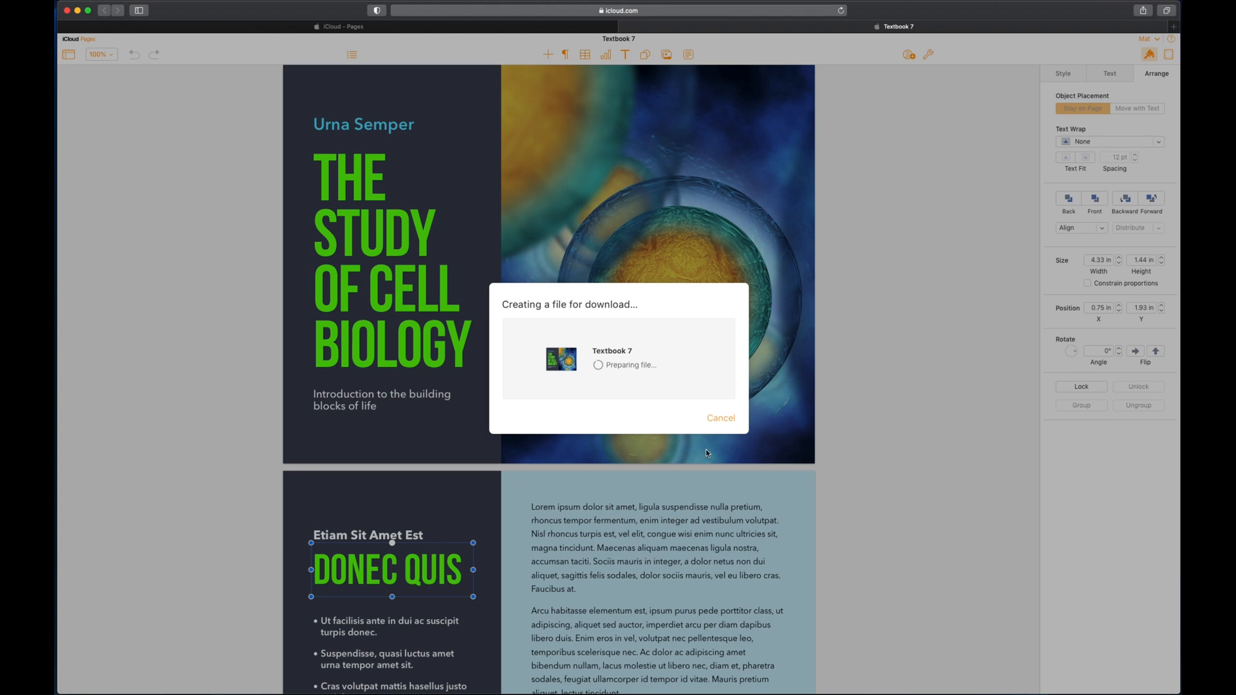
scroll("down", 3)
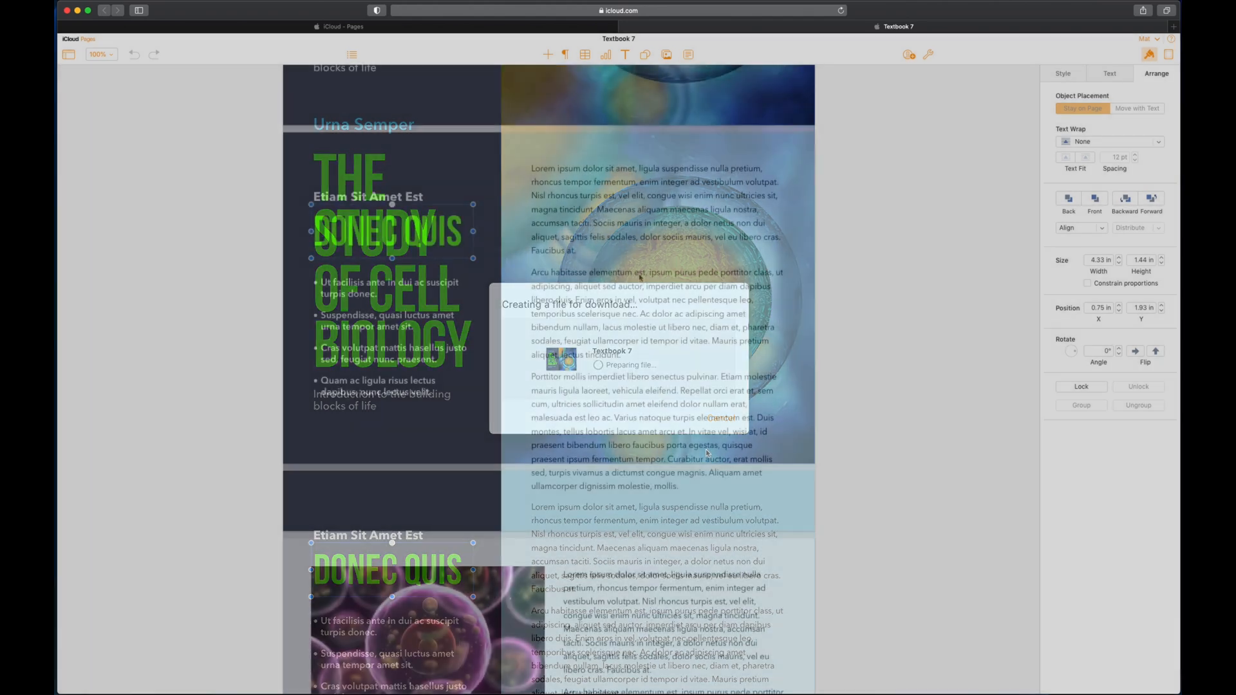